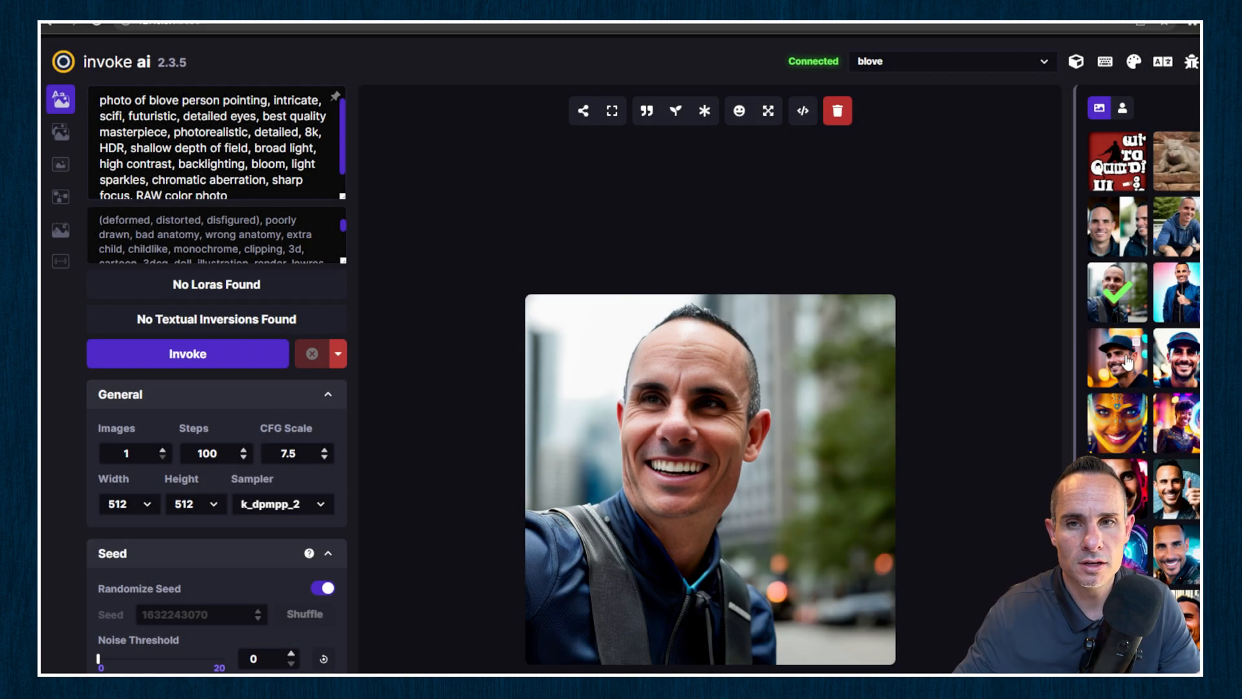
- Open the Ra-render/建筑渲染效果 Civitai page and start its 3.59 GB checkpoint download
left_click(1116, 358)
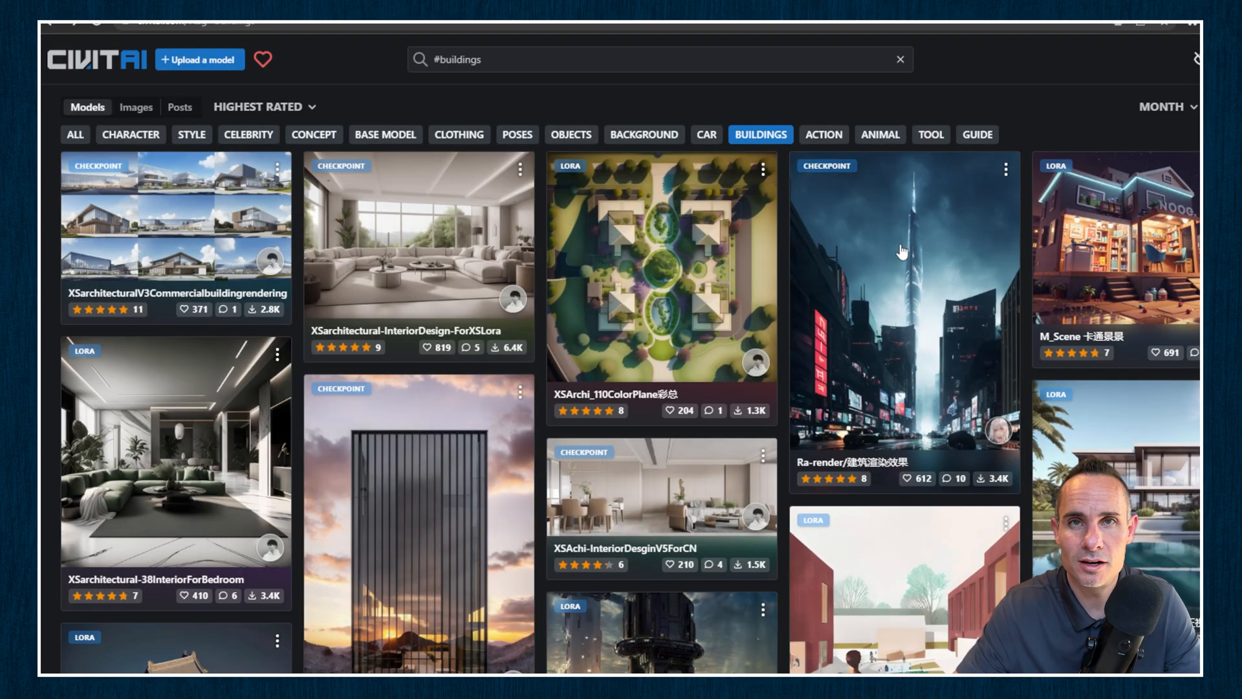
scroll("down", 3)
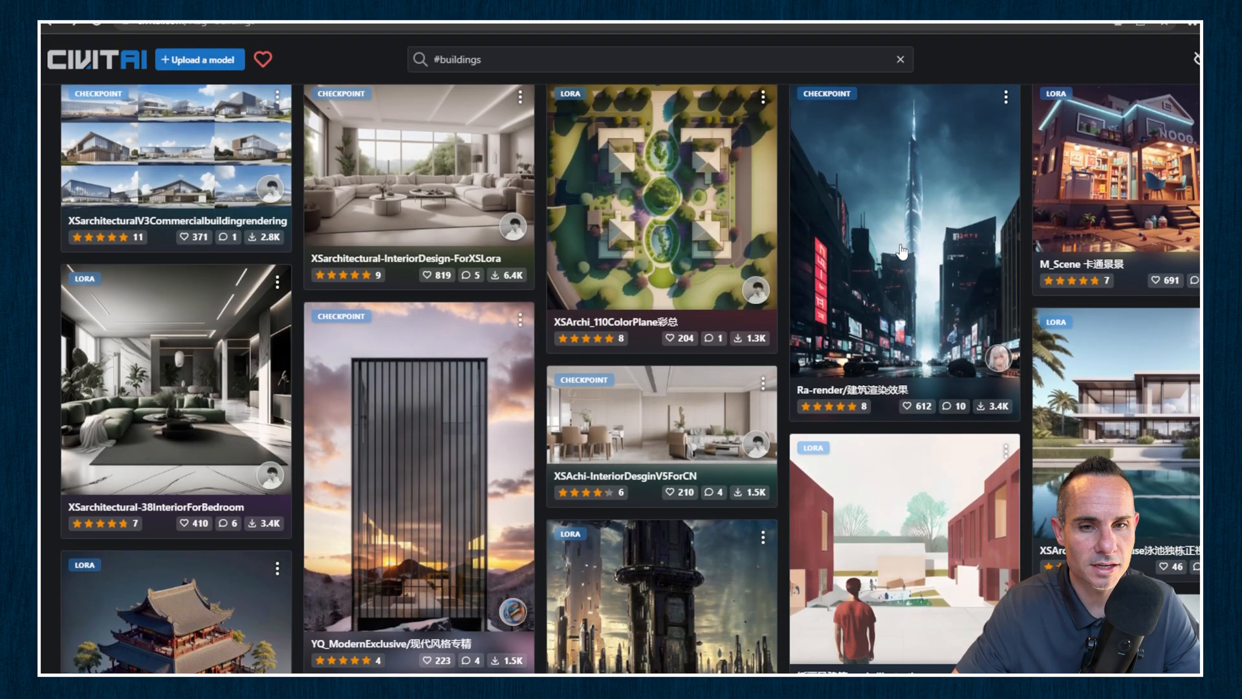
scroll("down", 3)
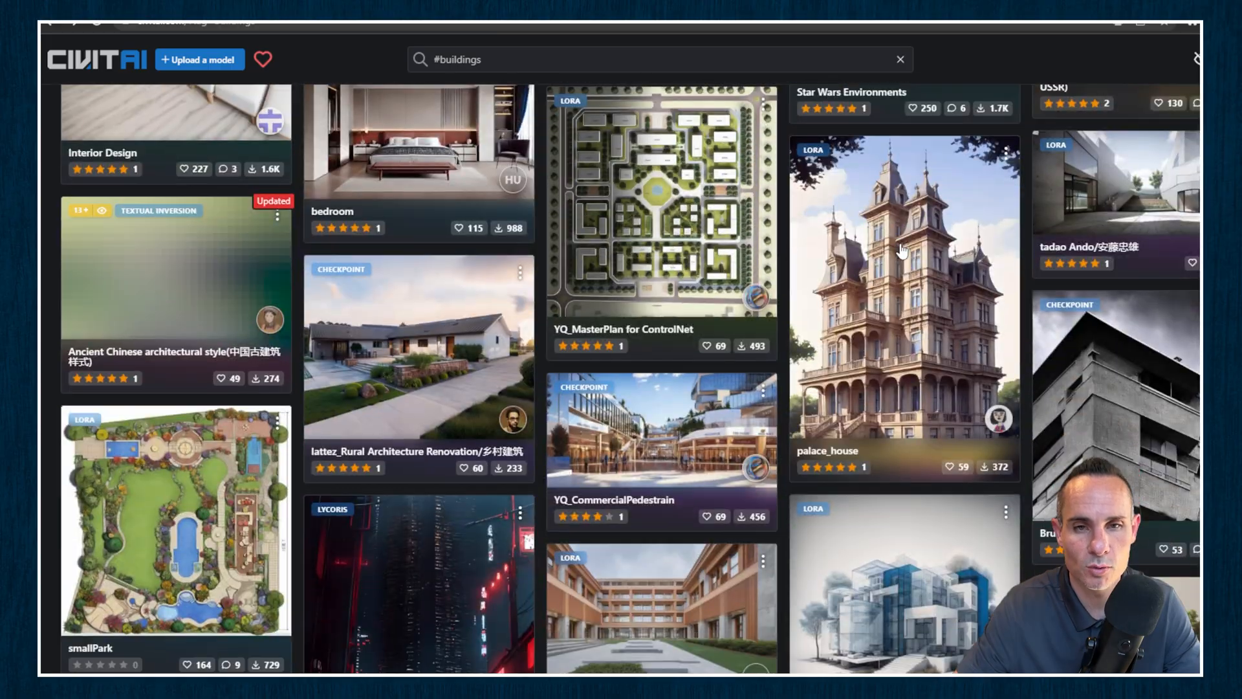
scroll("down", 3)
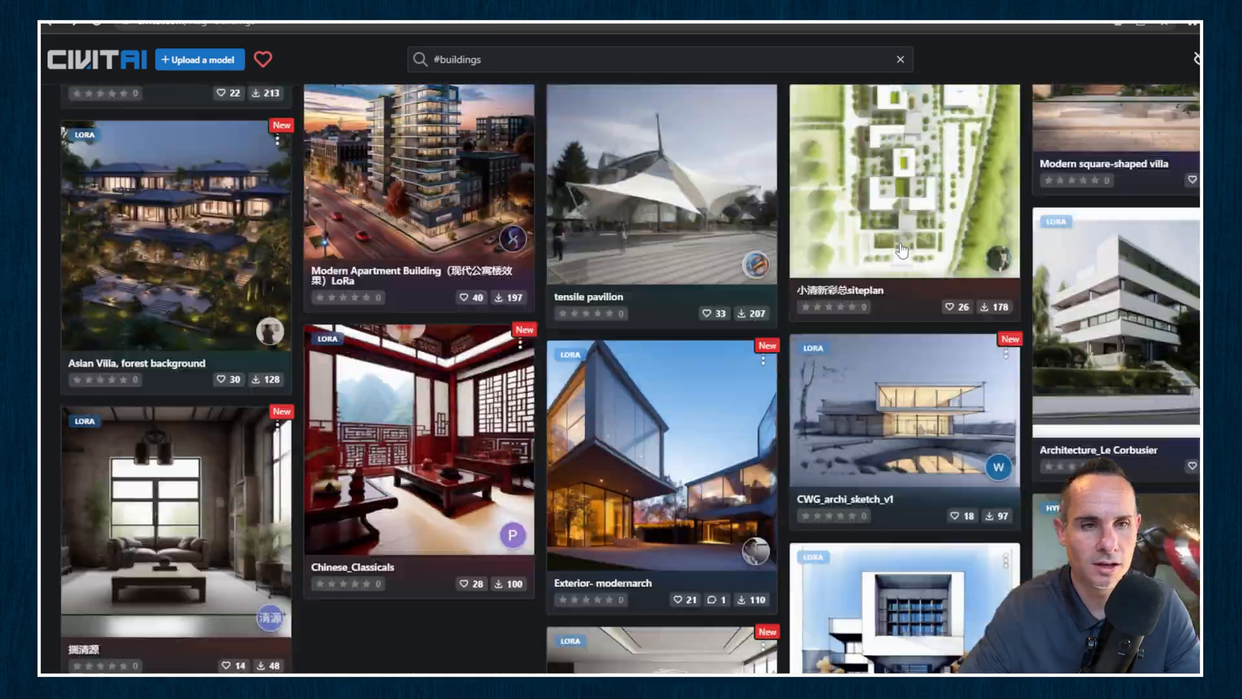
scroll("down", 3)
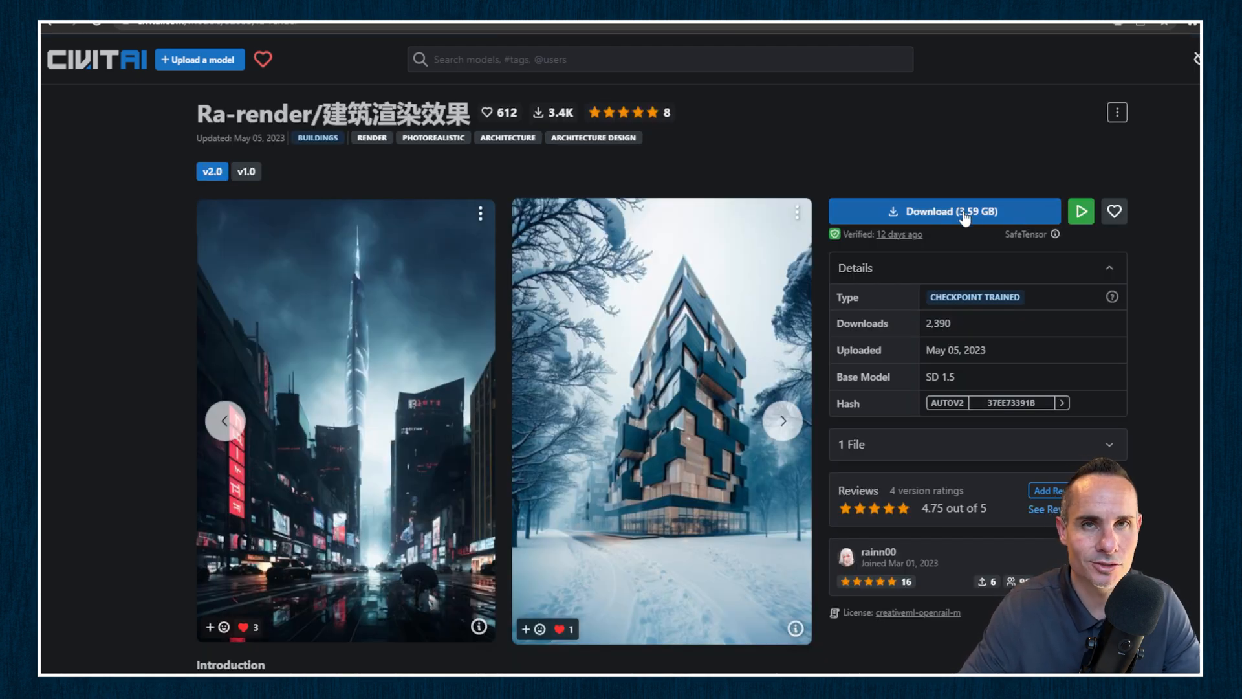
left_click(943, 211)
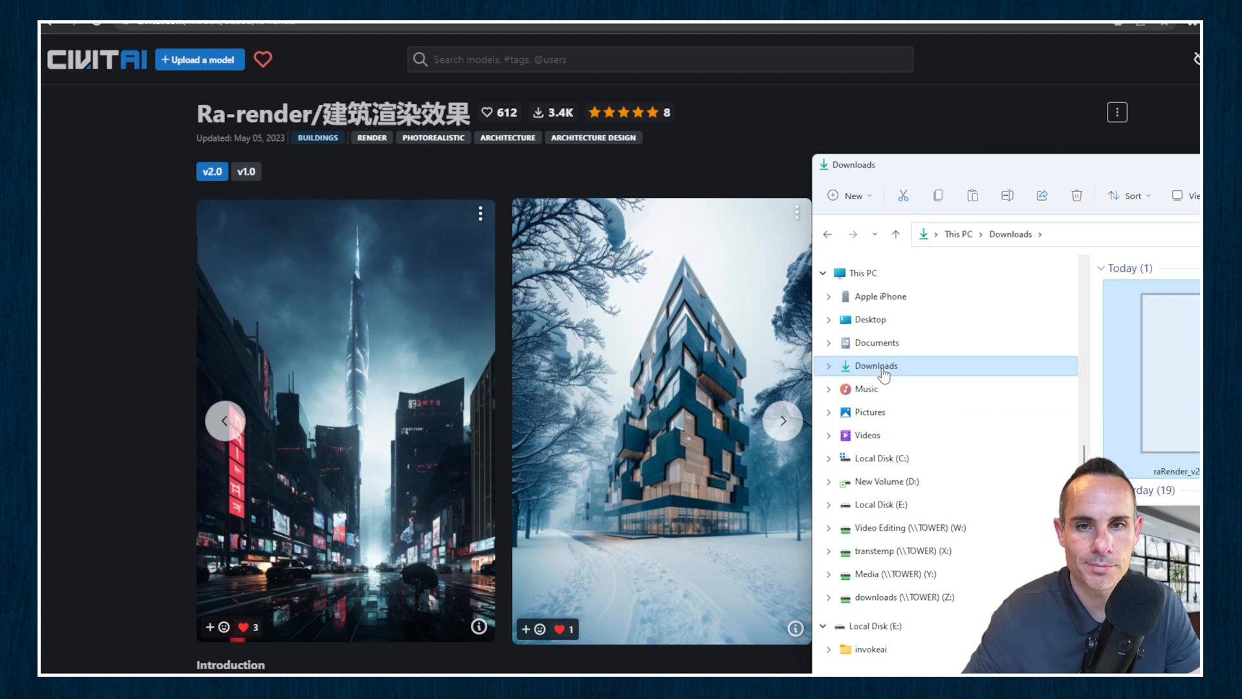
- Confirm raRender in Downloads, then browse into the invokeai folder on Local Disk (E:)
left_click(875, 626)
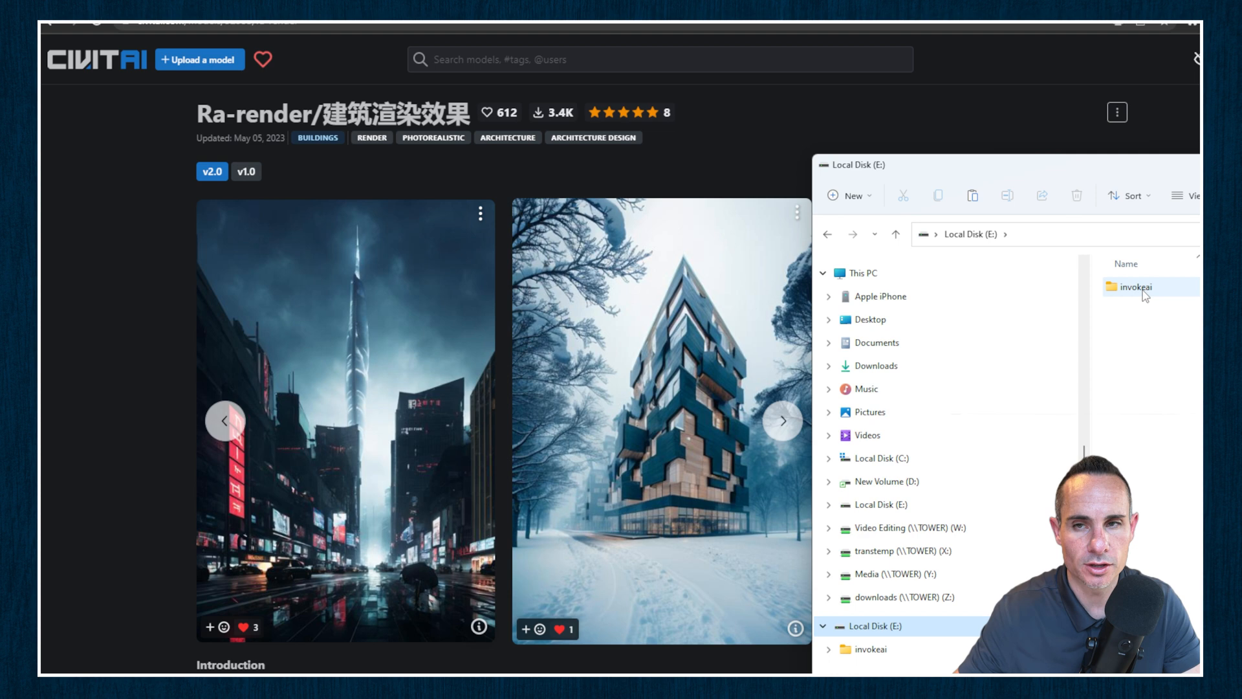
double_click(1134, 286)
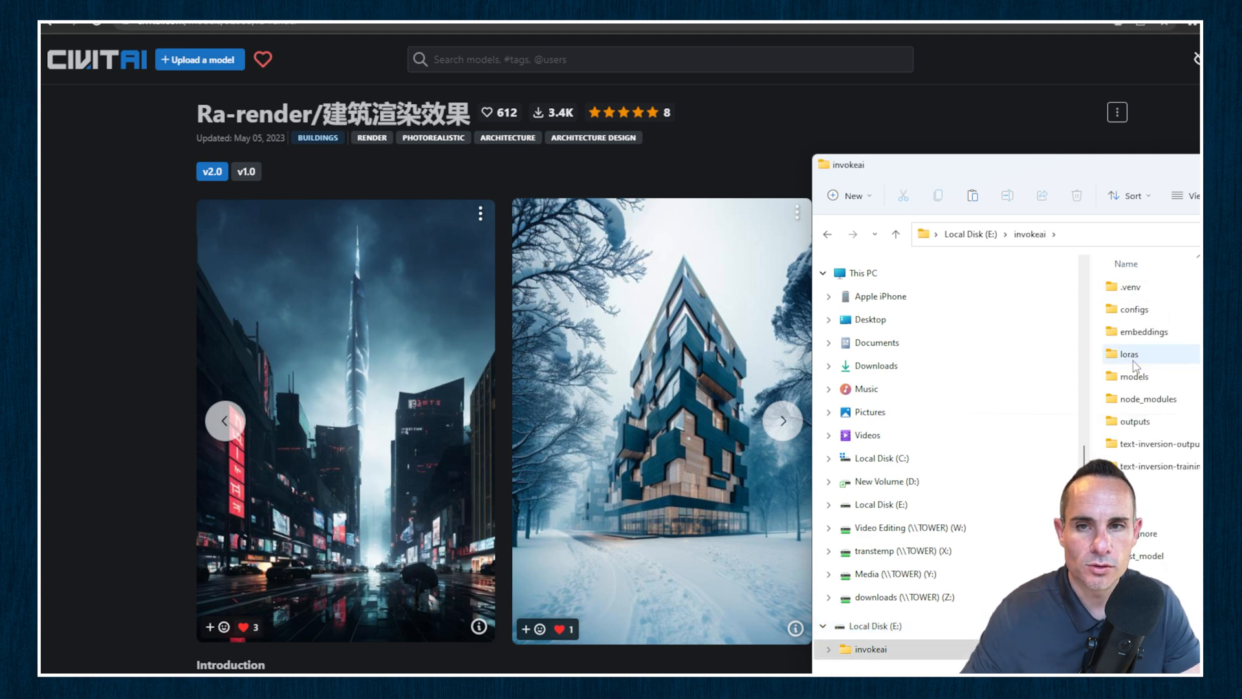
double_click(1133, 376)
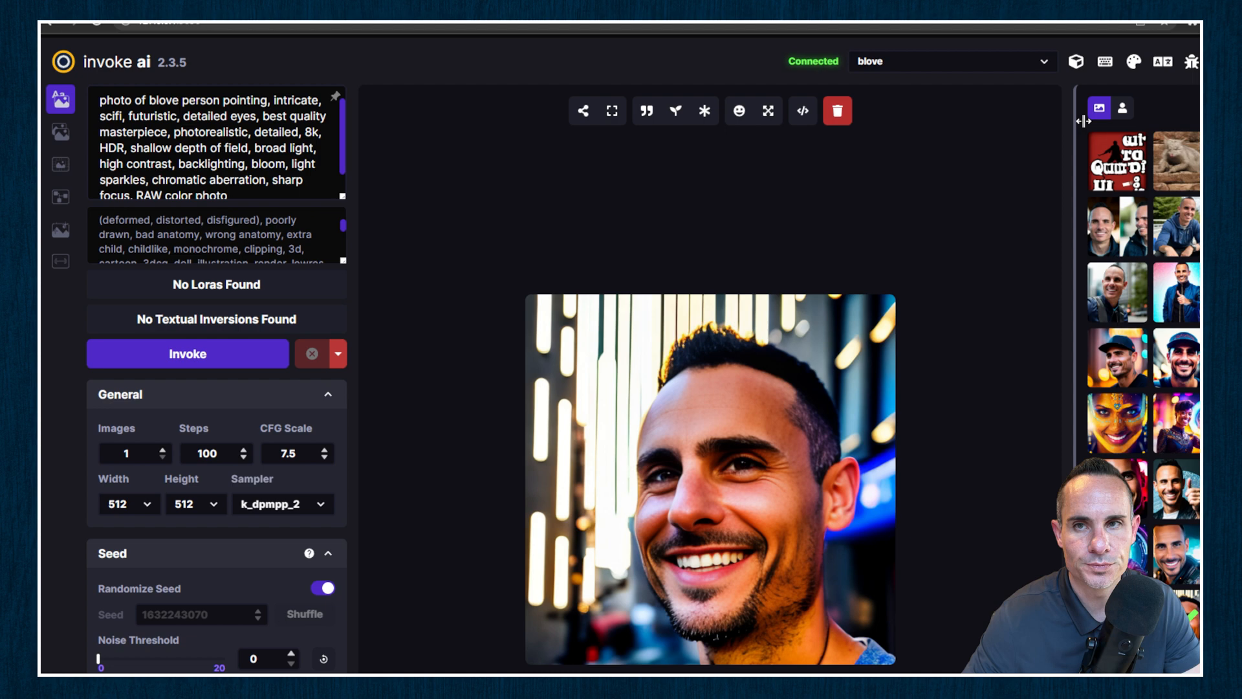
mouse_move(1076, 61)
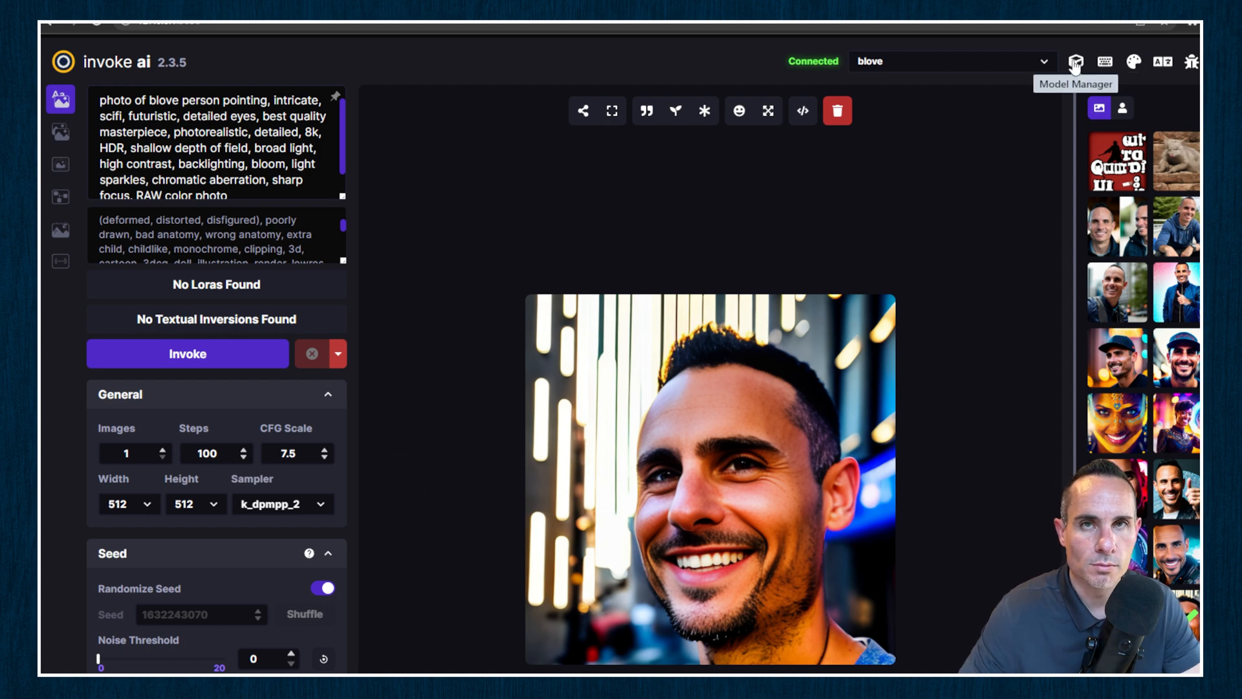
- Scan for checkpoint/safetensor models in Model Manager to find raRender_v20, then close the dialog
left_click(1075, 62)
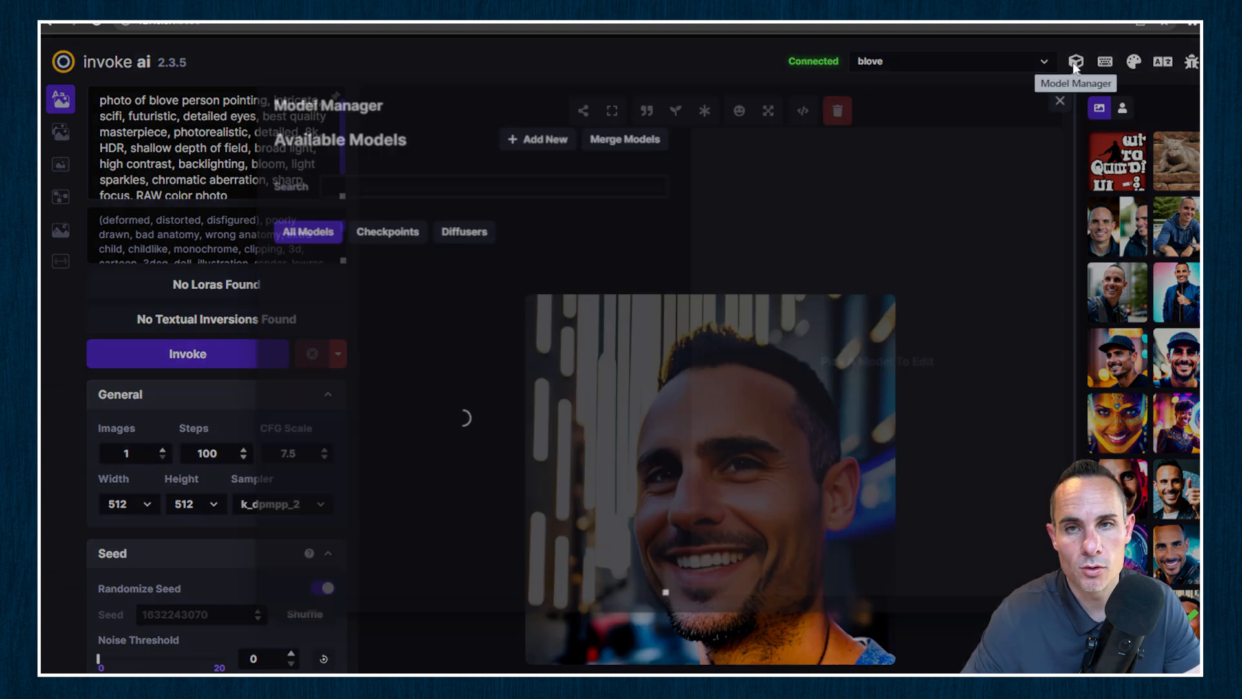
left_click(537, 139)
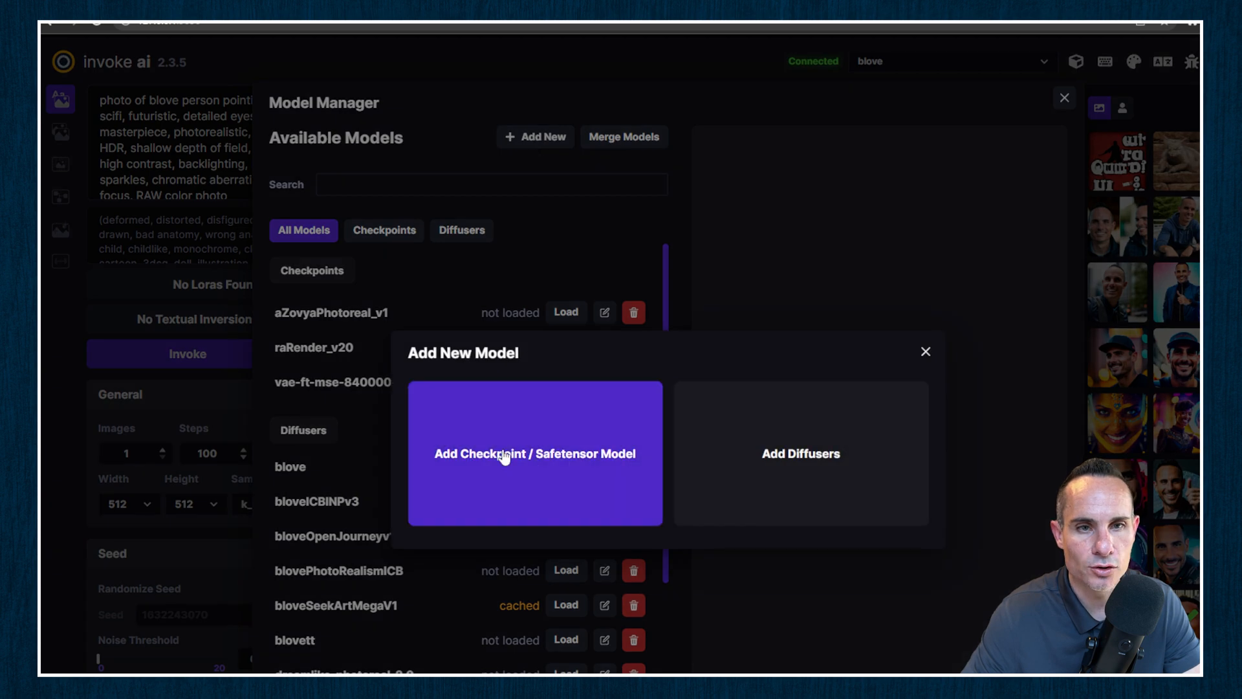
mouse_move(566, 469)
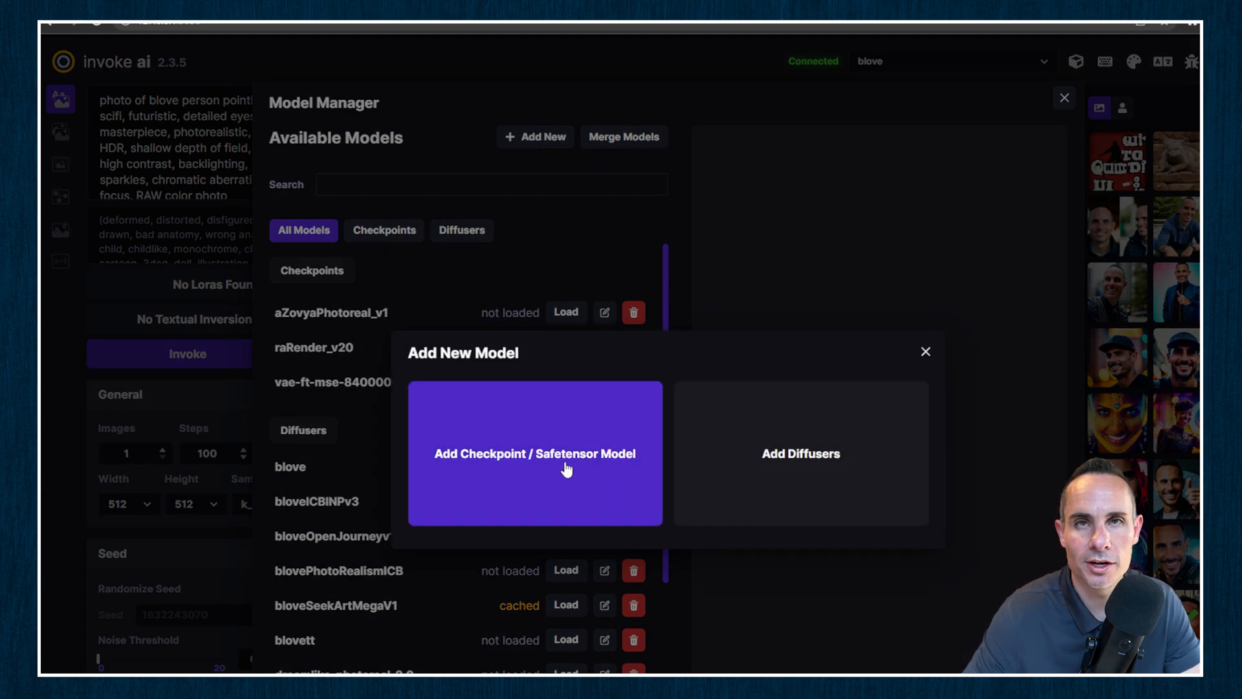
left_click(533, 453)
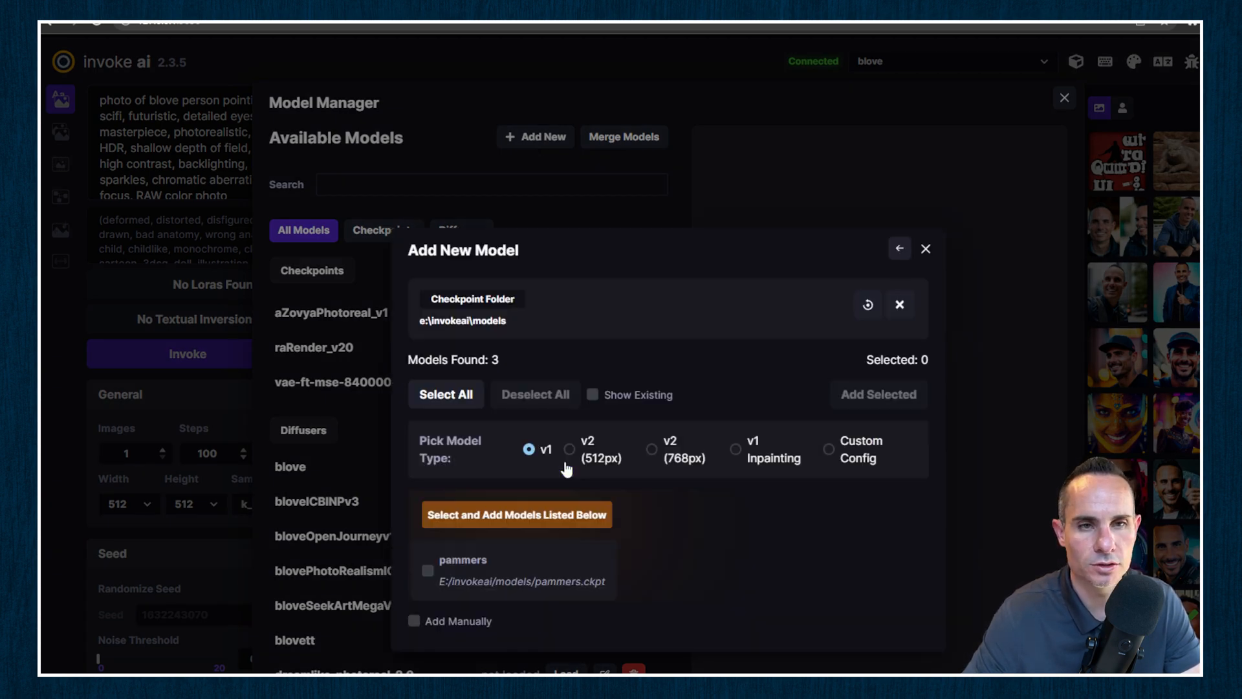
mouse_move(867, 304)
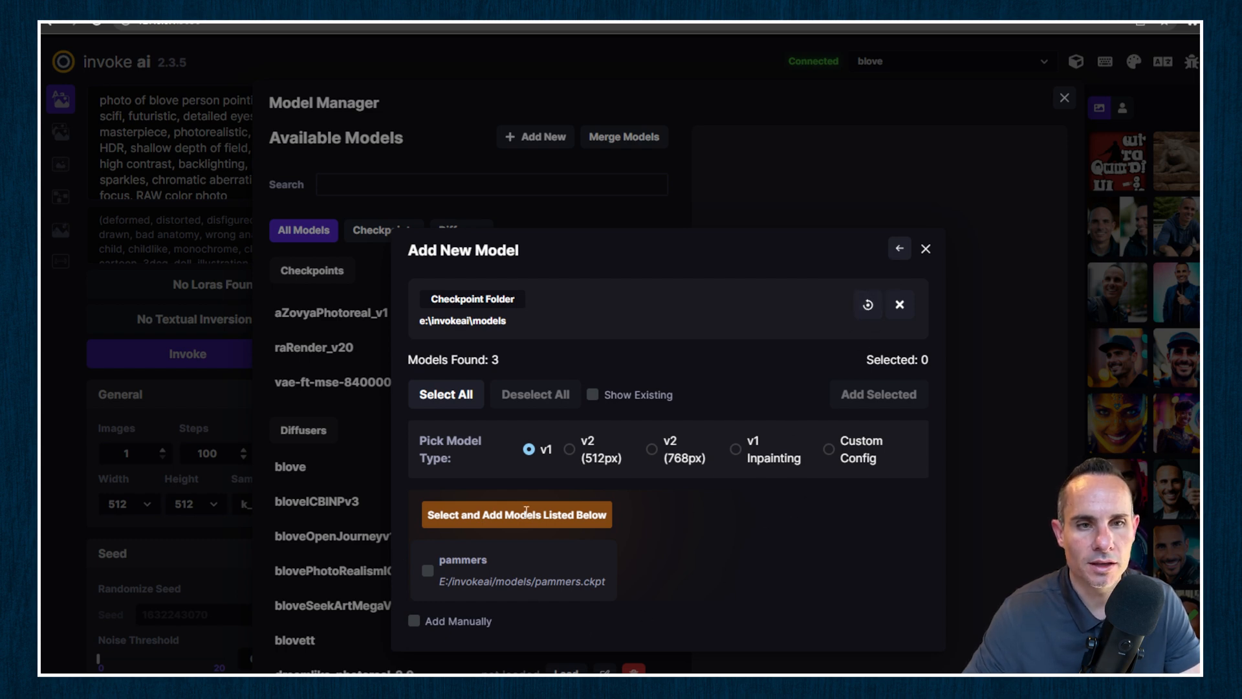
mouse_move(533, 582)
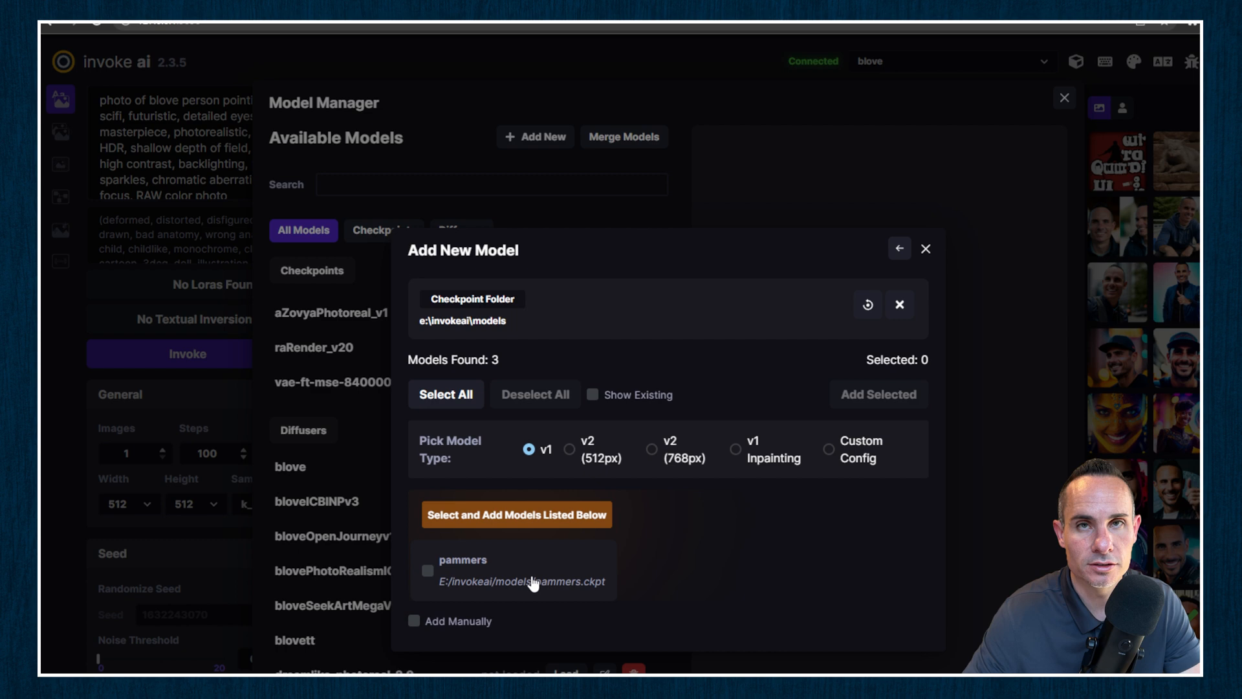
mouse_move(705, 564)
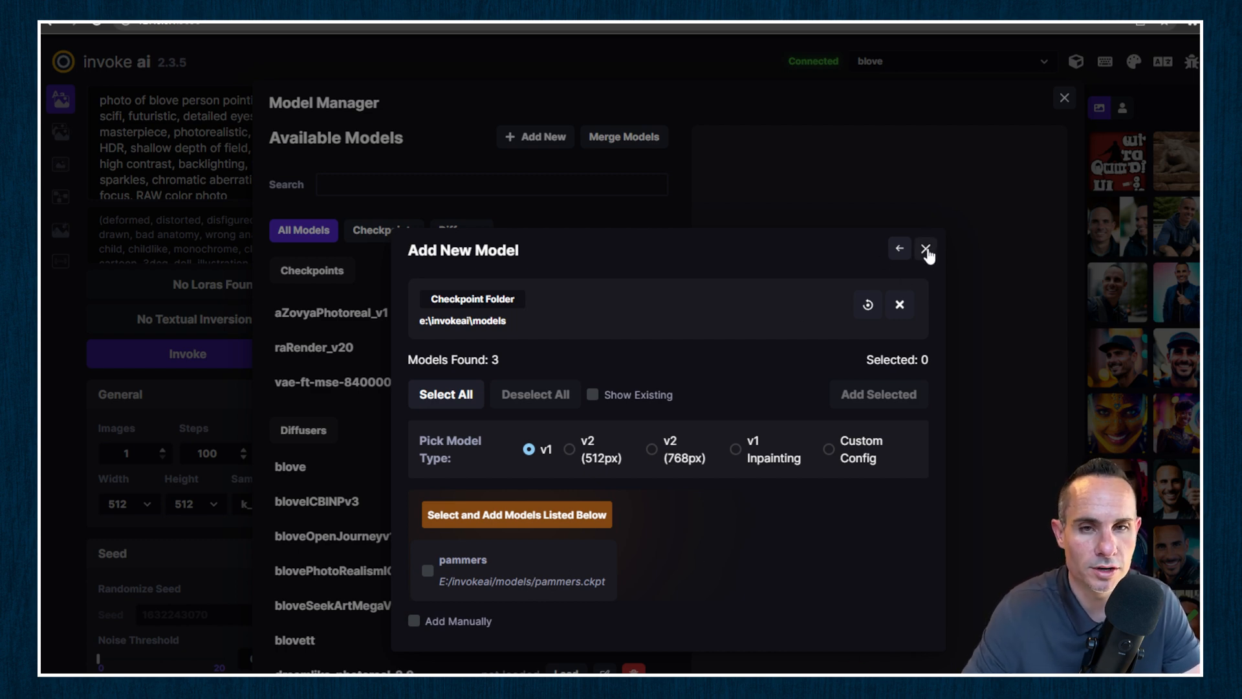
left_click(925, 248)
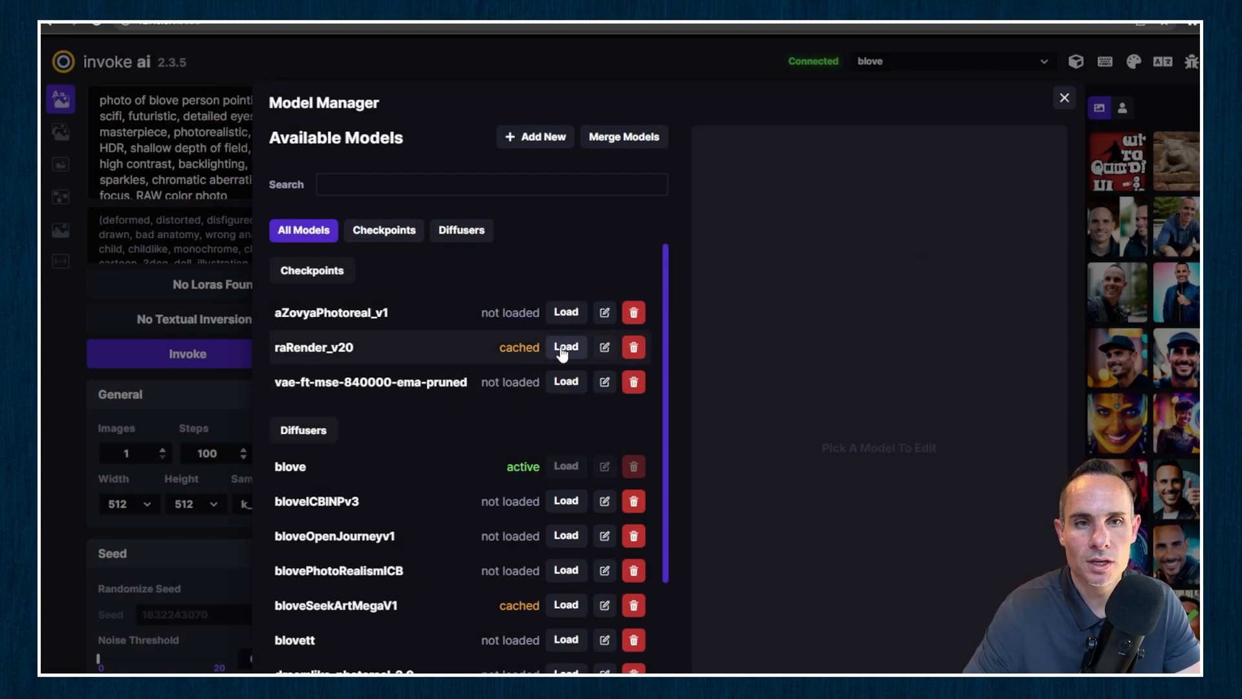
- Load raRender_v20 as the active model, then start loading bloveICBINPv3
left_click(566, 347)
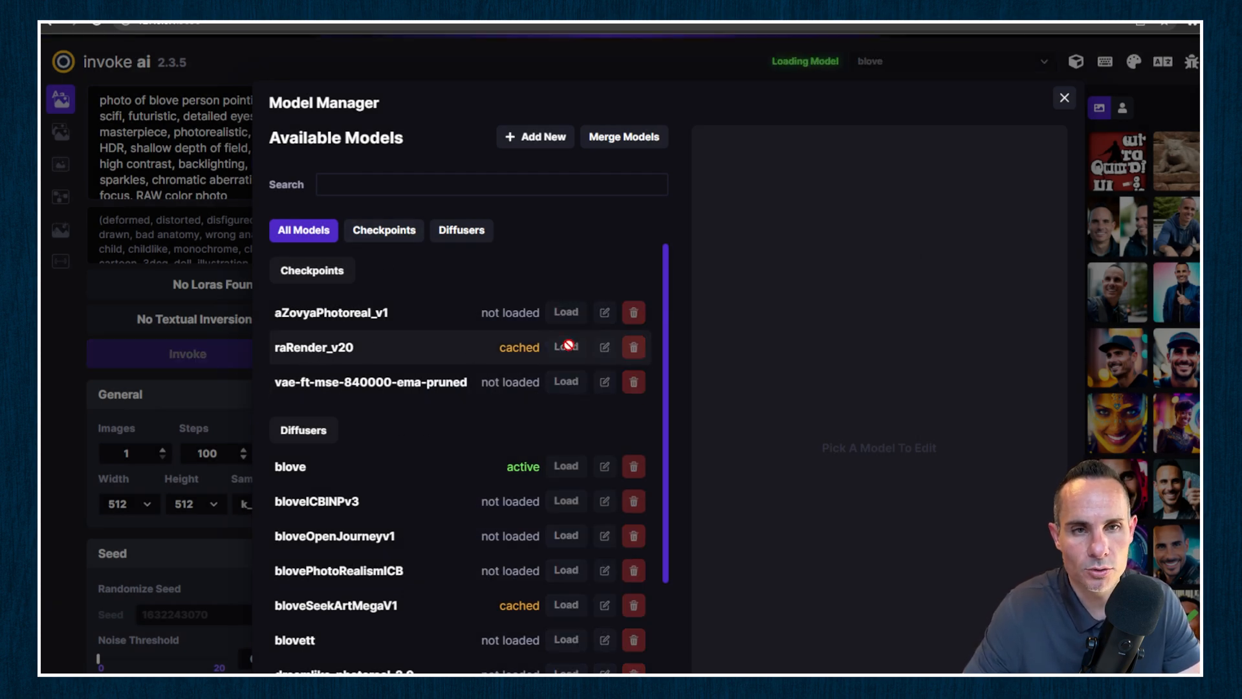
left_click(566, 347)
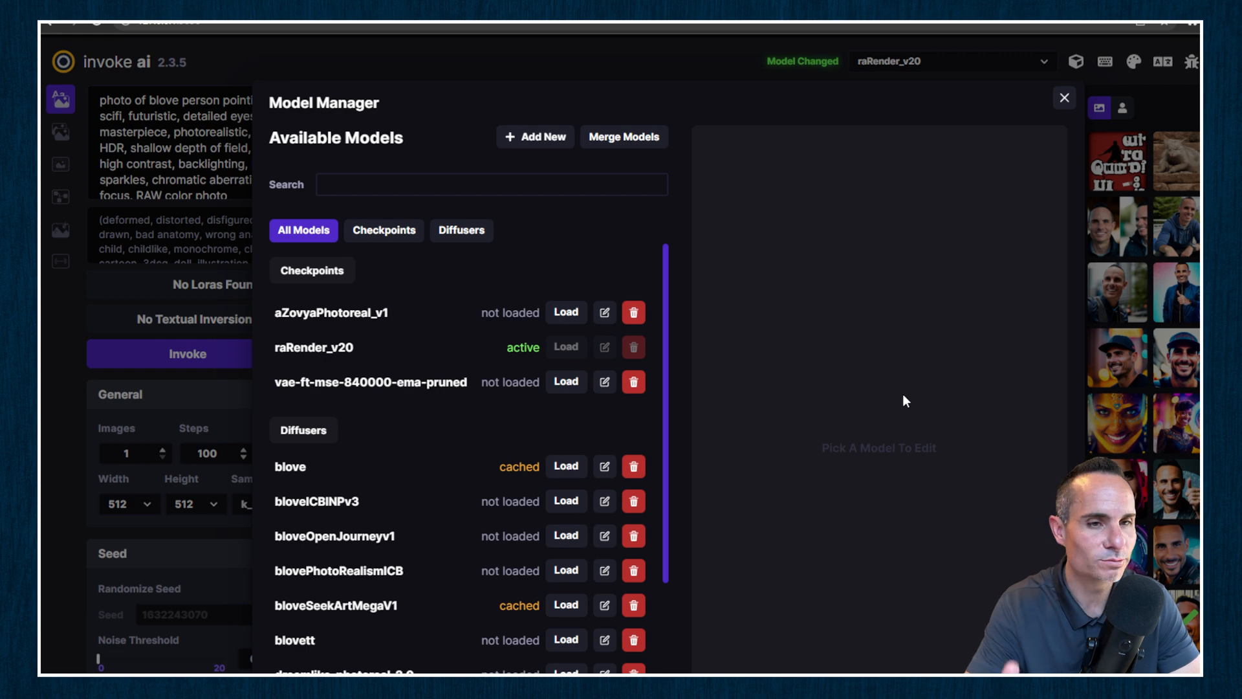
mouse_move(873, 386)
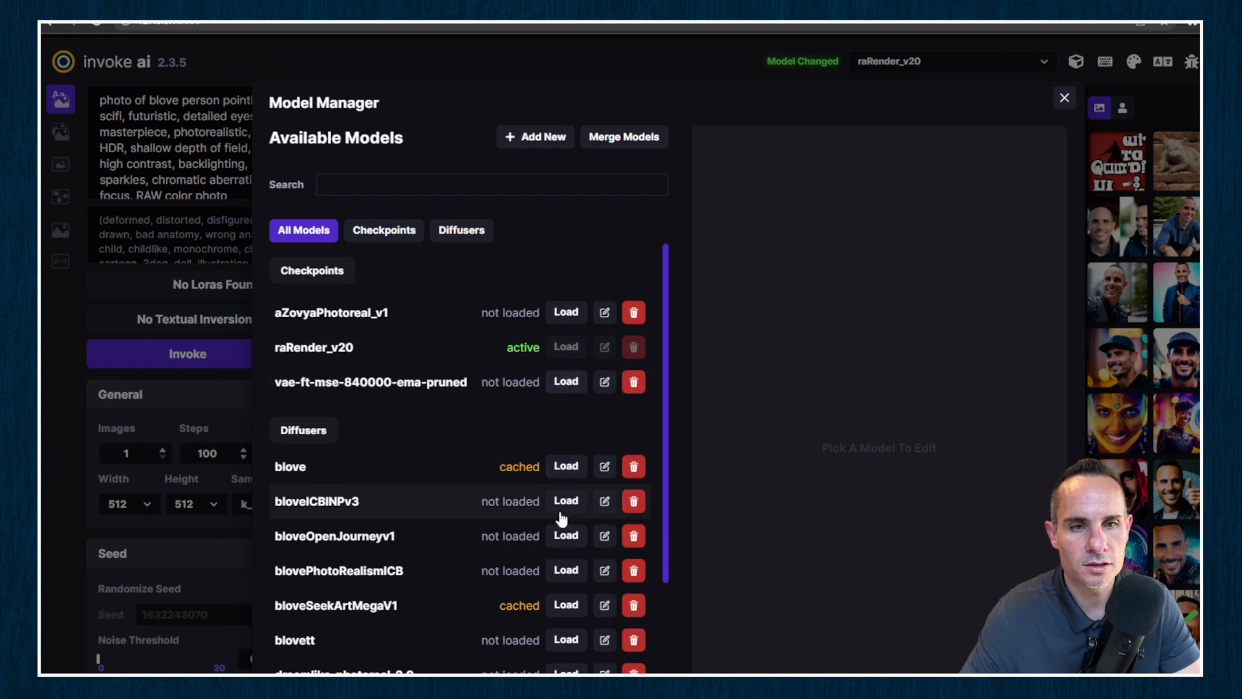
left_click(566, 466)
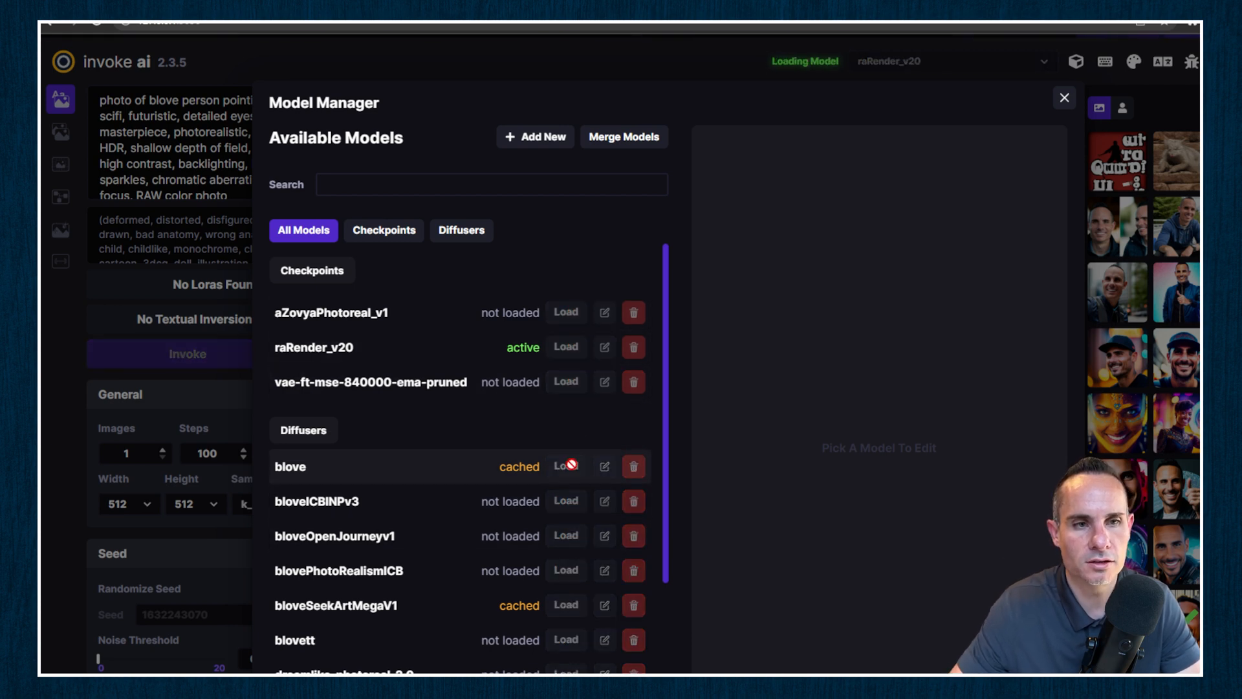
left_click(565, 466)
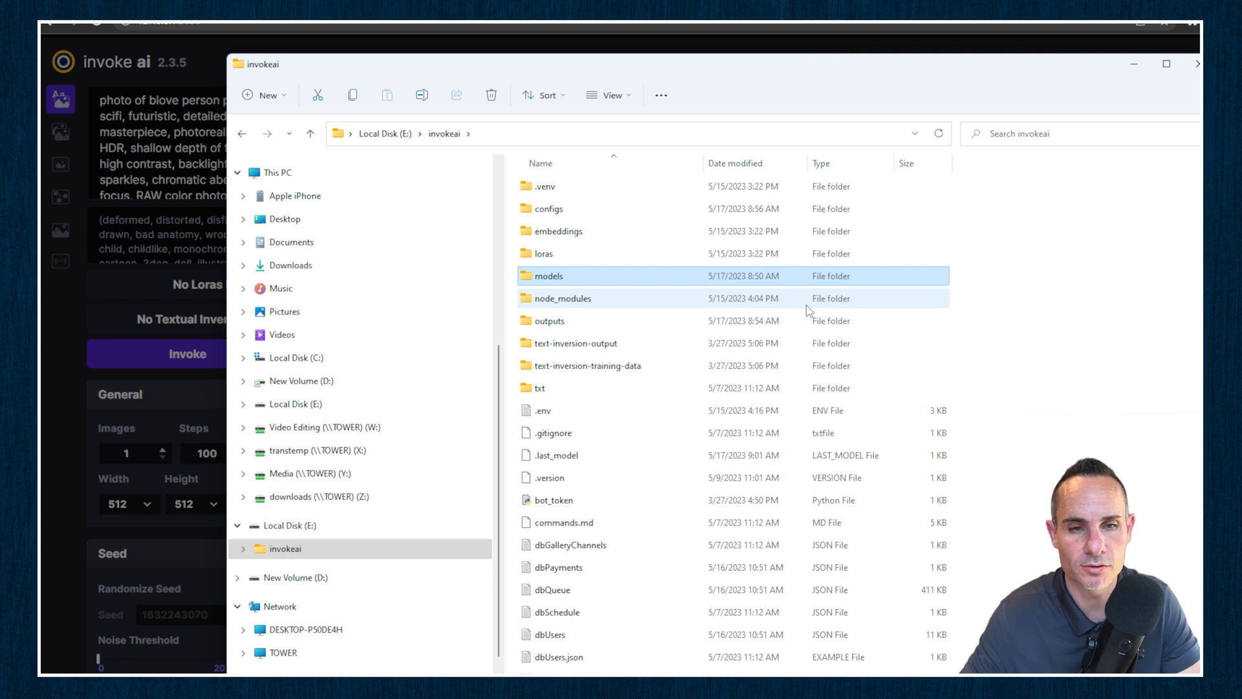
- Scroll the invokeai folder and select the invoke batch file
scroll("down", 3)
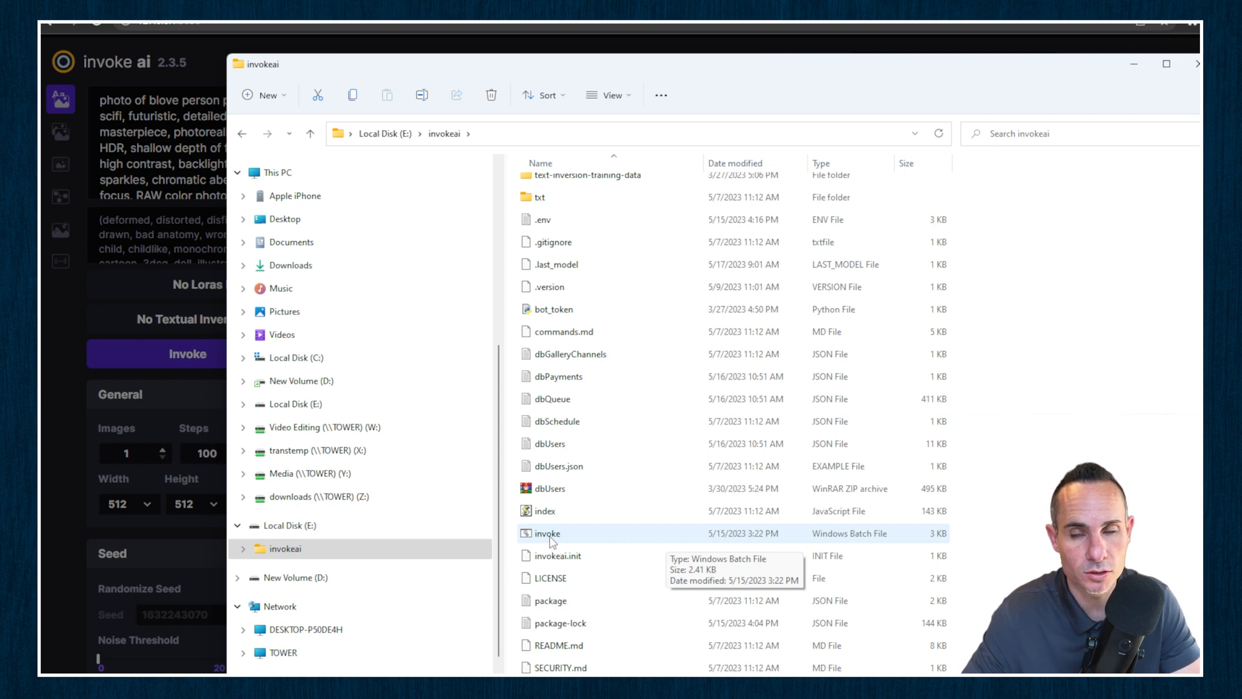
left_click(547, 533)
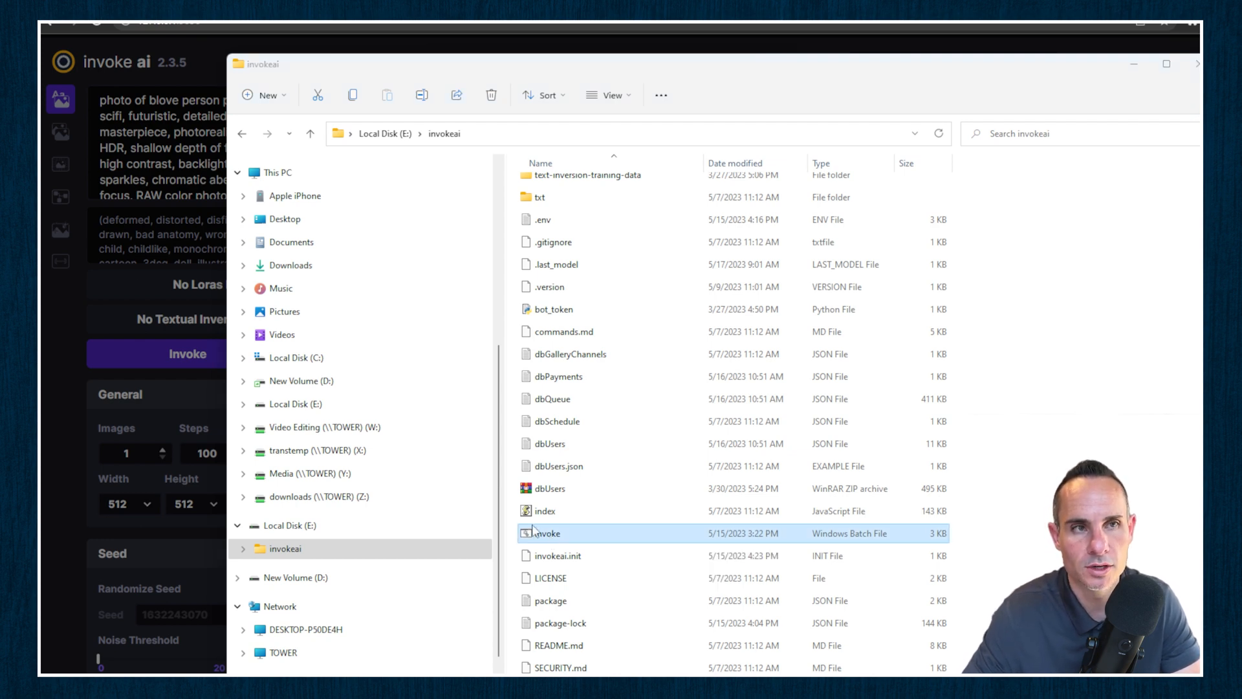
- Run invoke.bat and choose option 1 to start the command-line interface
double_click(547, 532)
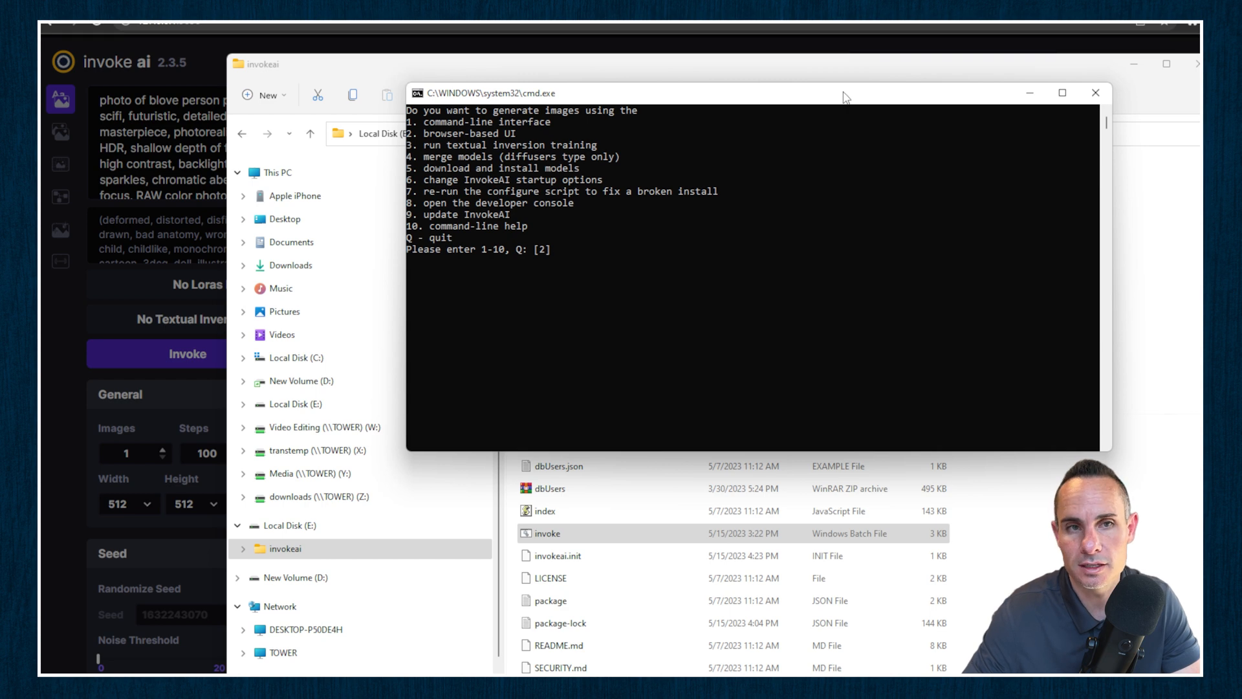
mouse_move(487, 110)
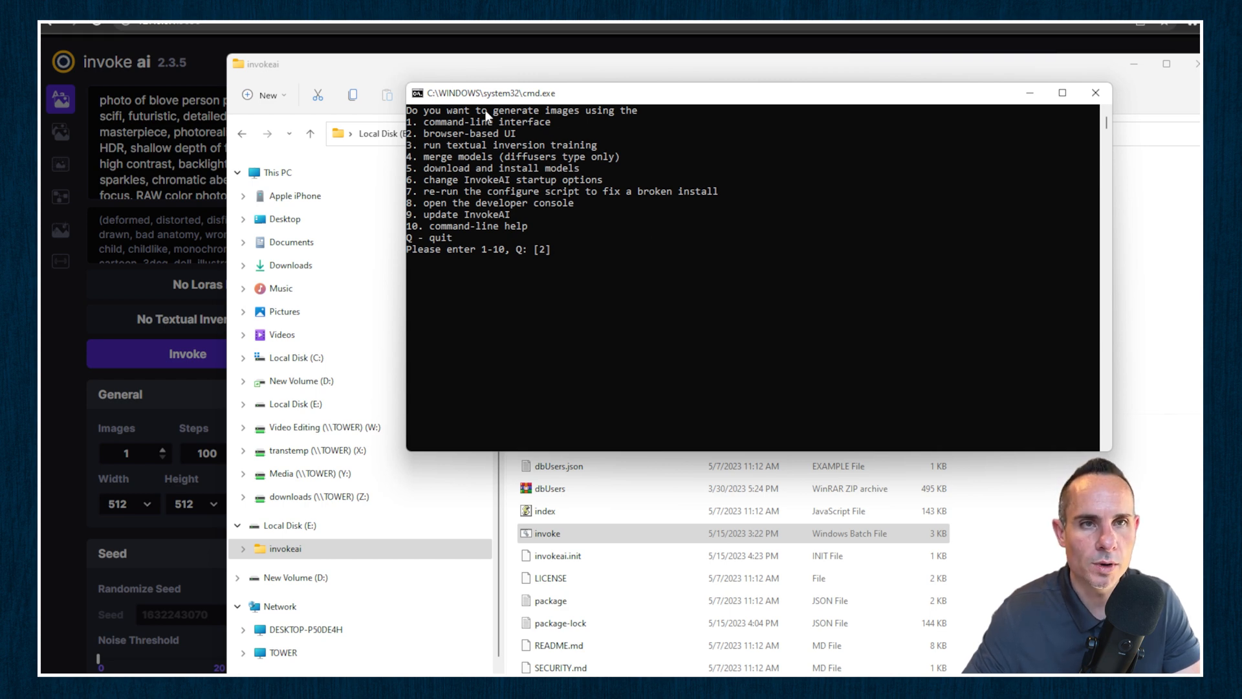
mouse_move(550, 233)
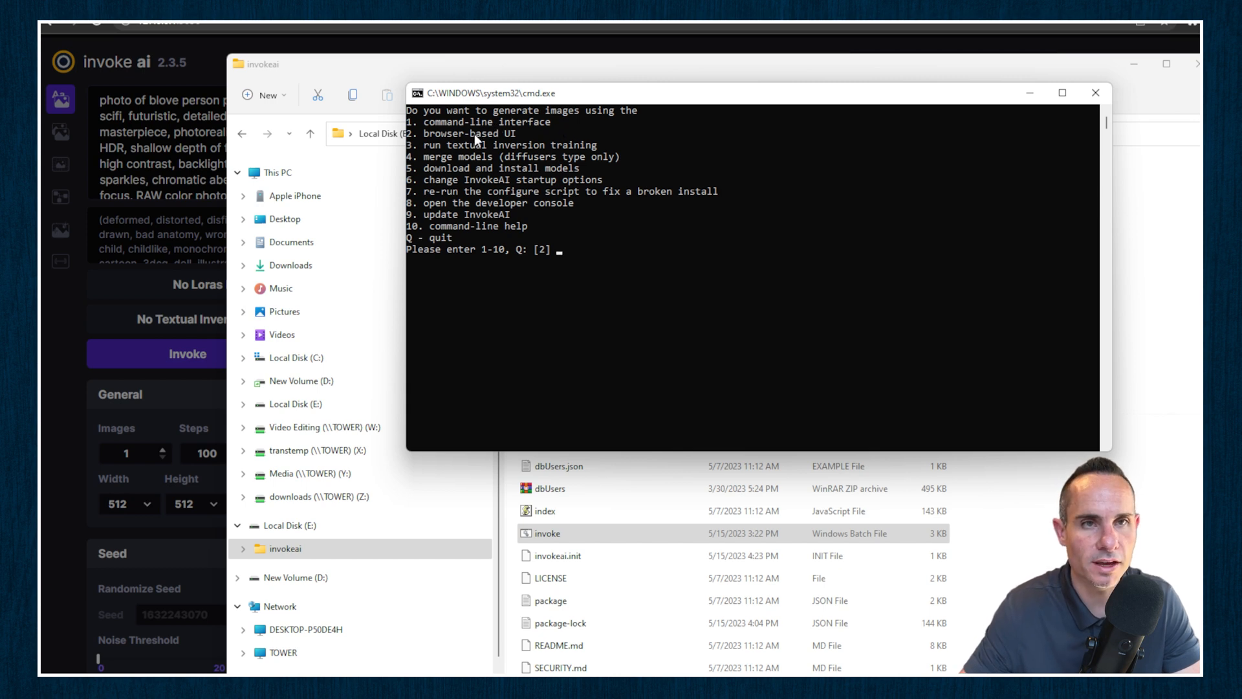
mouse_move(609, 300)
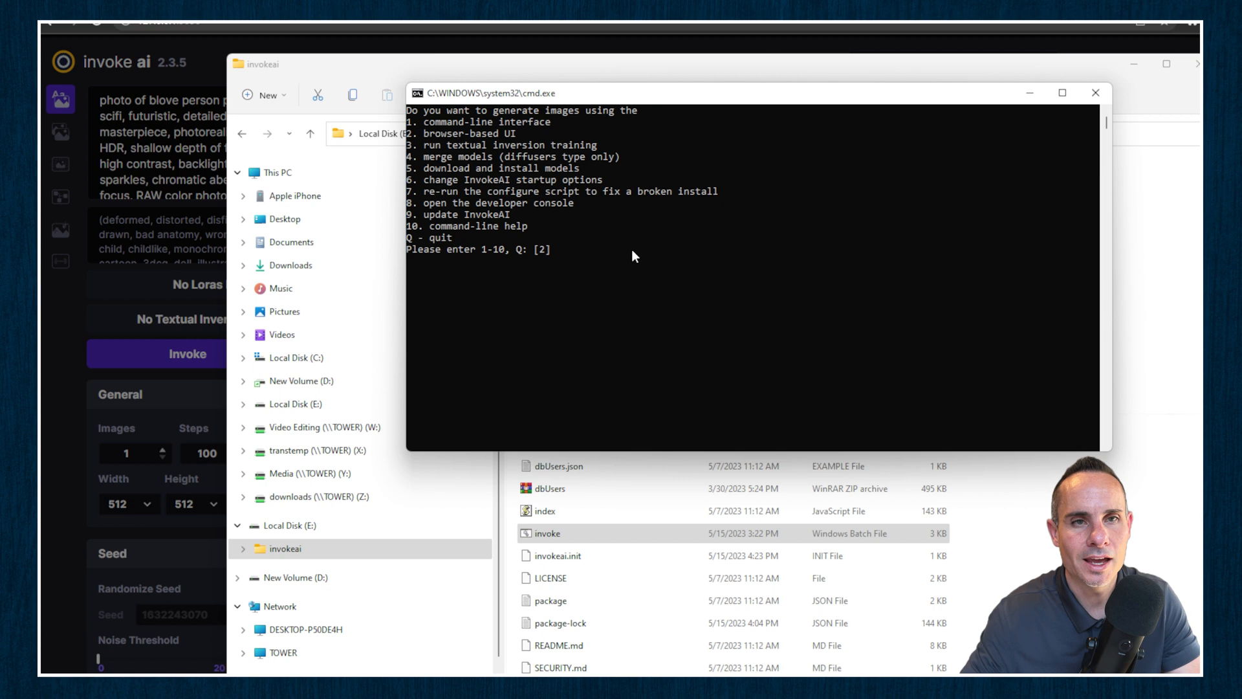
mouse_move(677, 260)
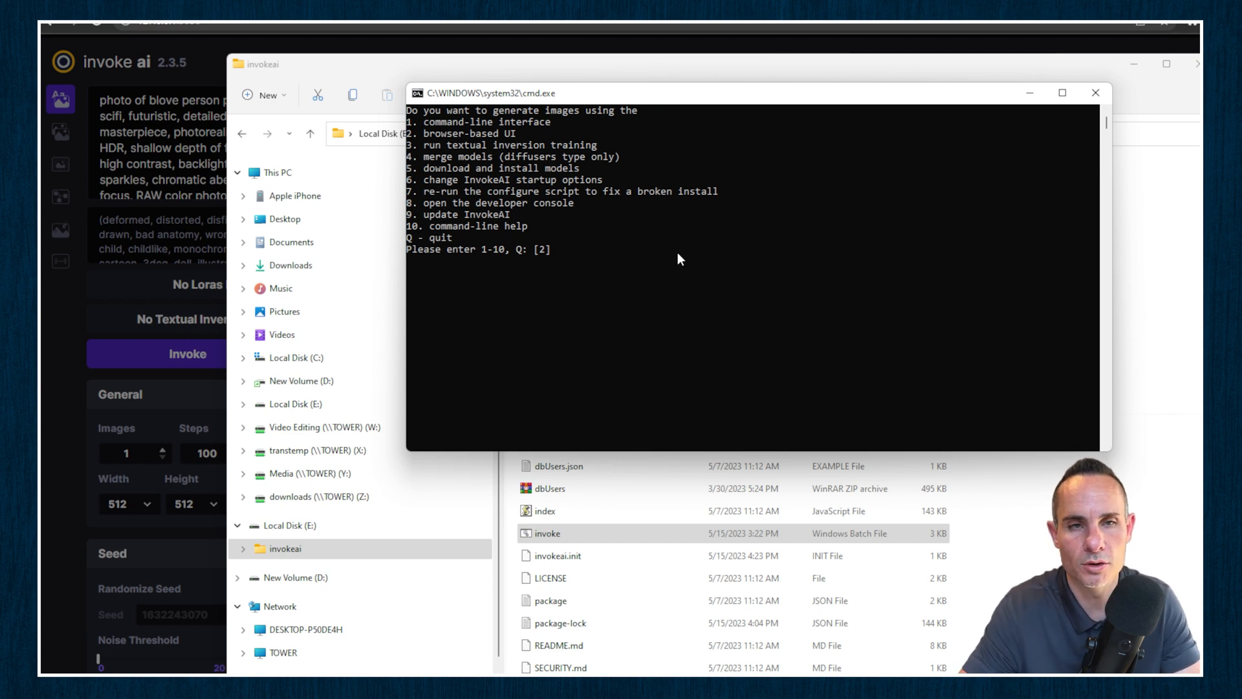
type("1")
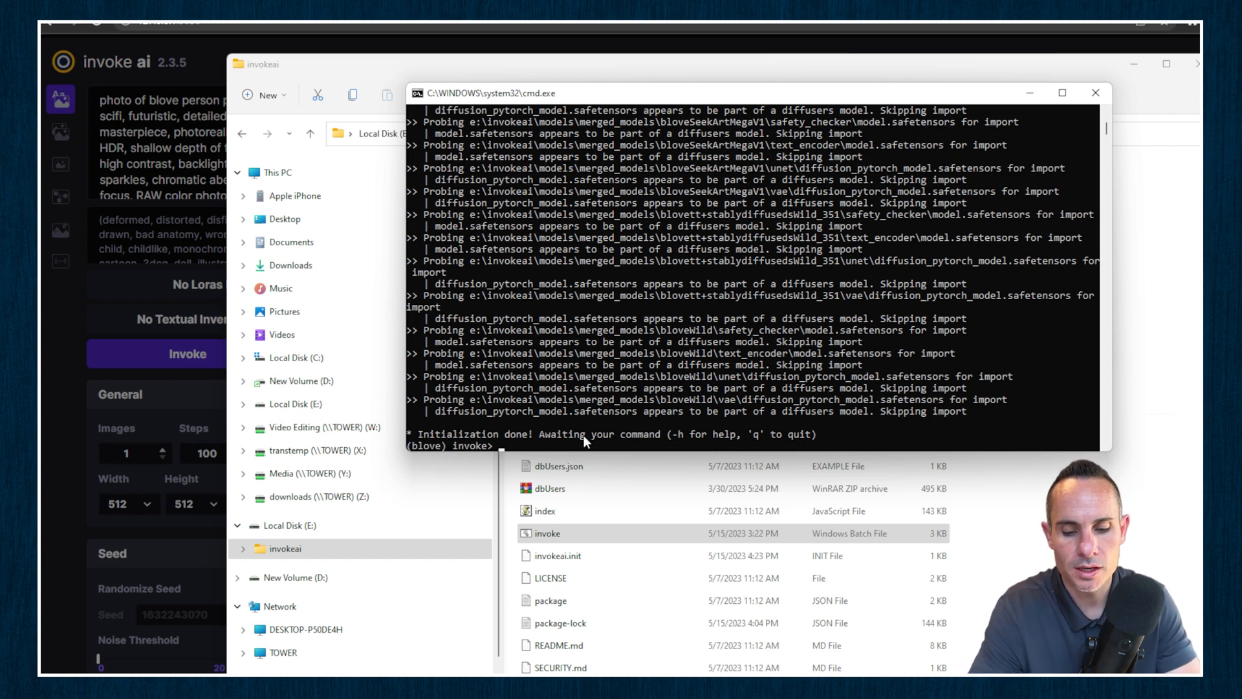
- Show the console help with -h and scroll to the model manipulation commands
type("-h")
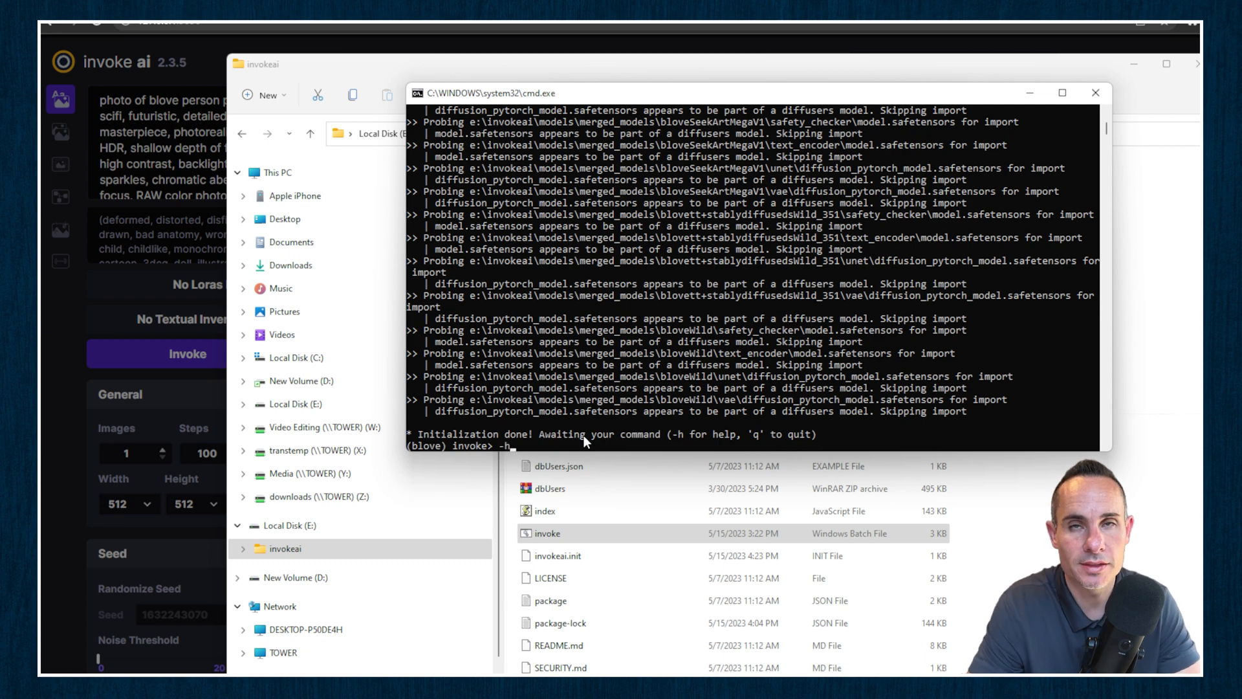
key("enter")
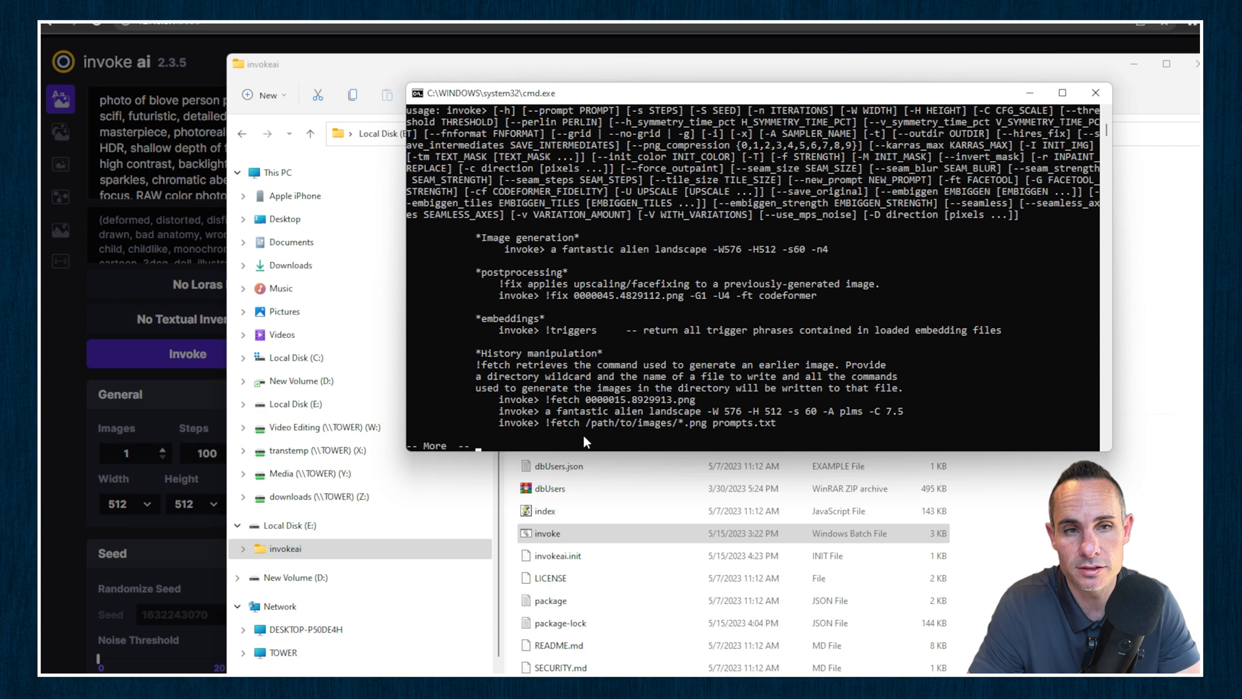
scroll("down", 3)
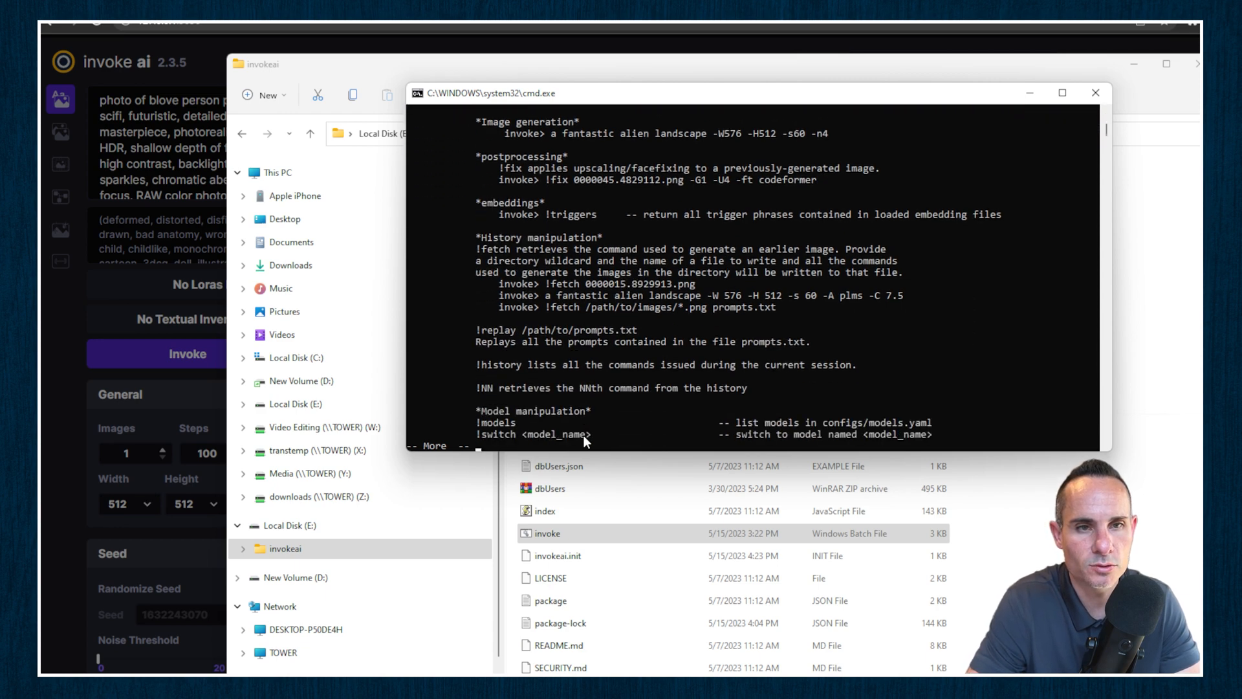
scroll("down", 3)
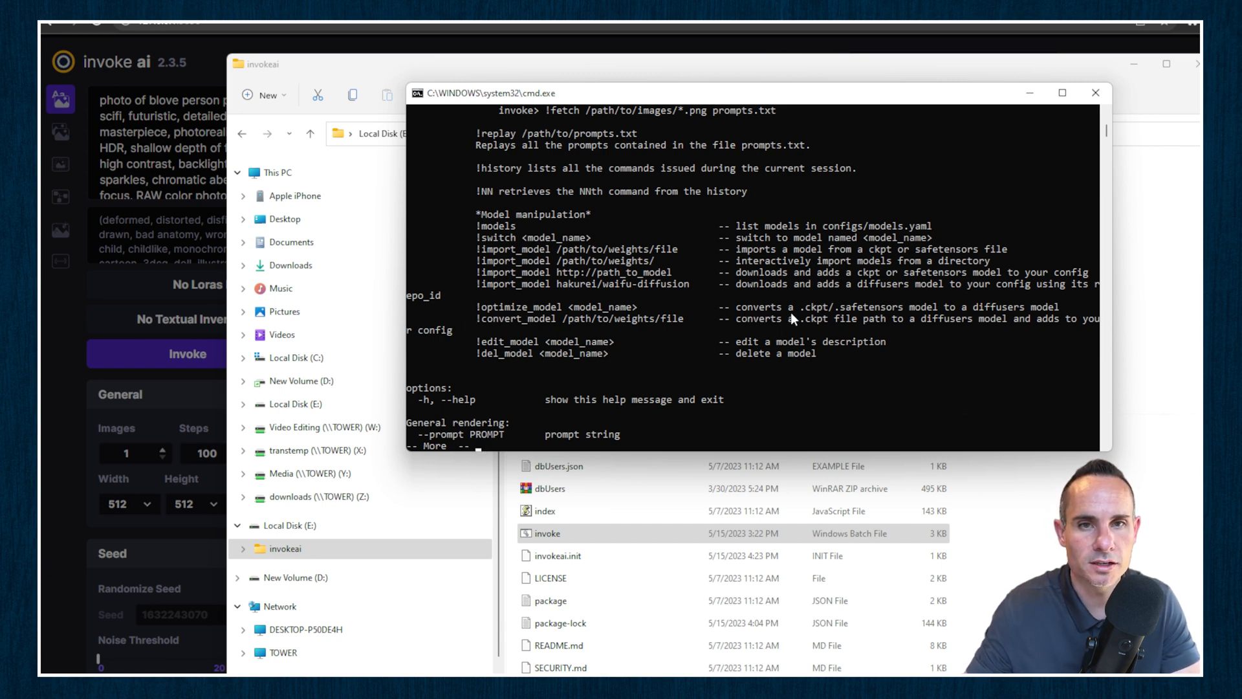
mouse_move(1061, 317)
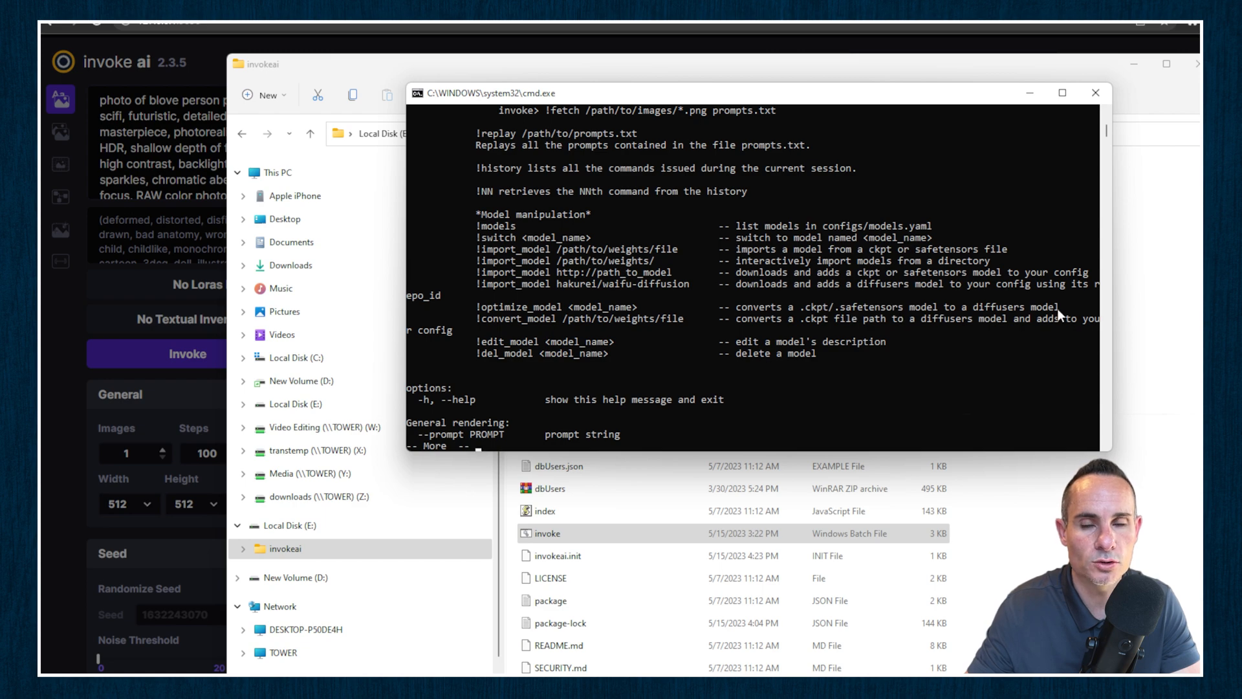
scroll("down", 3)
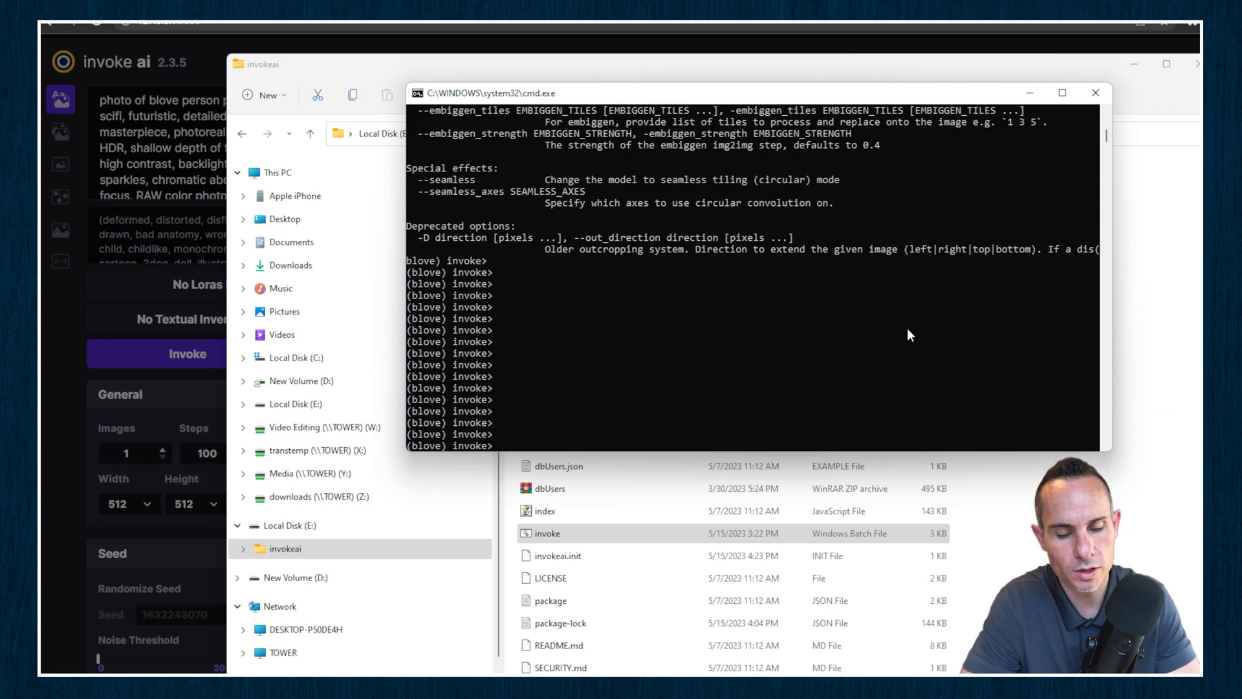
type("!opt")
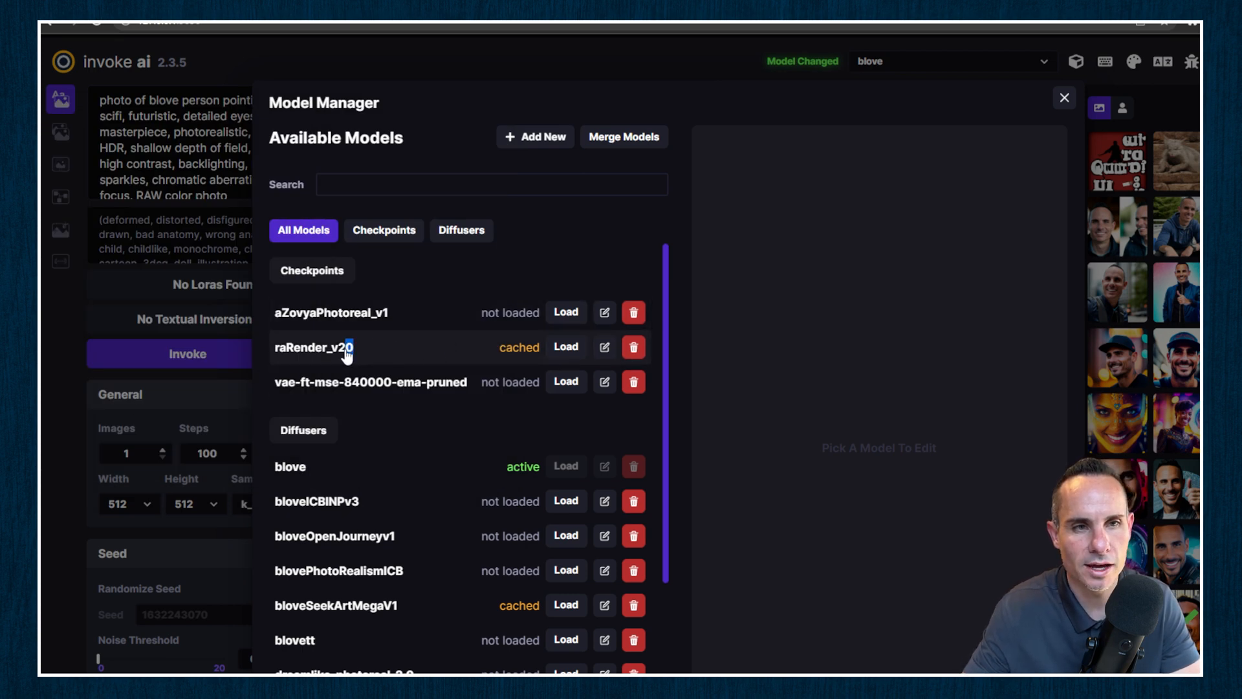
- Copy the raRender_v20 name and attempt !optimize_model on it in the console
double_click(314, 347)
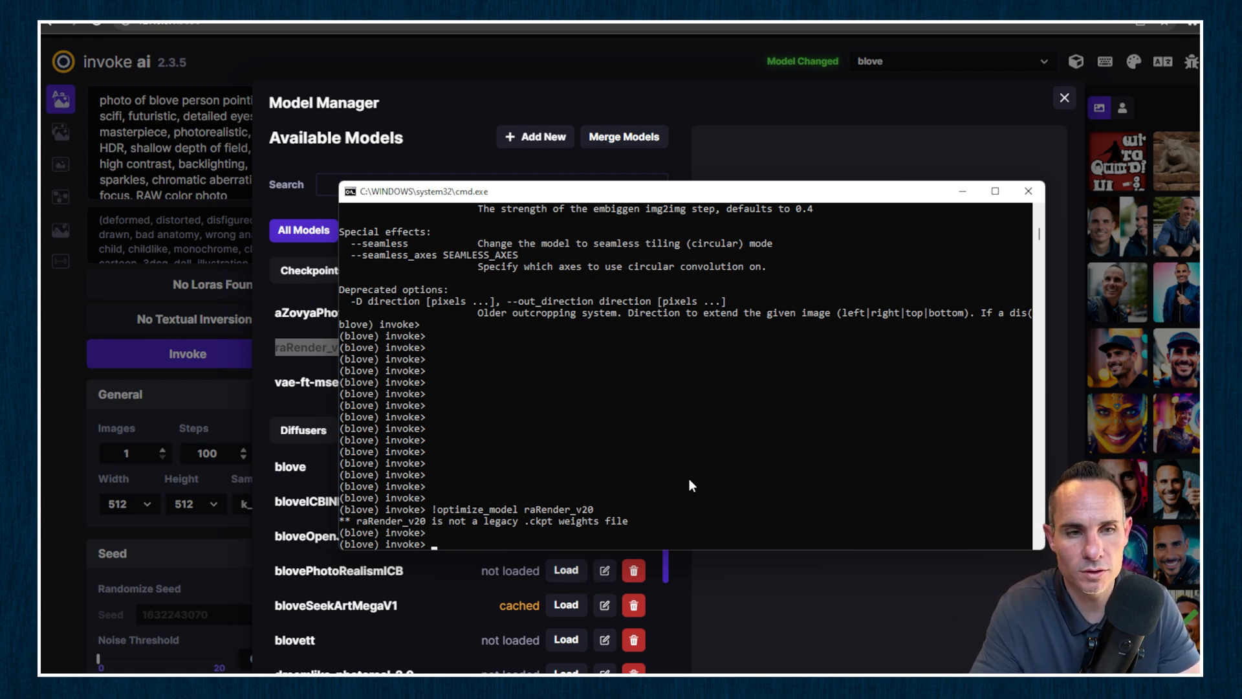
mouse_move(702, 210)
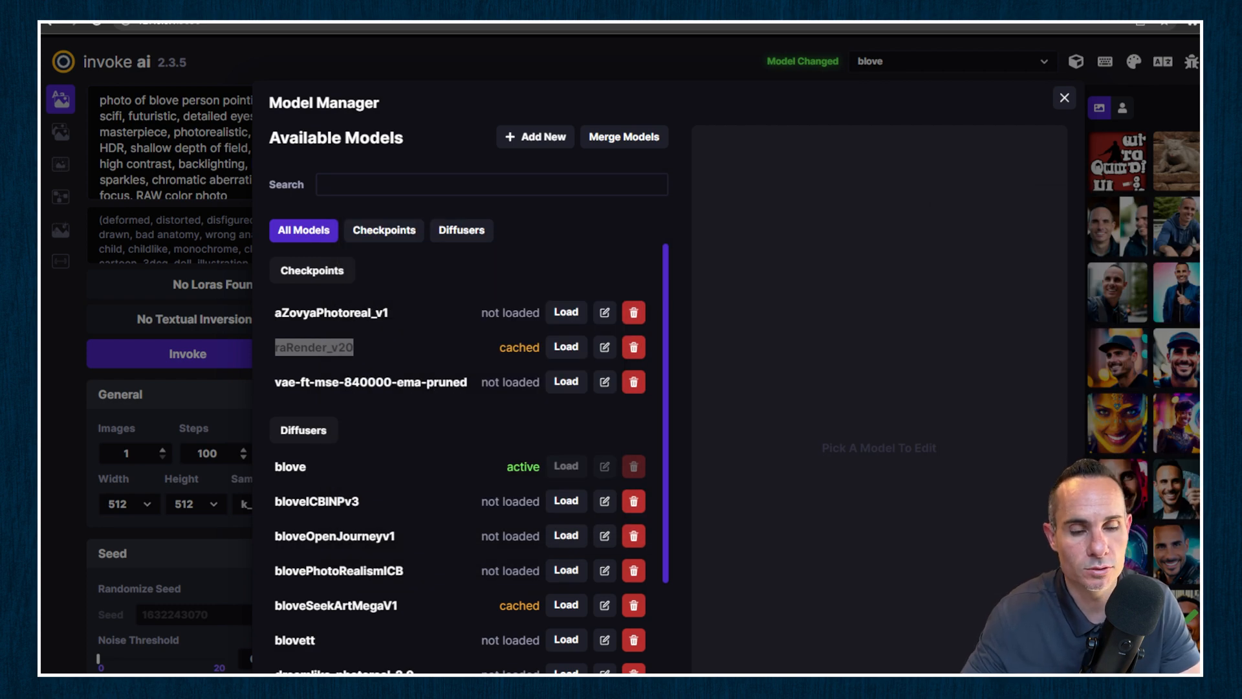
scroll("down", 3)
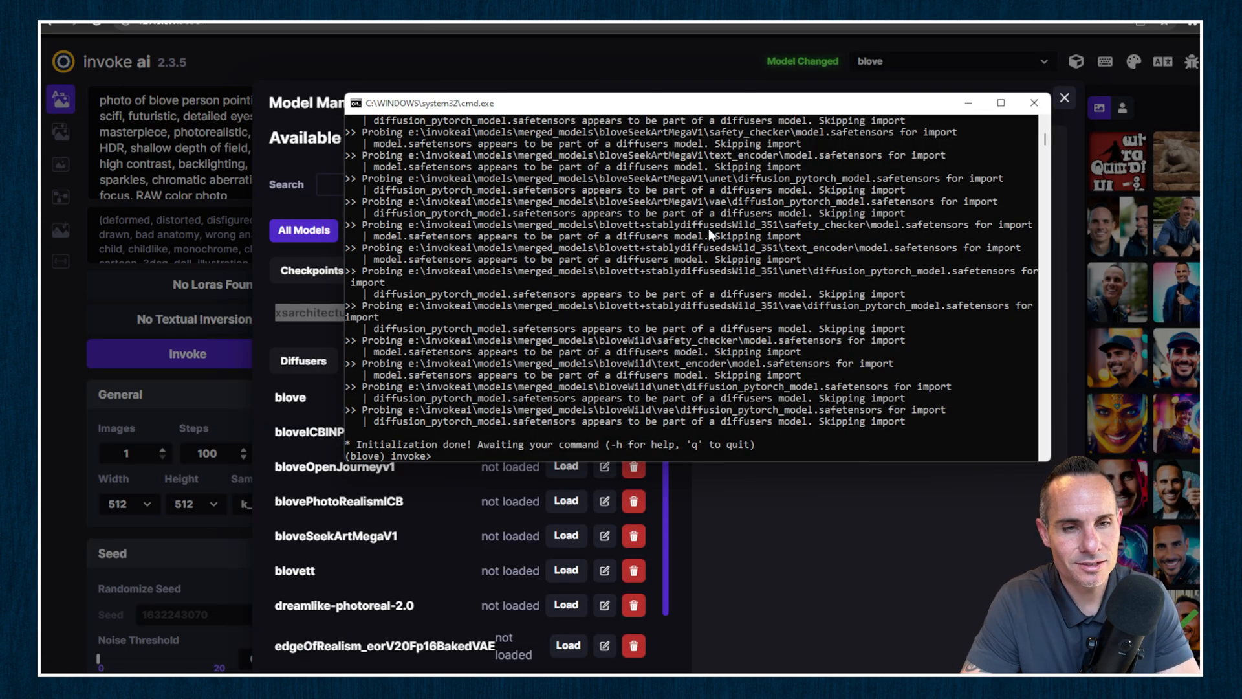
- Run !optimize_model on xsarchitectural_v11 in the InvokeAI console
type("!")
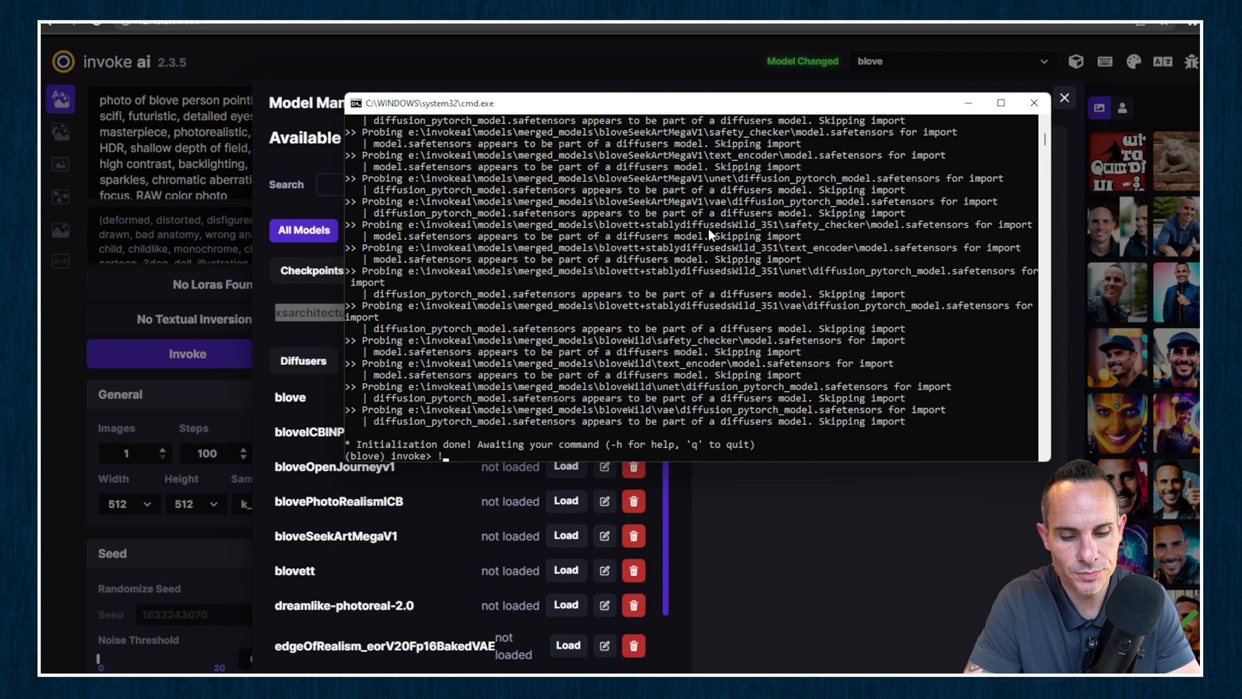
type("optimize_model xsarchitectural_v11")
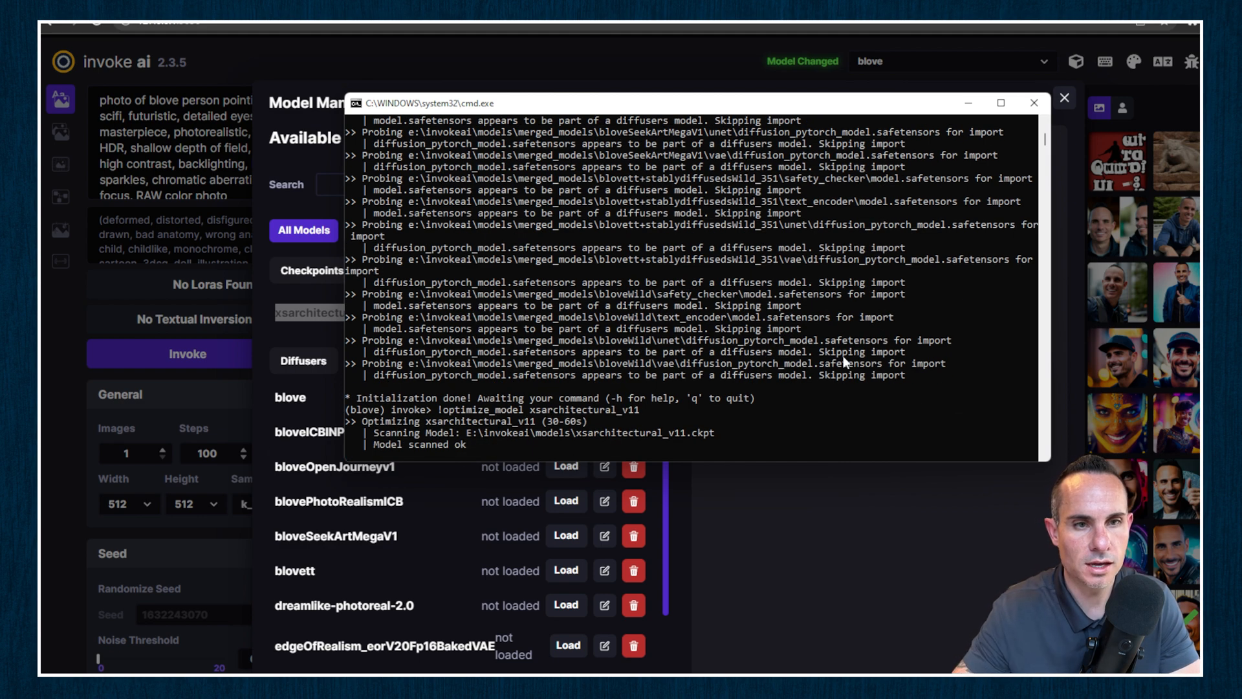
mouse_move(776, 376)
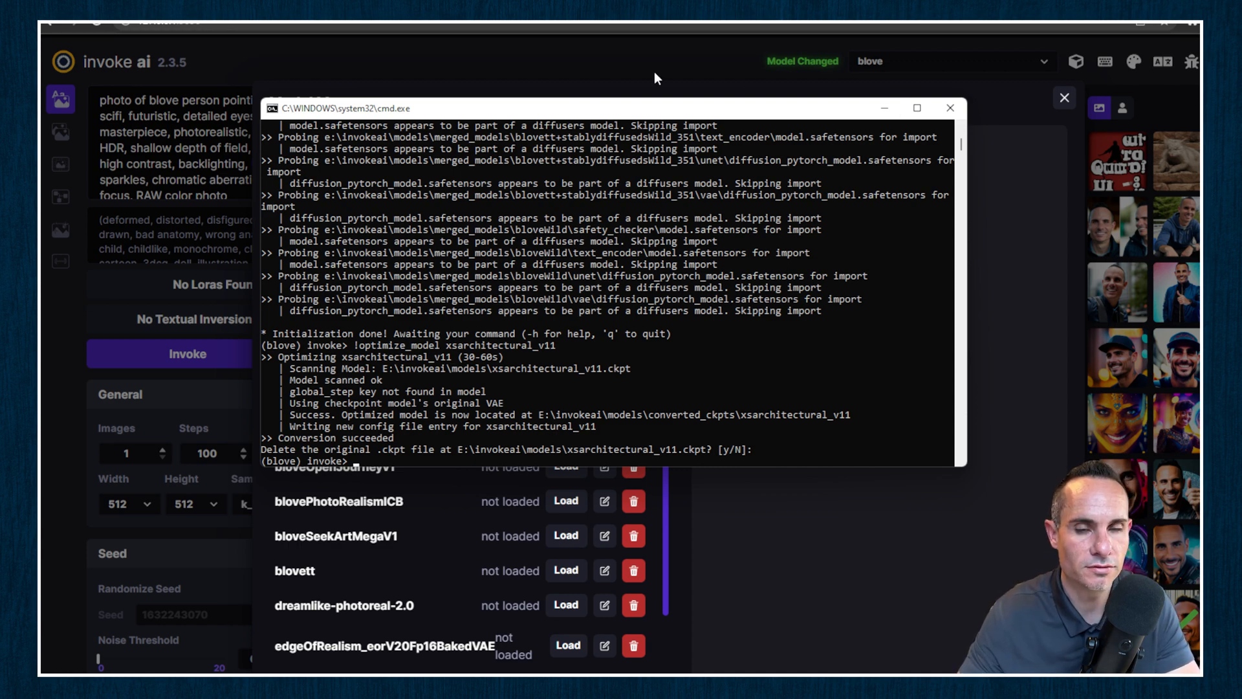
mouse_move(668, 58)
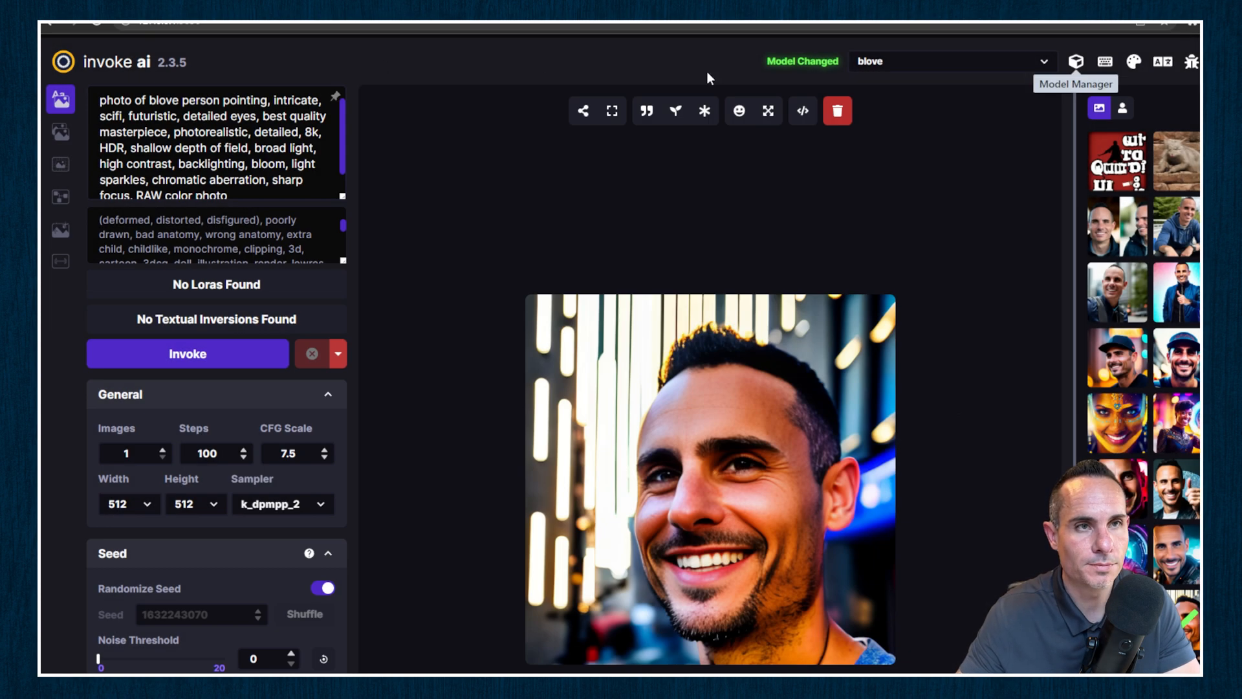
- Check Model Manager shows no checkpoints and all models under diffusers, then close it
left_click(1077, 62)
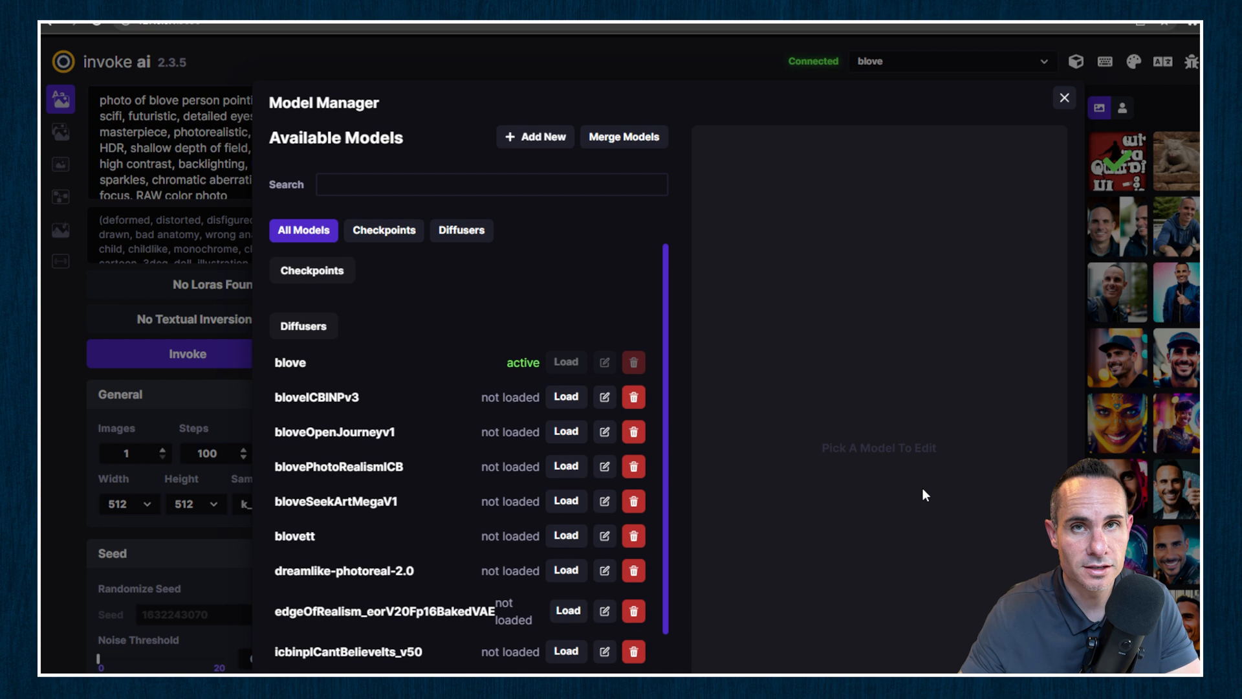
mouse_move(625, 137)
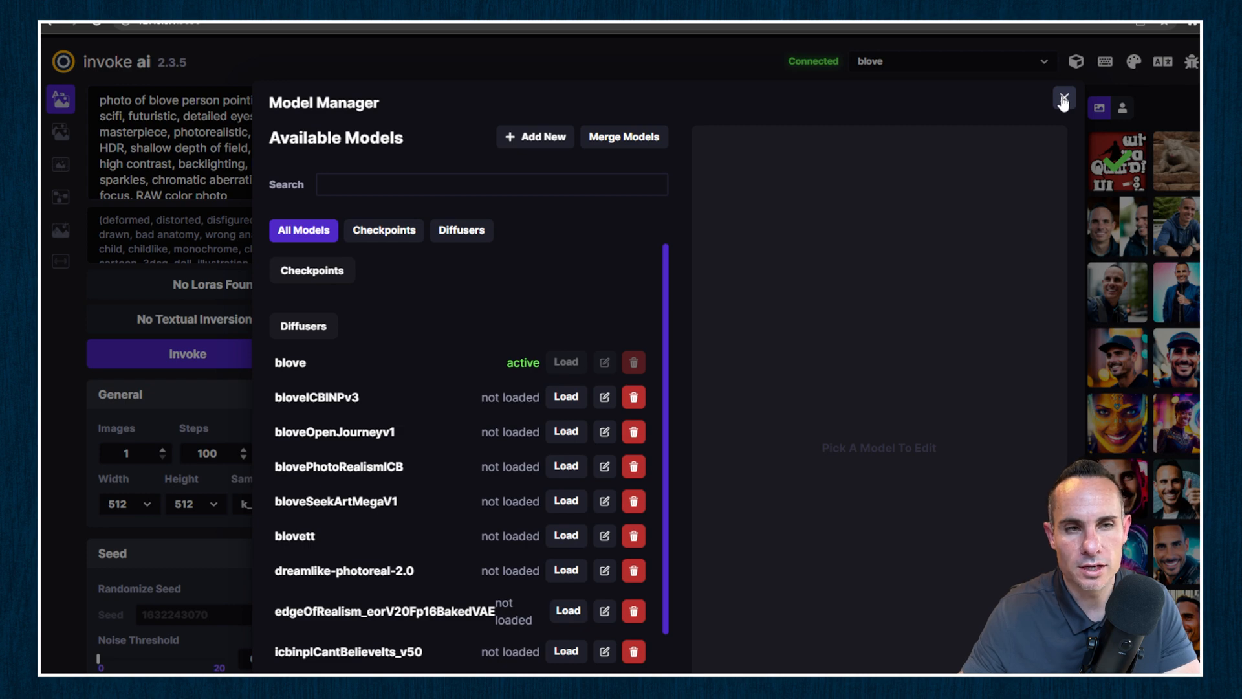
left_click(1063, 96)
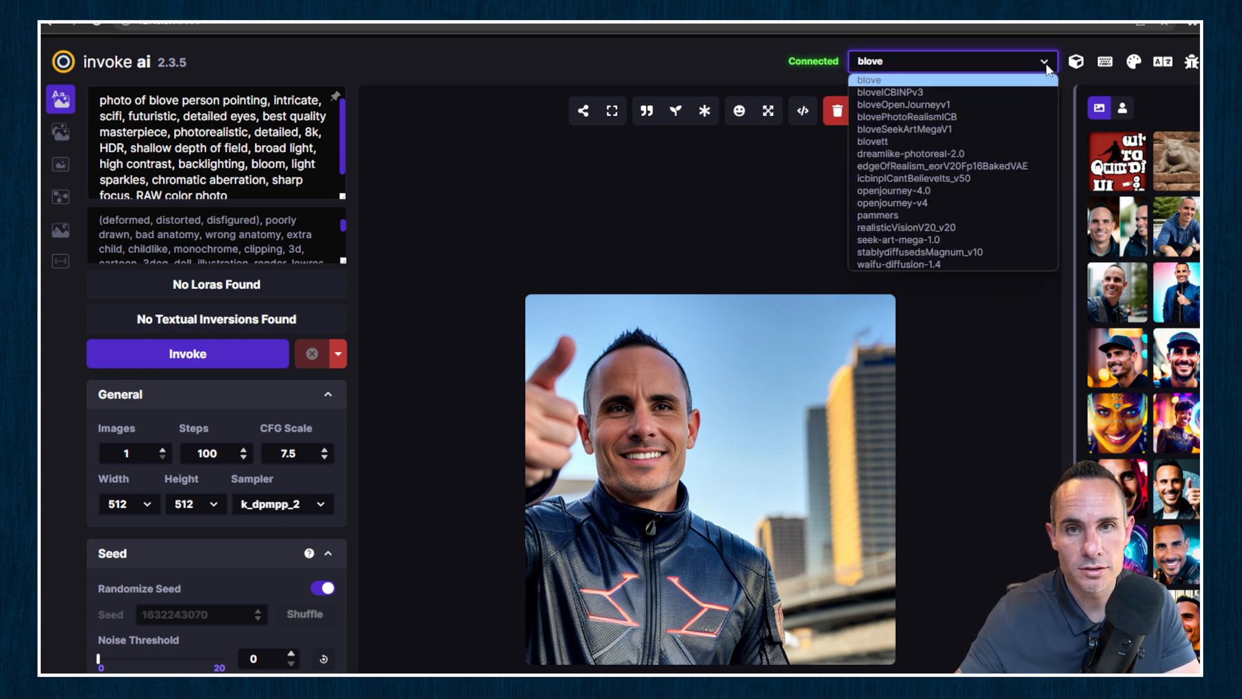
mouse_move(951, 178)
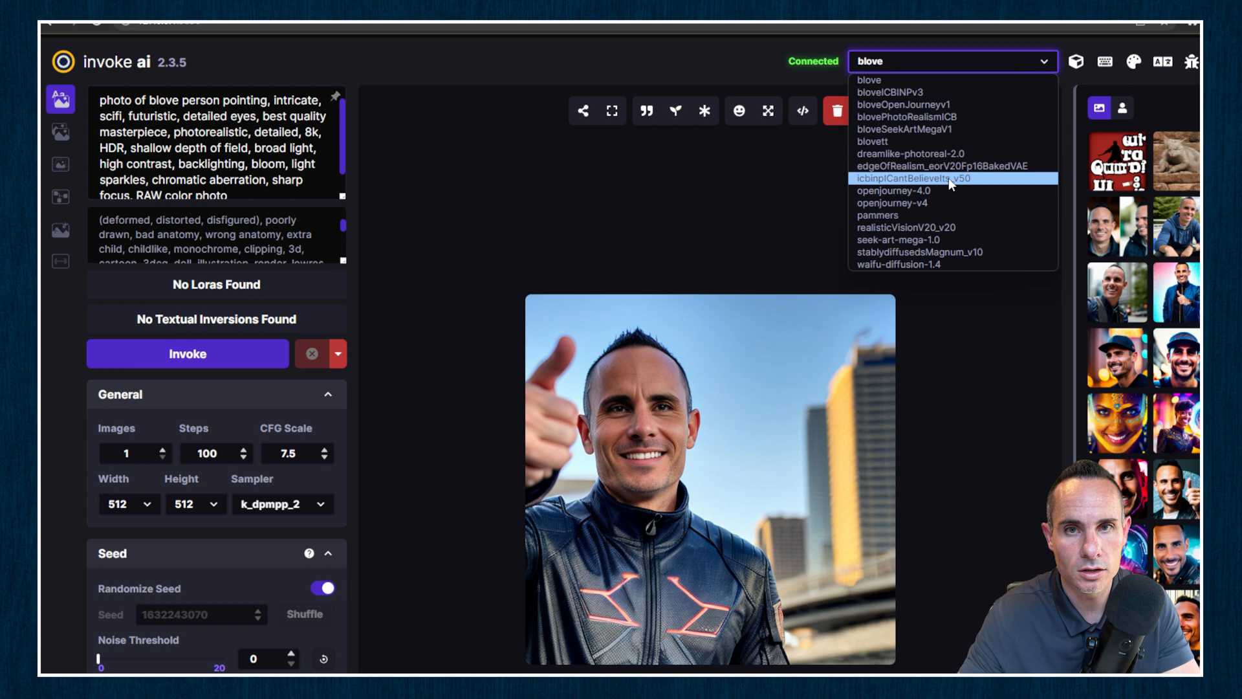
- Switch the active model to icbinpICantBelieveIts_v50
left_click(950, 177)
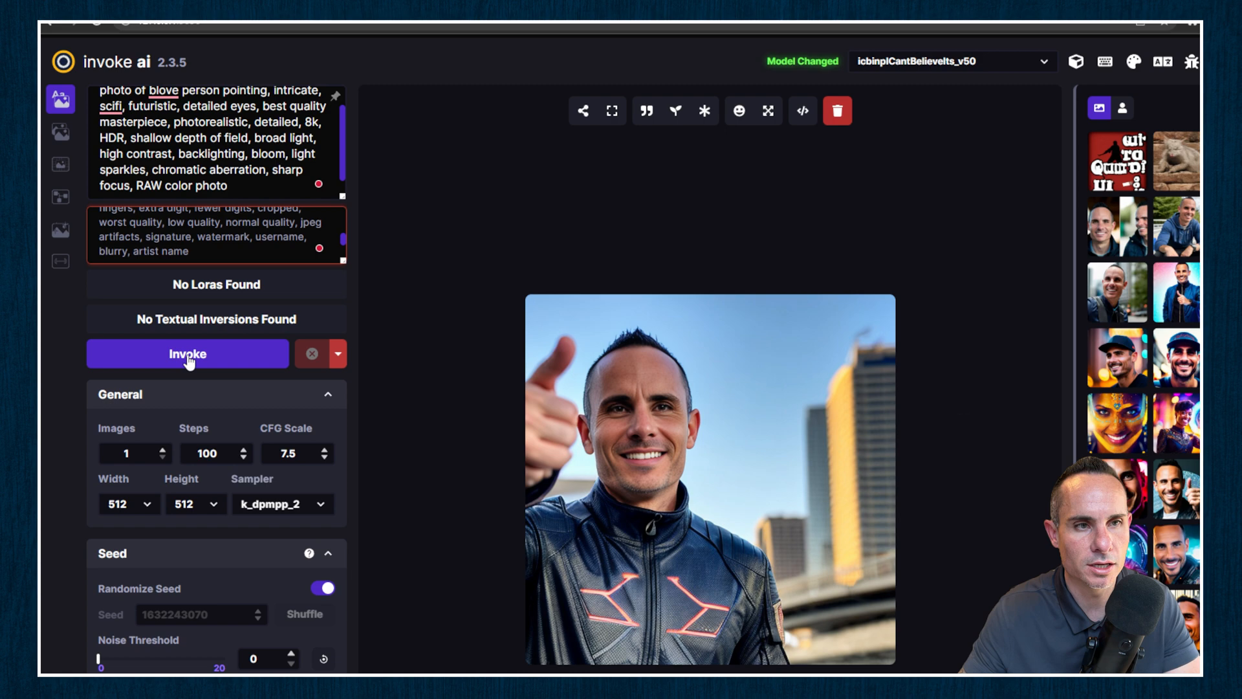
- Generate an image with icbinpICantBelieveIts_v50, ignoring the spelling suggestion for blove
left_click(187, 354)
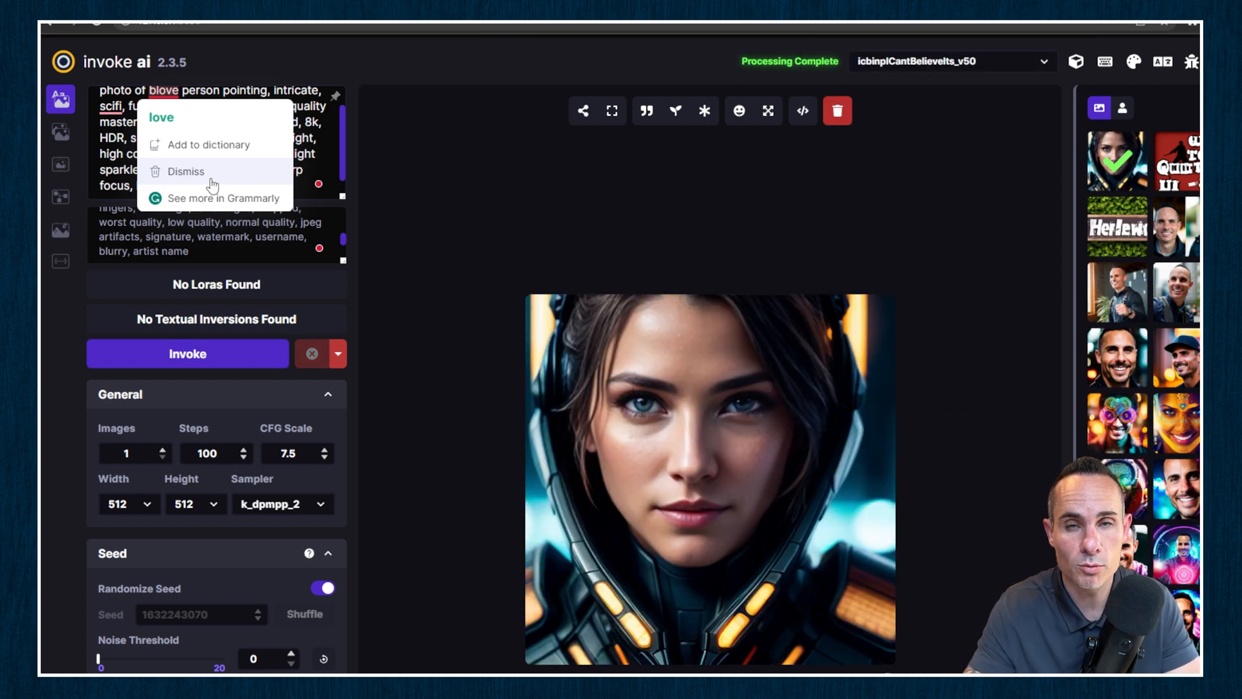
left_click(185, 171)
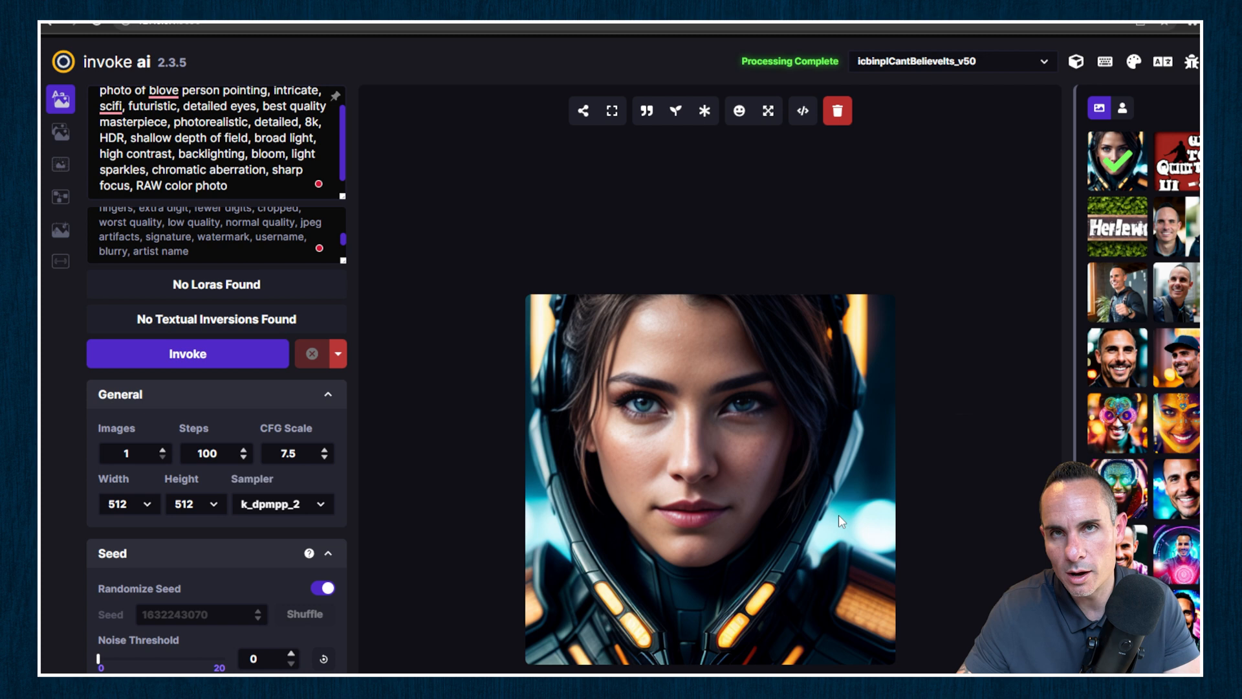
mouse_move(790, 445)
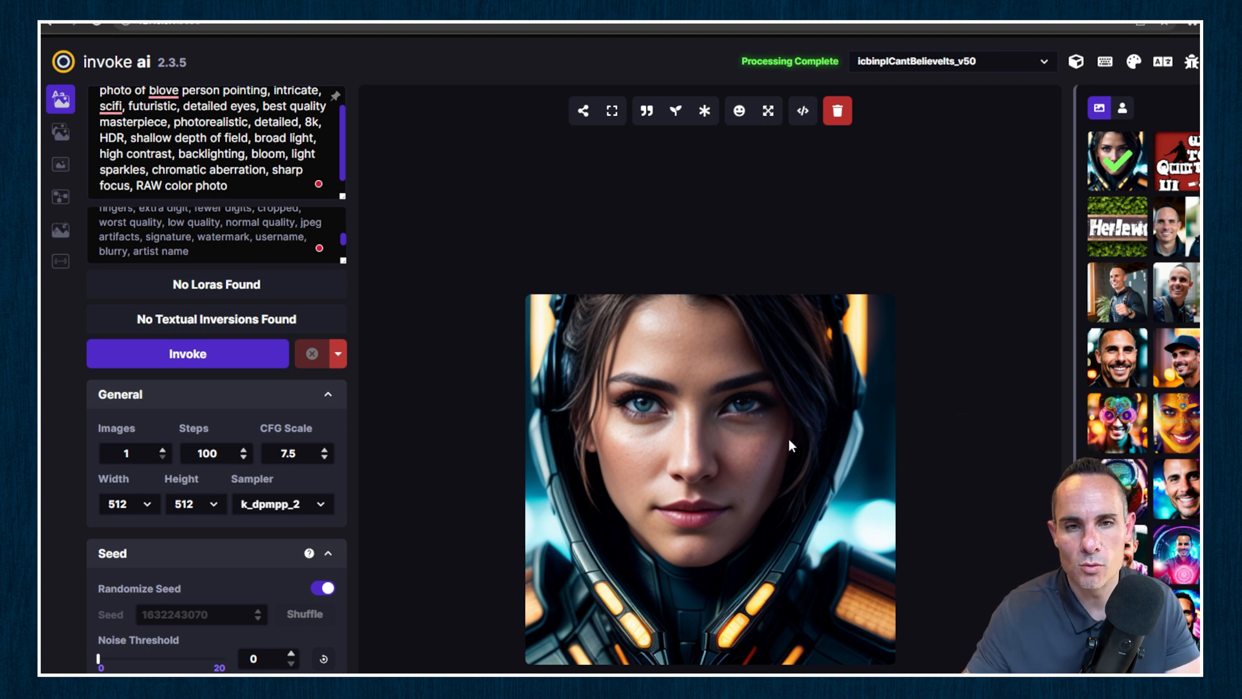
mouse_move(761, 417)
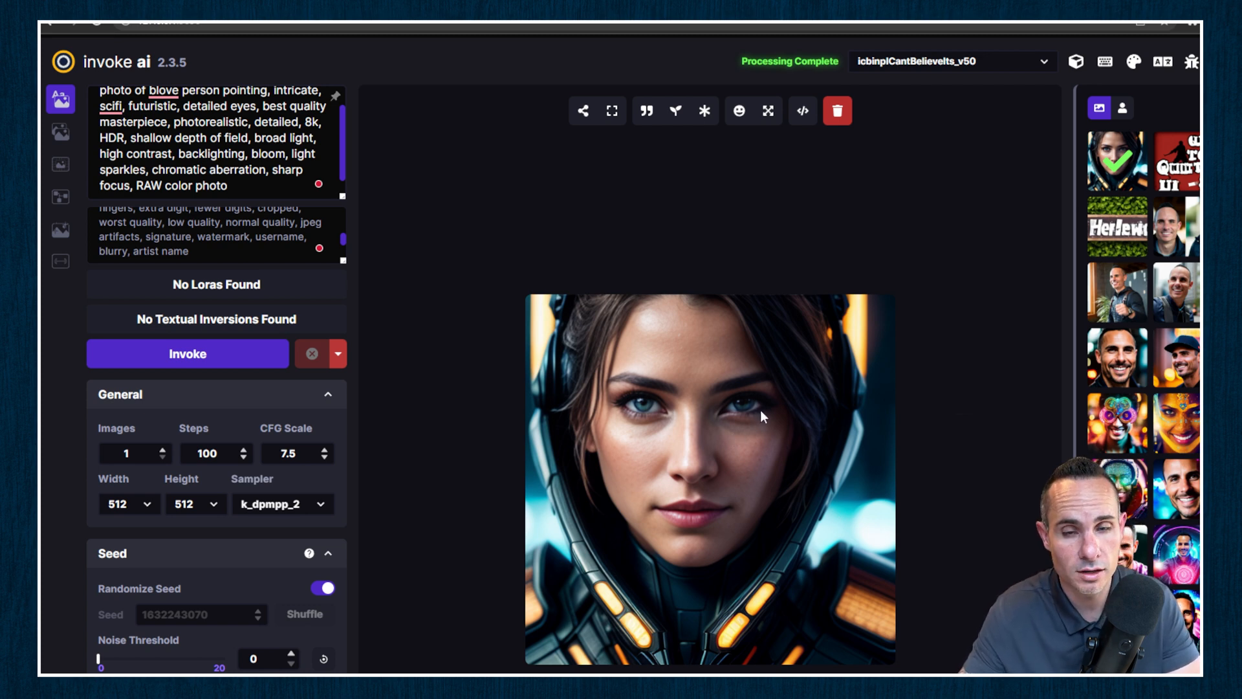
mouse_move(780, 357)
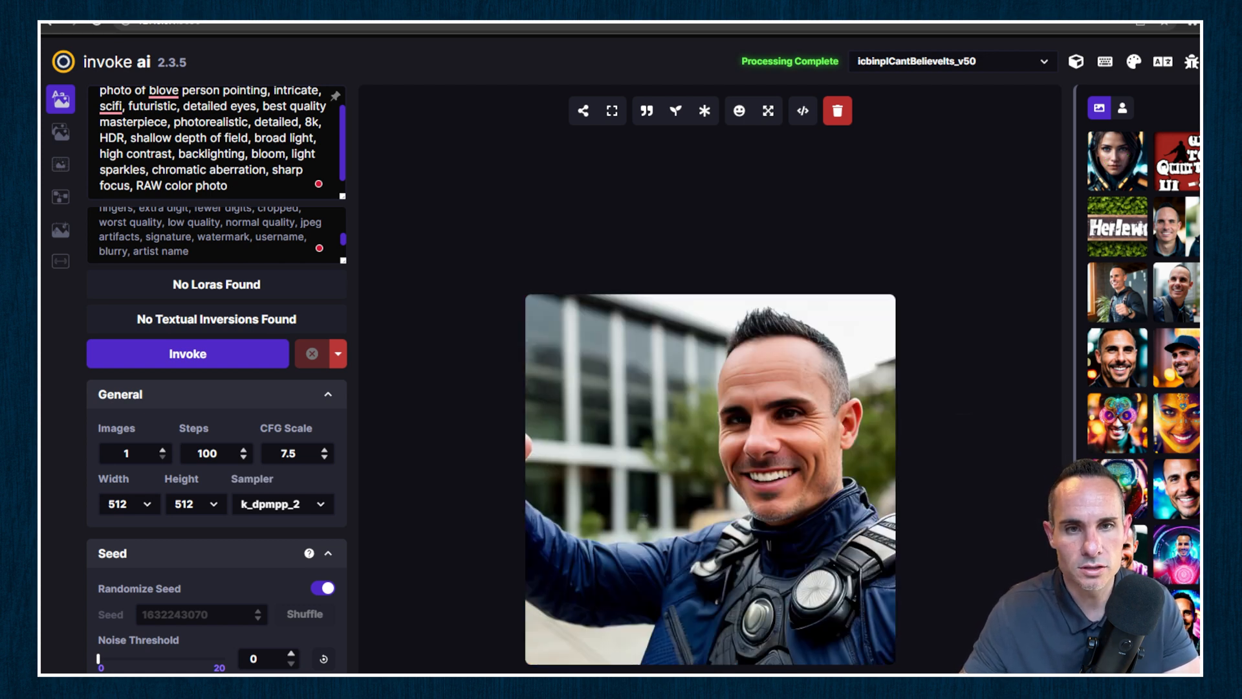
mouse_move(1075, 62)
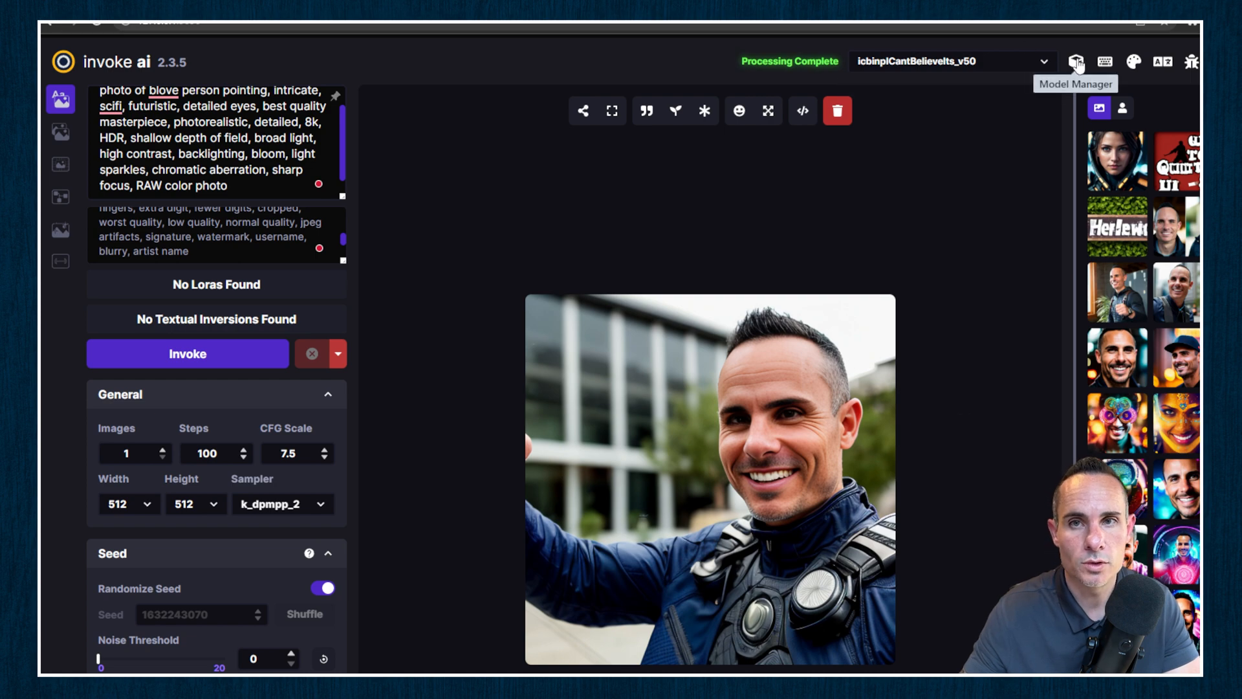
- From Model Manager, start a merge of blove (Model 1) with icbinpICantBelieveIts_v50 (Model 2)
left_click(1076, 62)
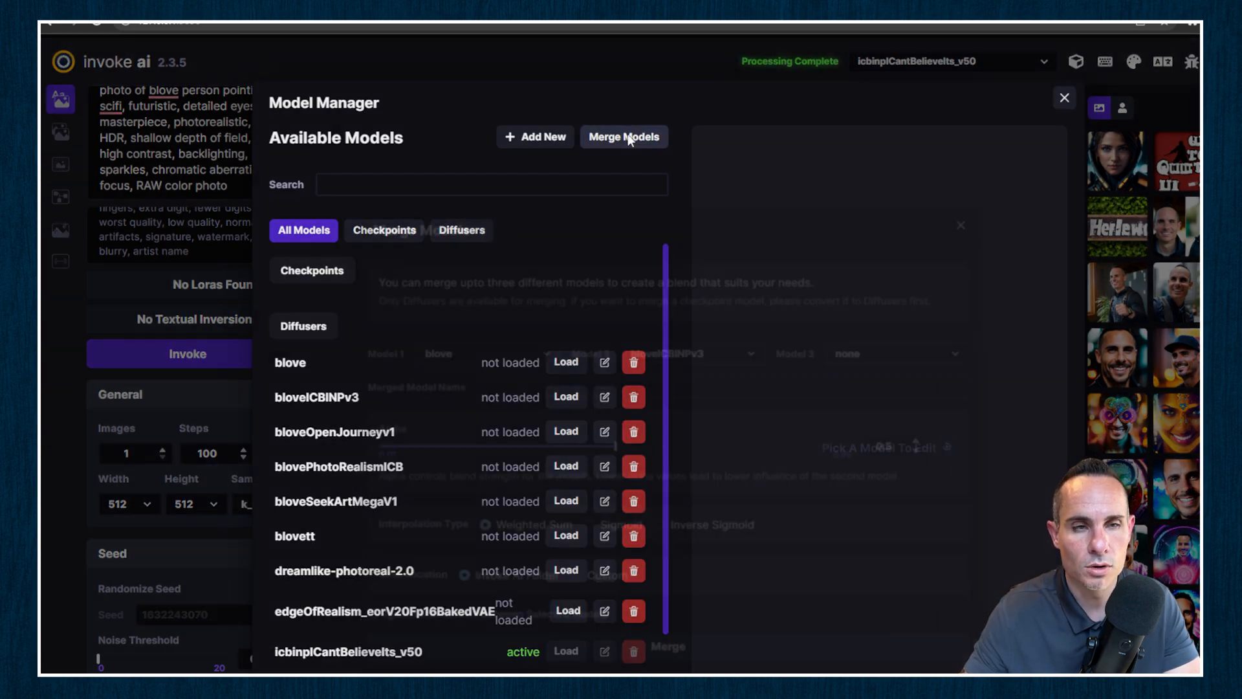
left_click(624, 136)
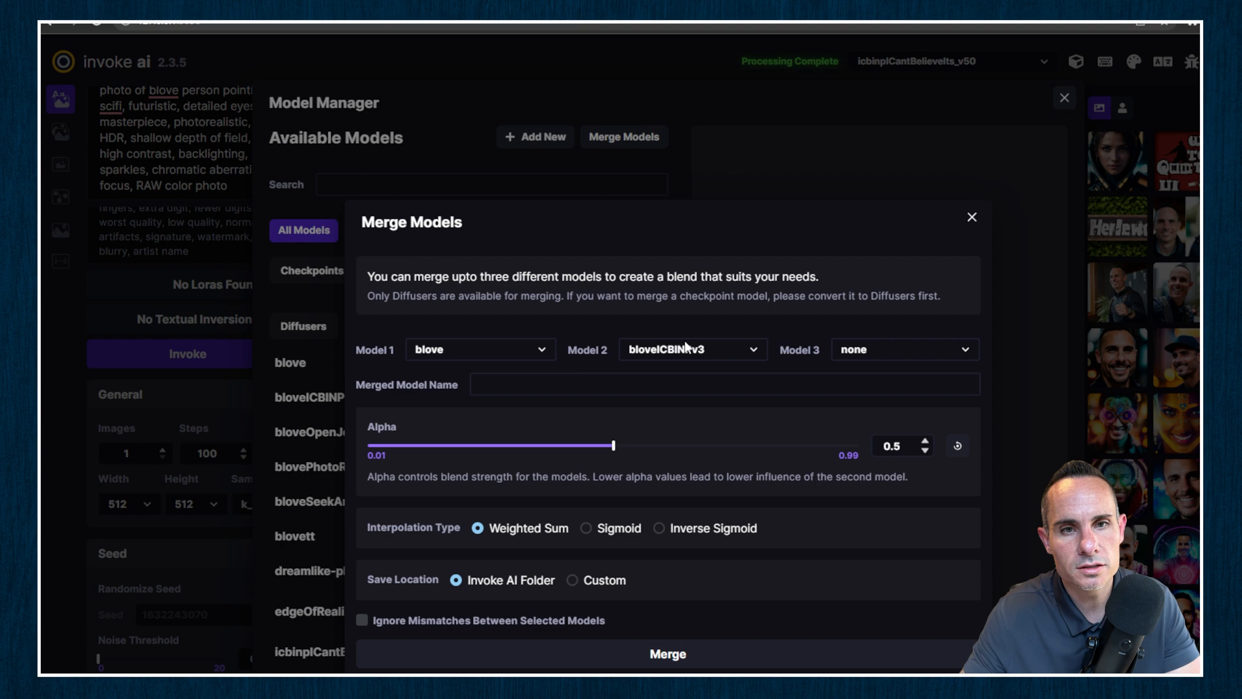
left_click(690, 350)
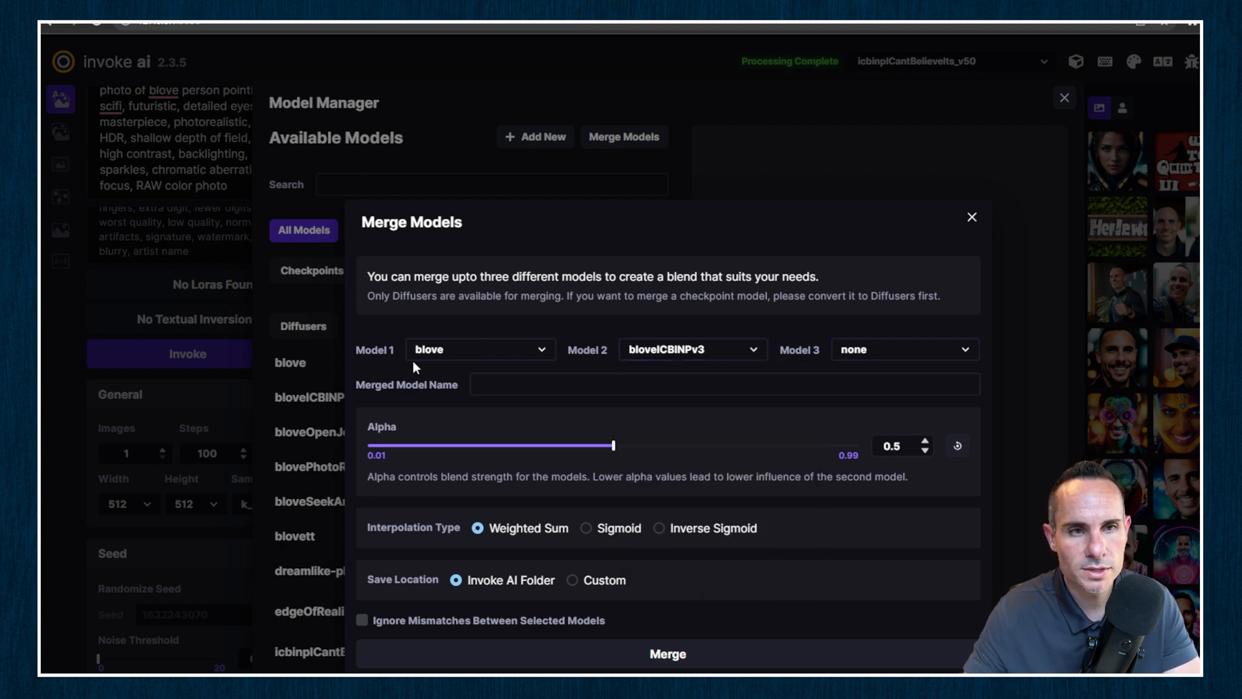
left_click(479, 350)
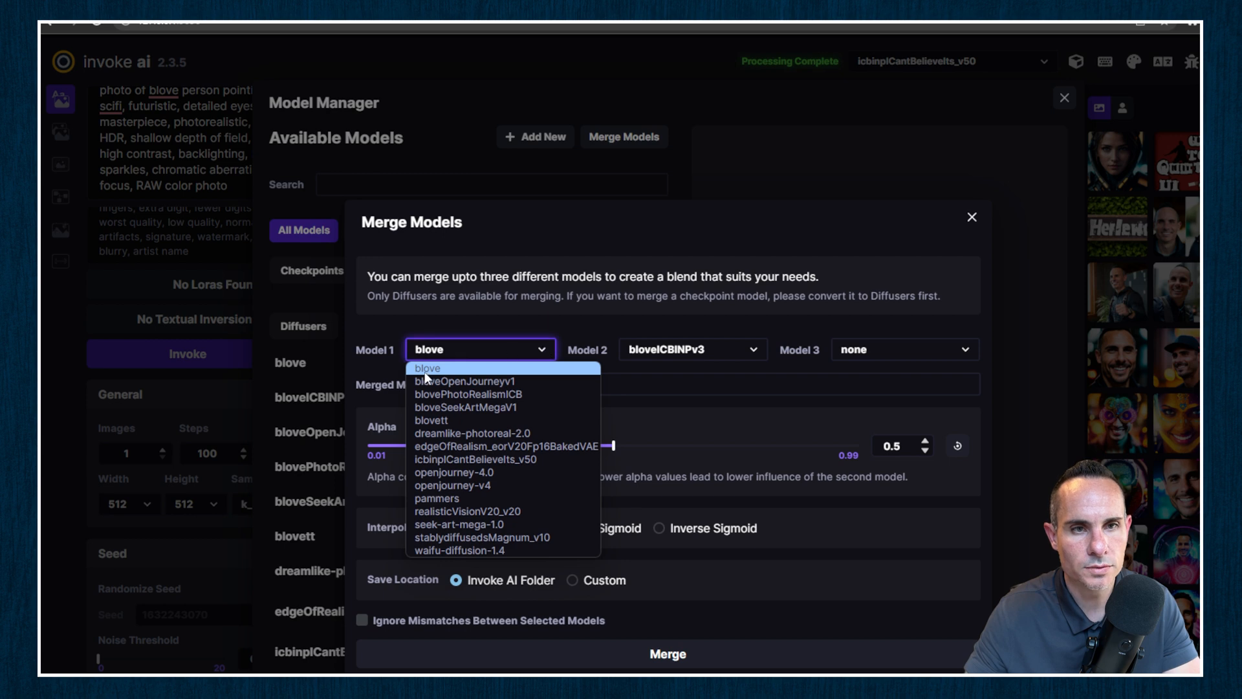
left_click(426, 368)
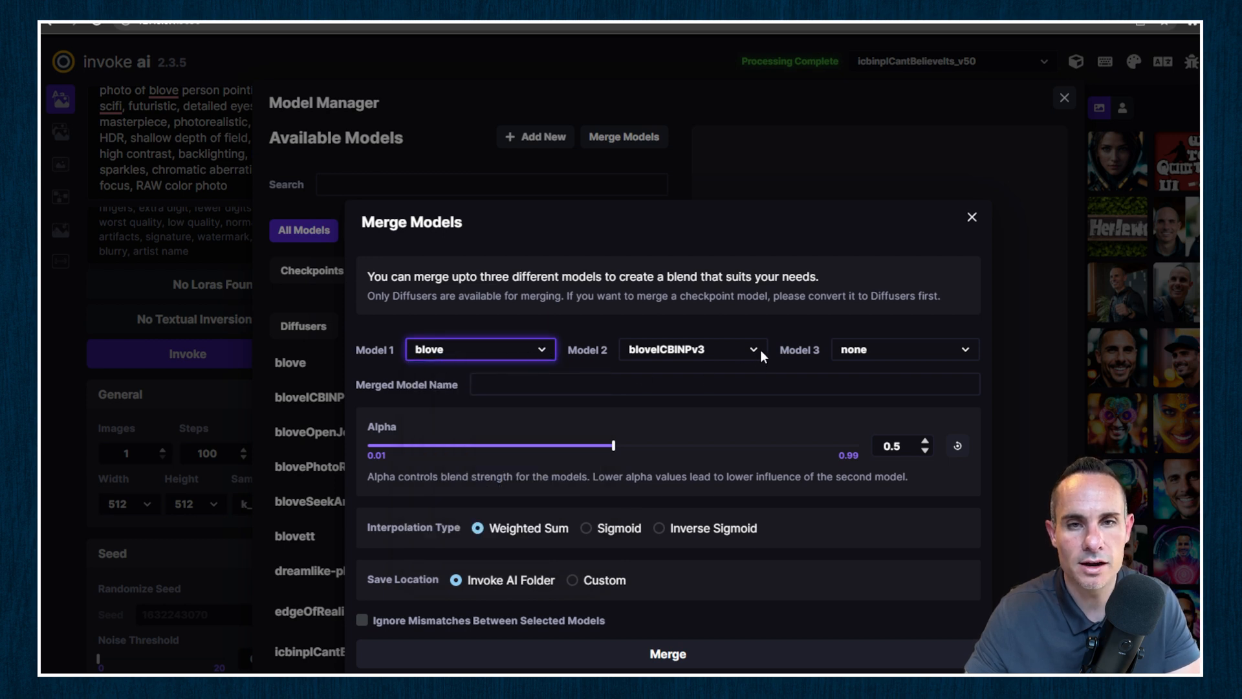
left_click(691, 349)
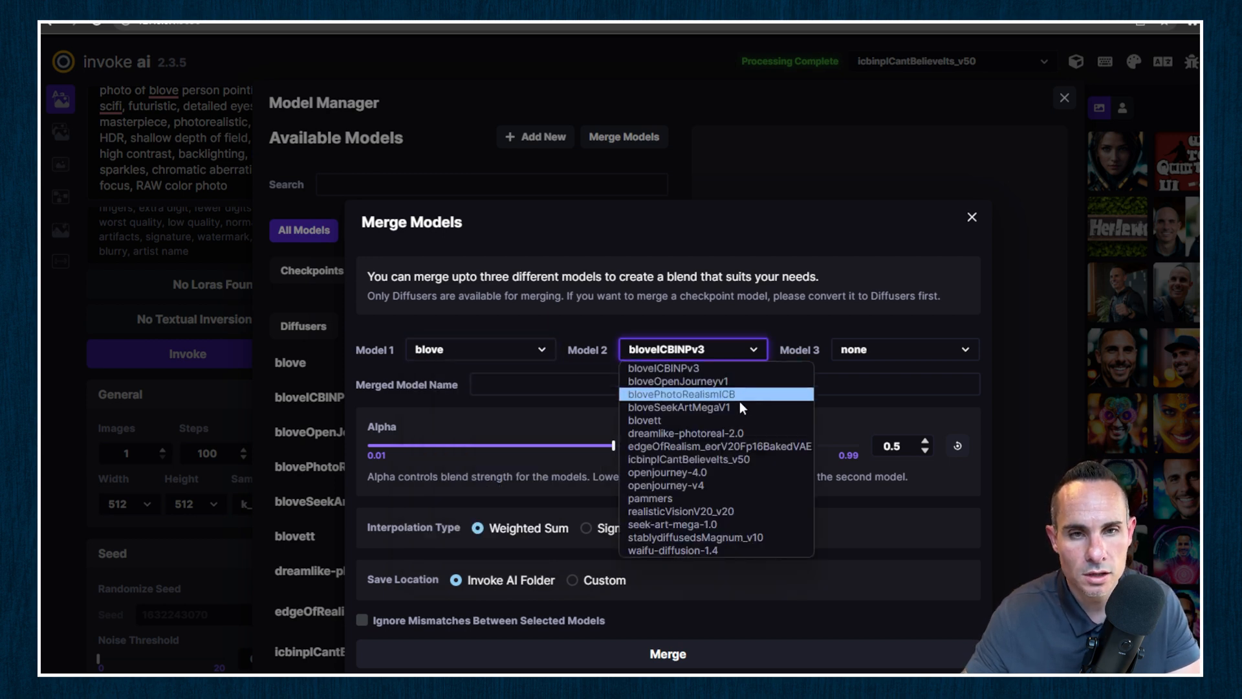
left_click(688, 460)
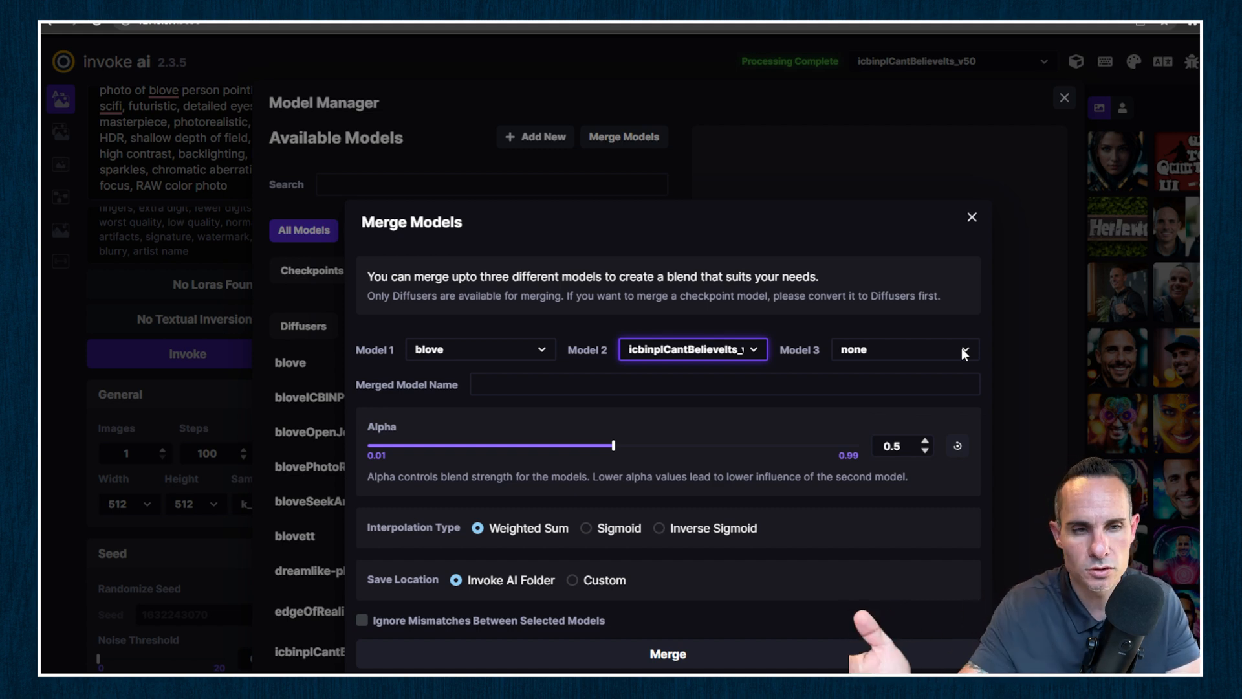
left_click(724, 384)
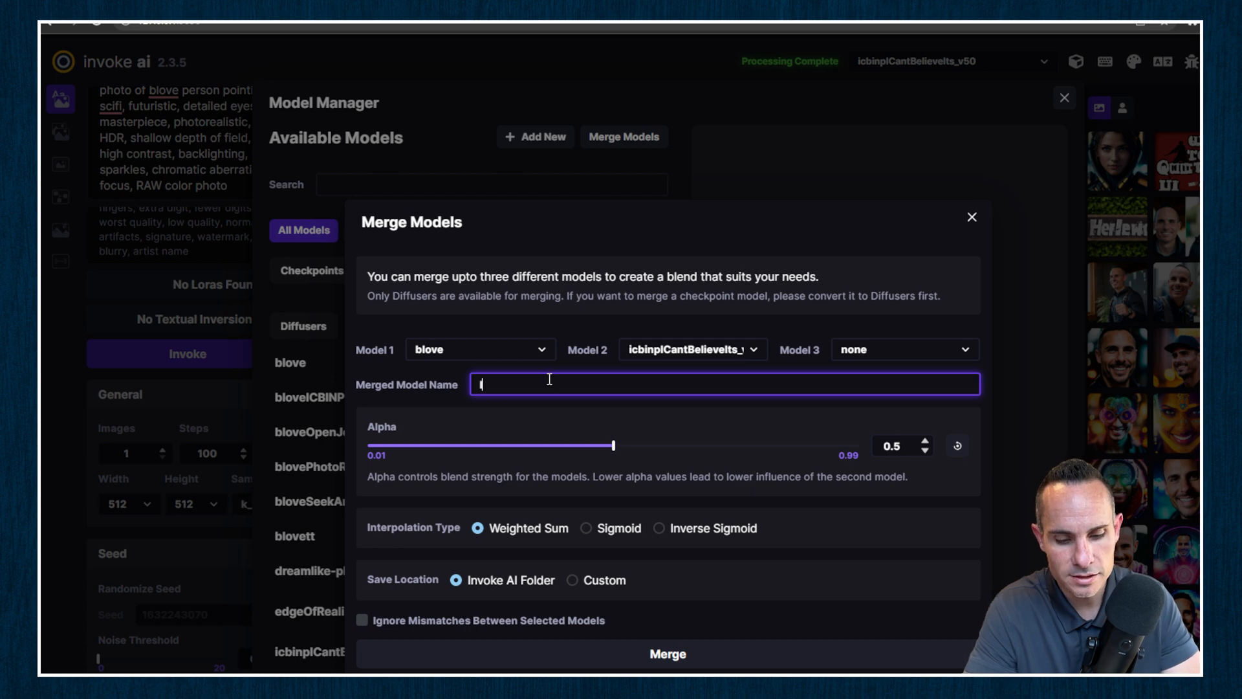
- Enter ICBINPbloveV1 as the merged model name
type("ICBINP")
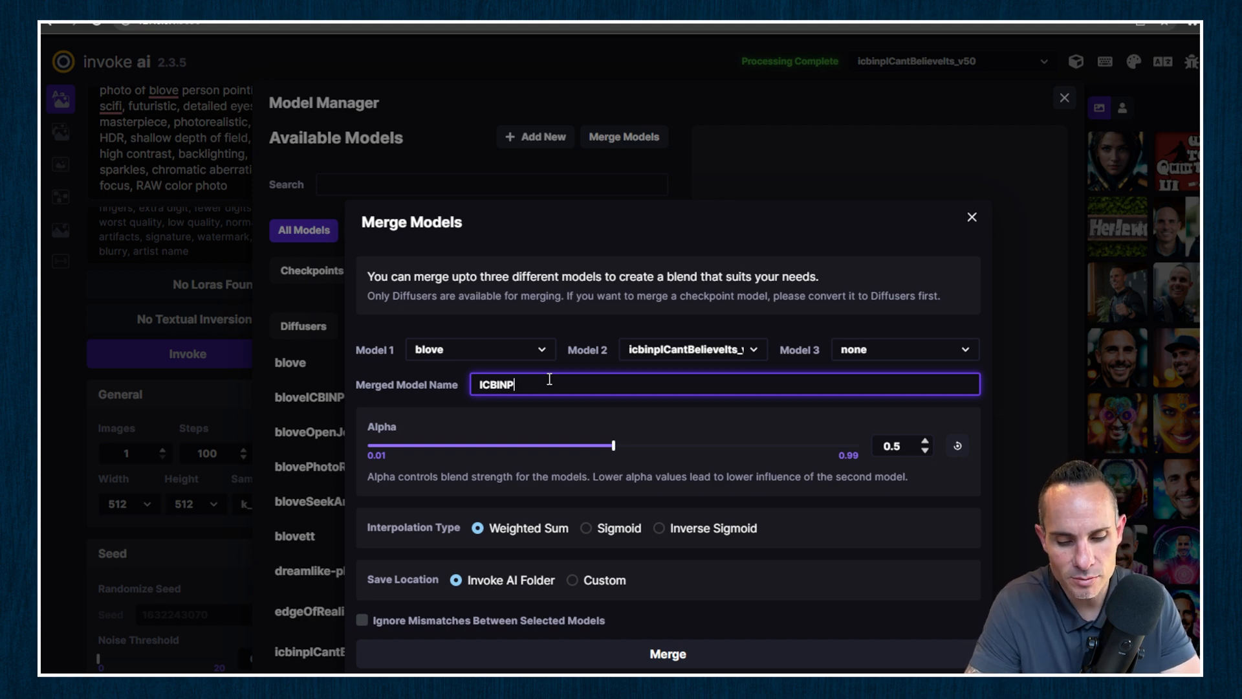
type("blove")
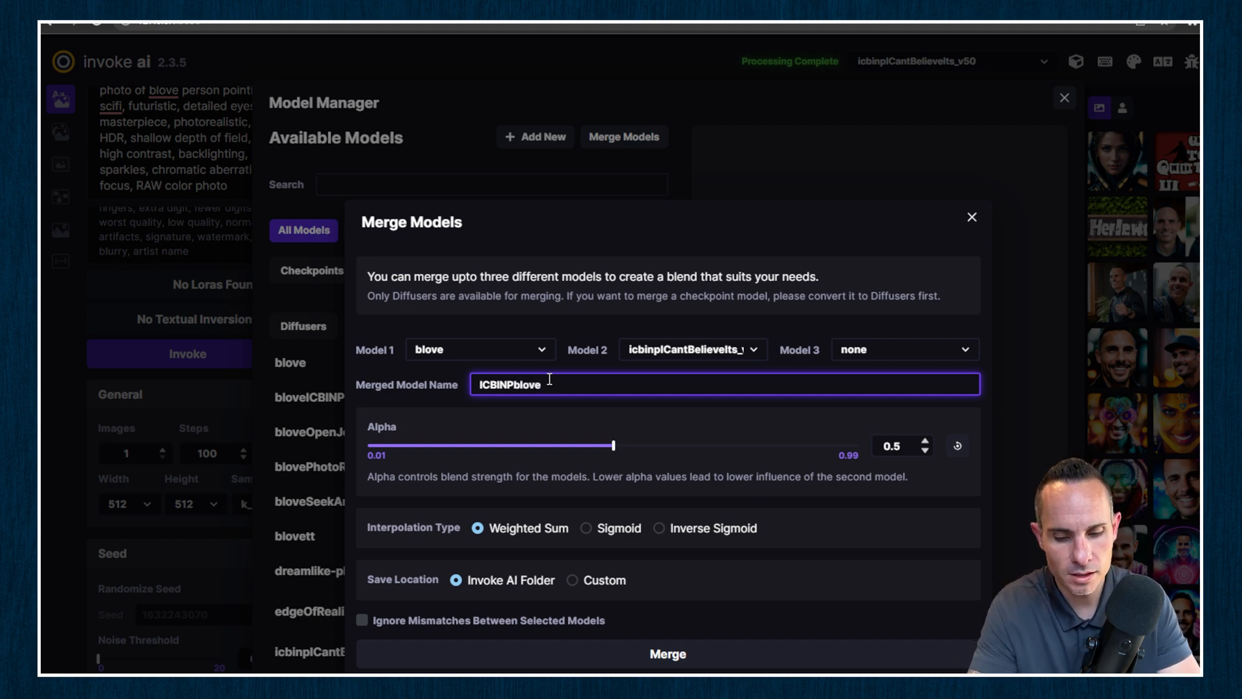
type("v1")
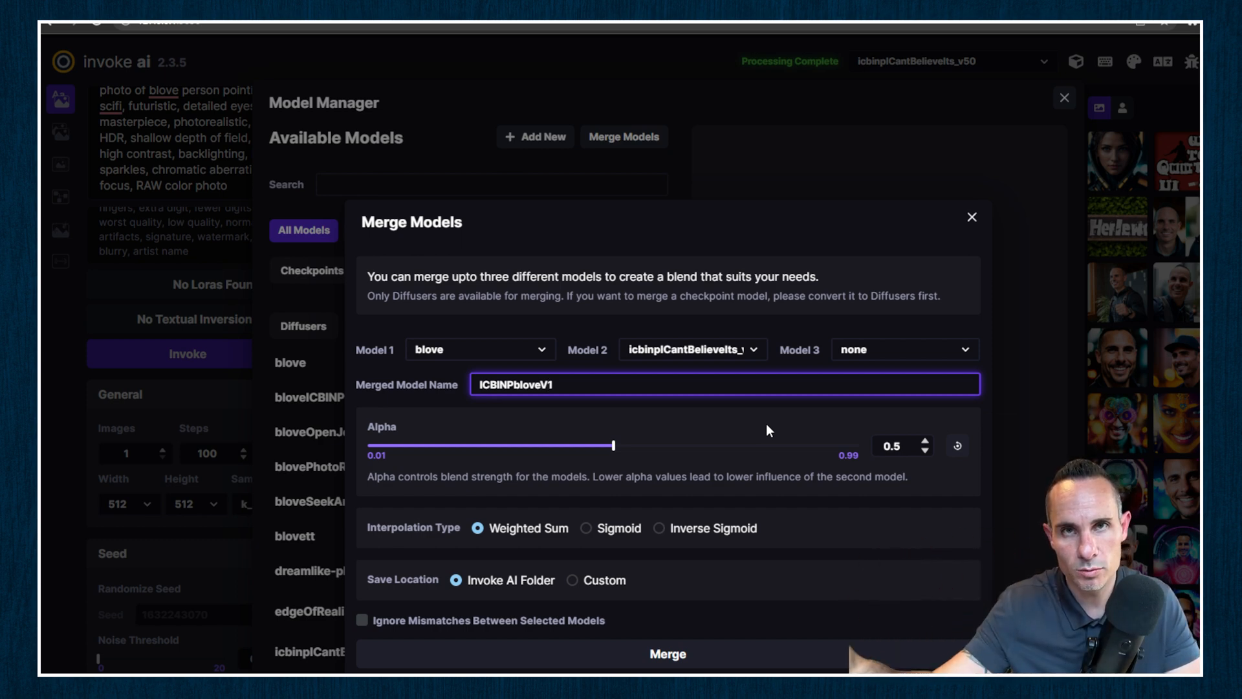
mouse_move(478, 328)
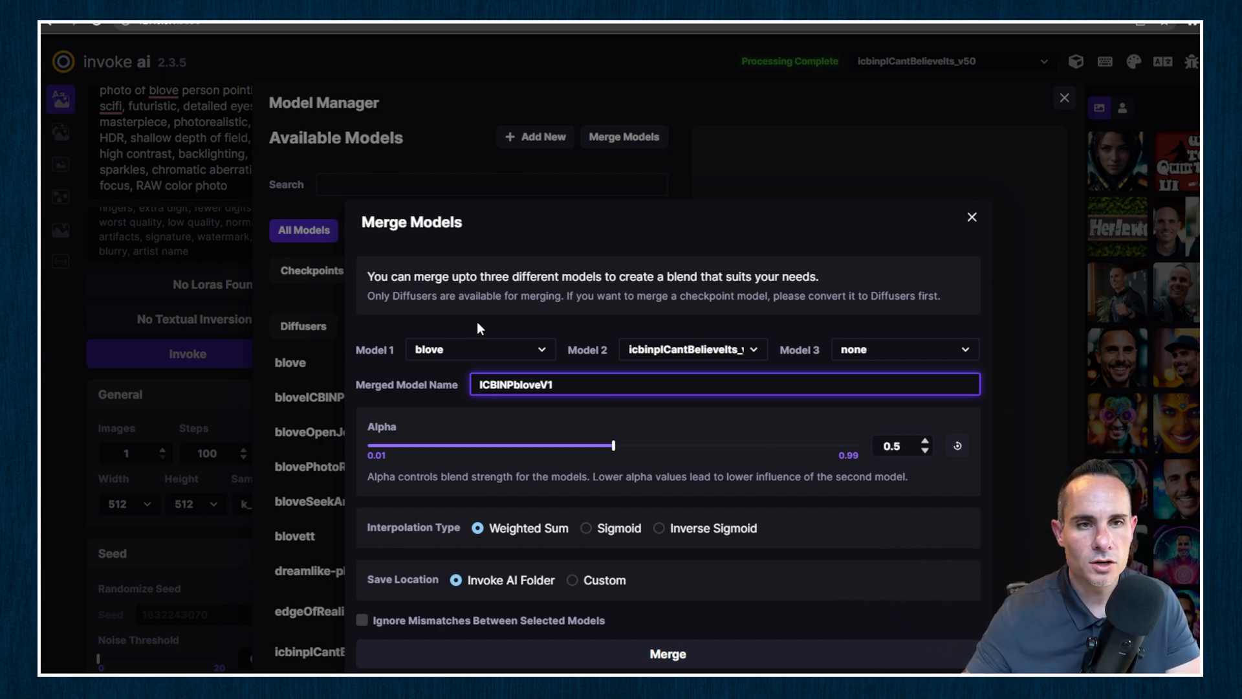
mouse_move(664, 332)
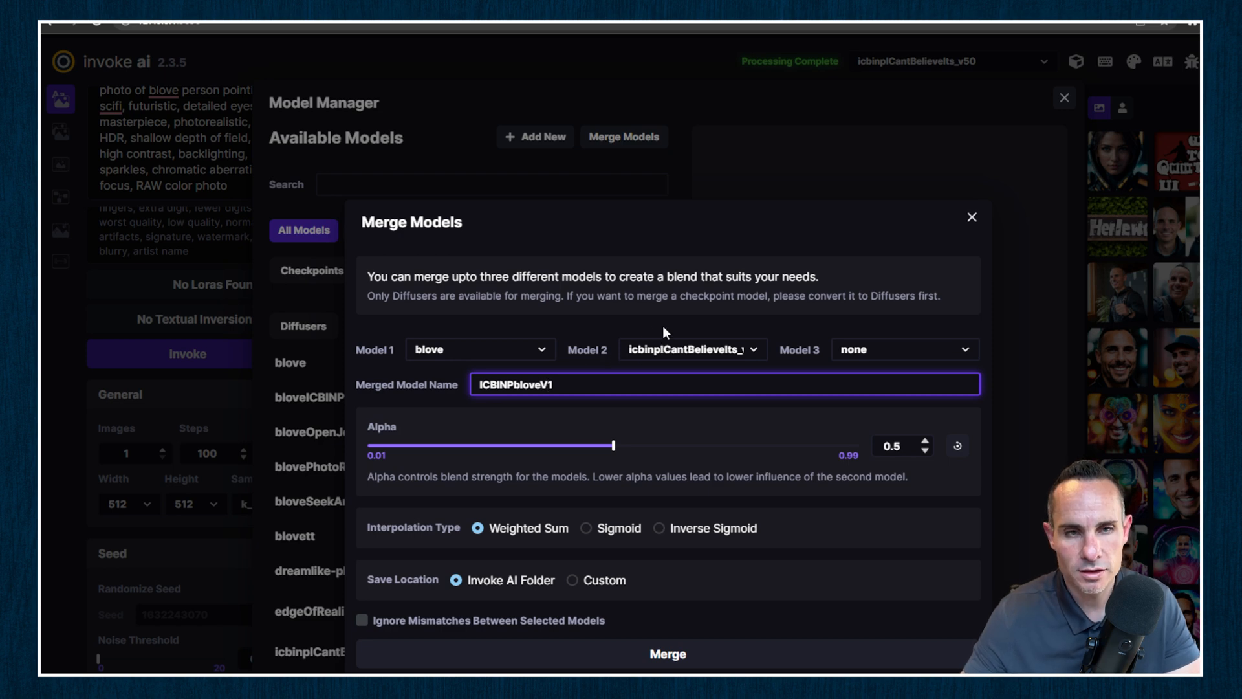
mouse_move(417, 358)
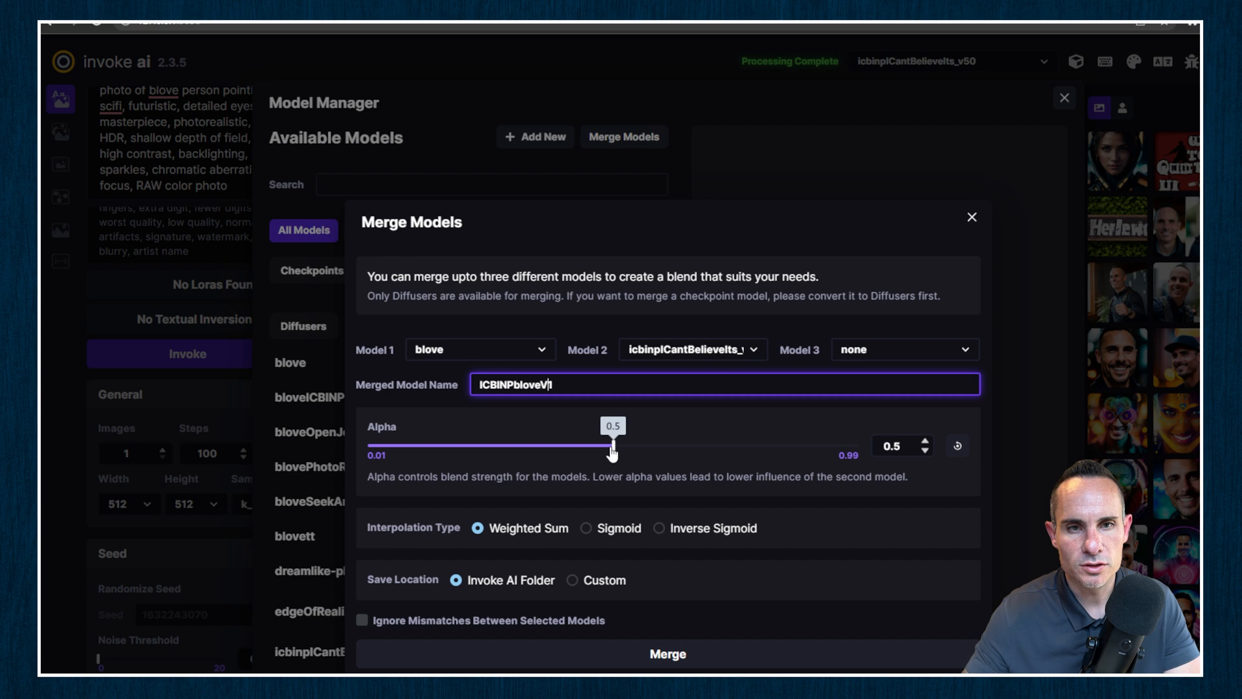
- Sweep the Alpha slider between 0.17 and 0.85, then settle it at 0.3
left_click_drag(610, 445, 448, 445)
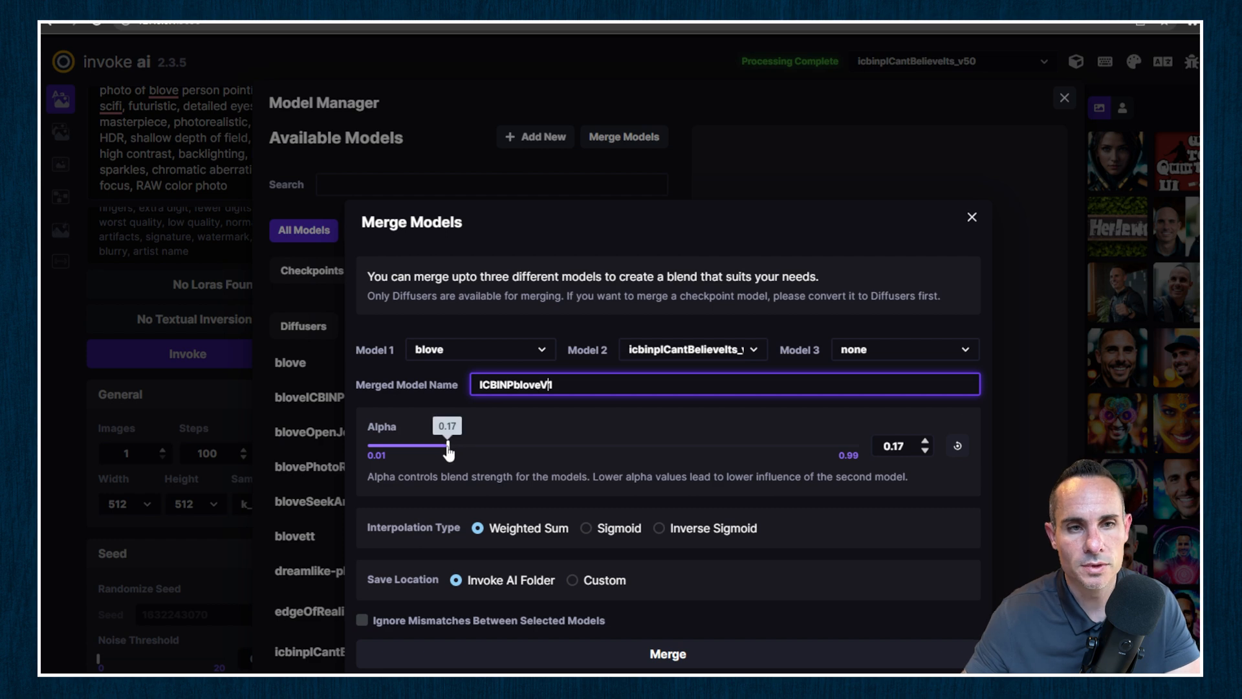
left_click_drag(448, 445, 788, 446)
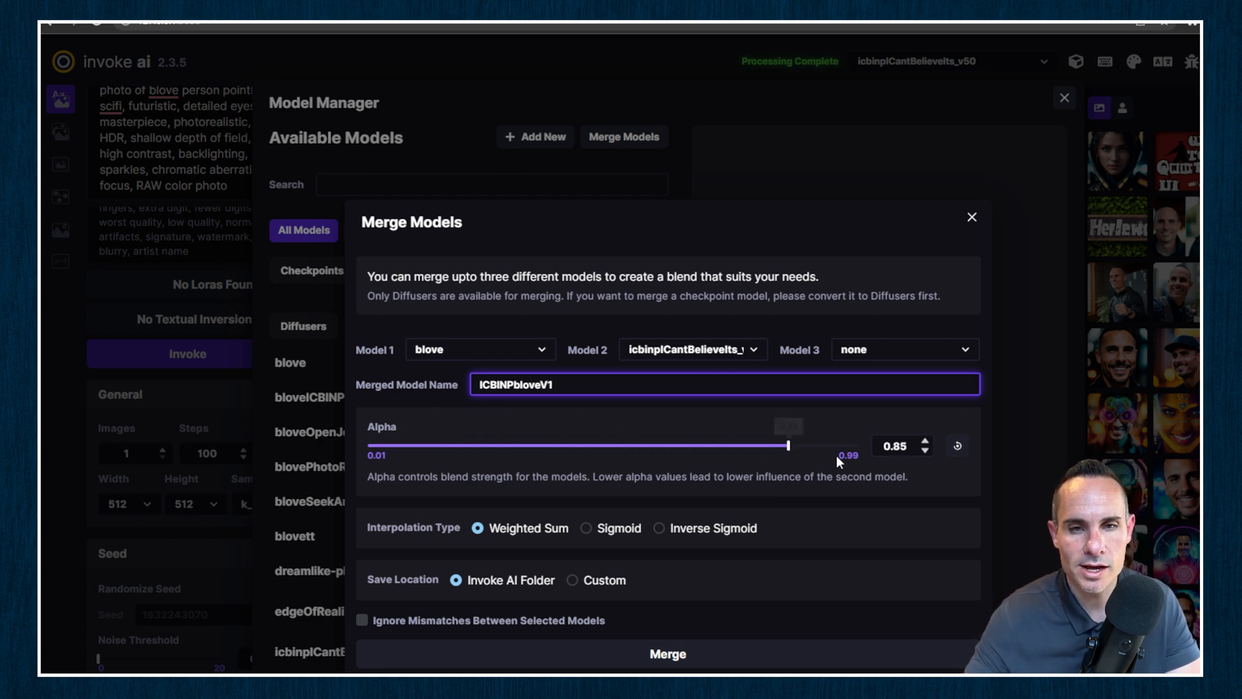
left_click_drag(788, 445, 667, 445)
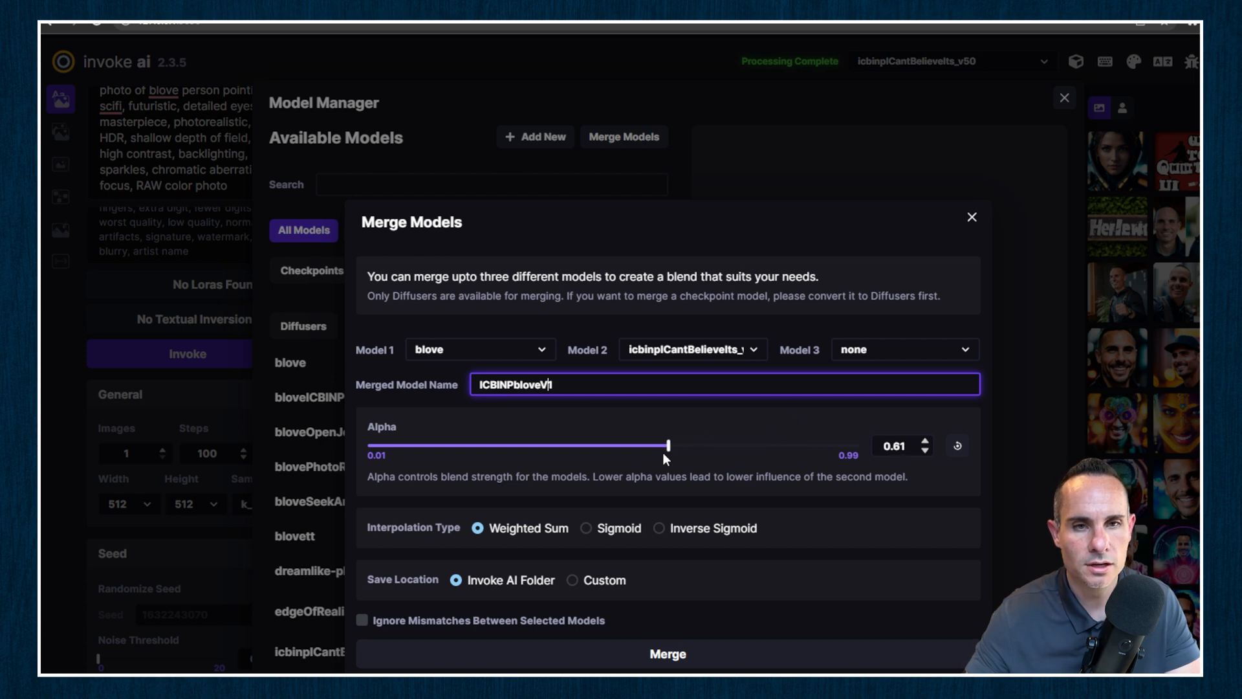
left_click_drag(668, 446, 638, 445)
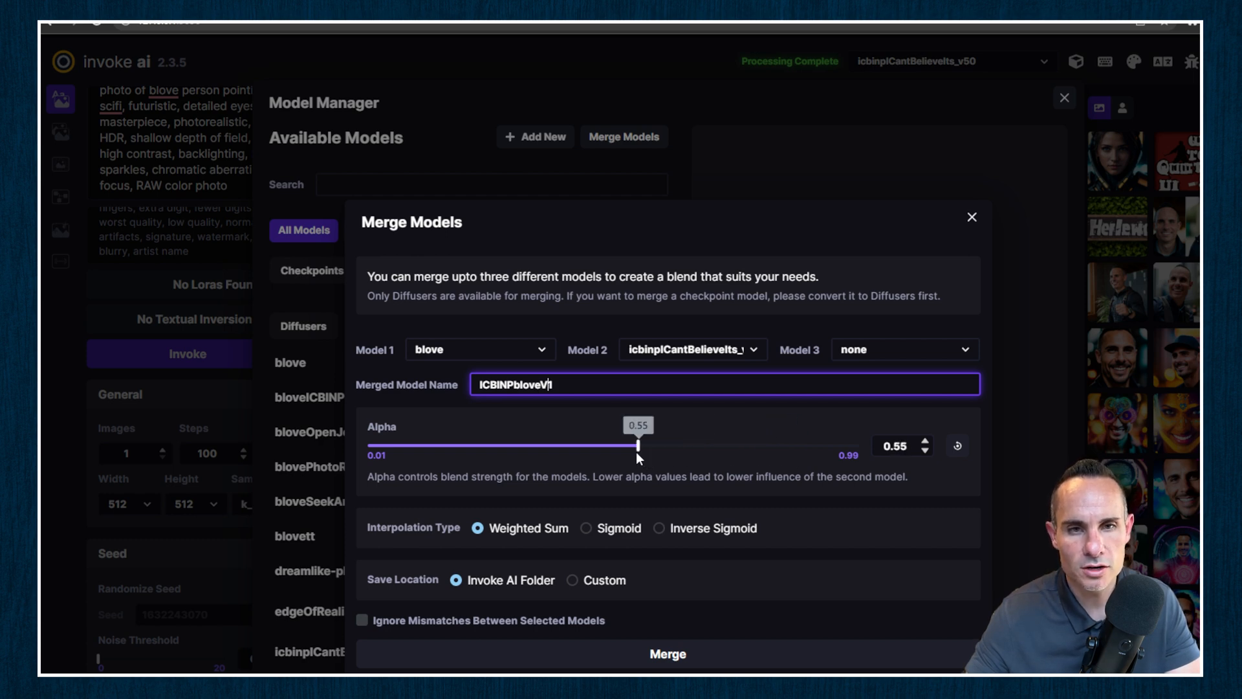
left_click_drag(638, 445, 617, 445)
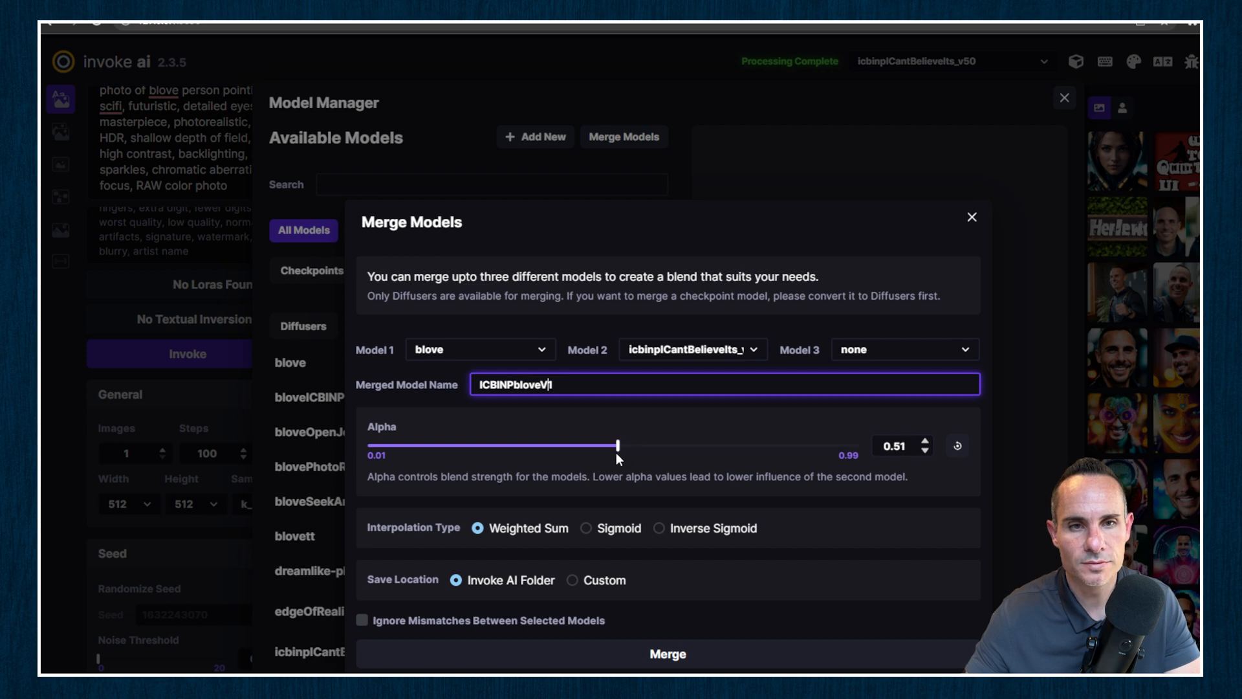
left_click_drag(618, 445, 608, 445)
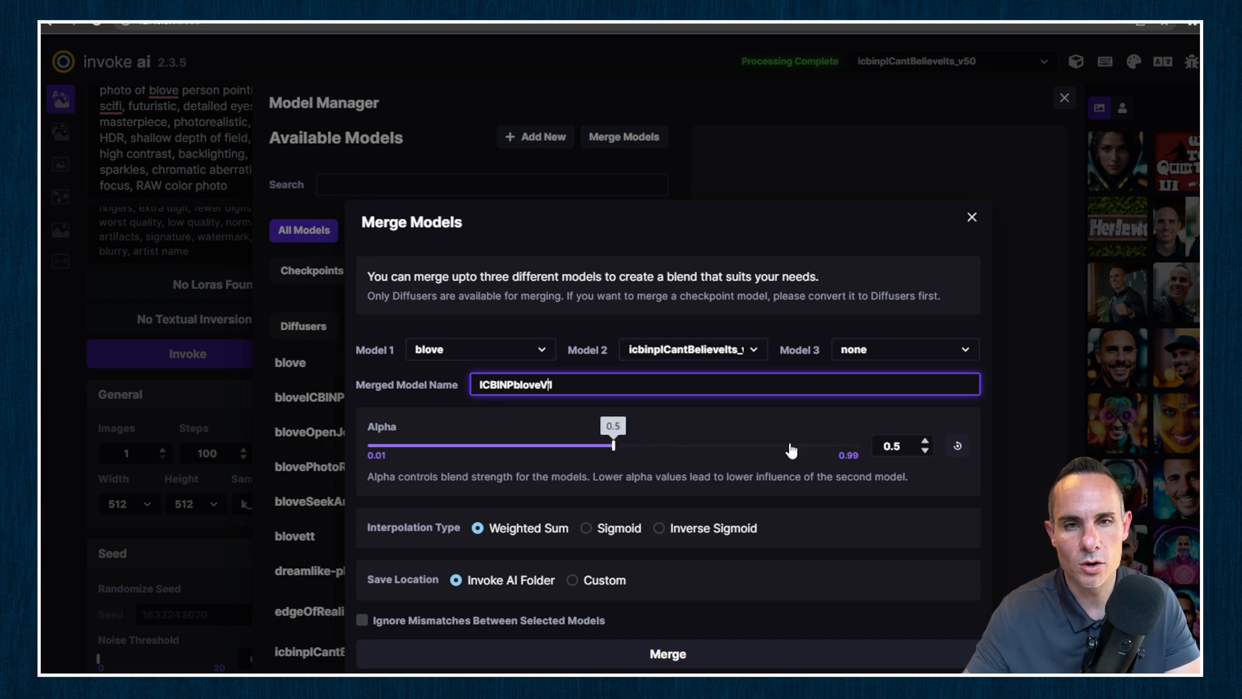
mouse_move(710, 410)
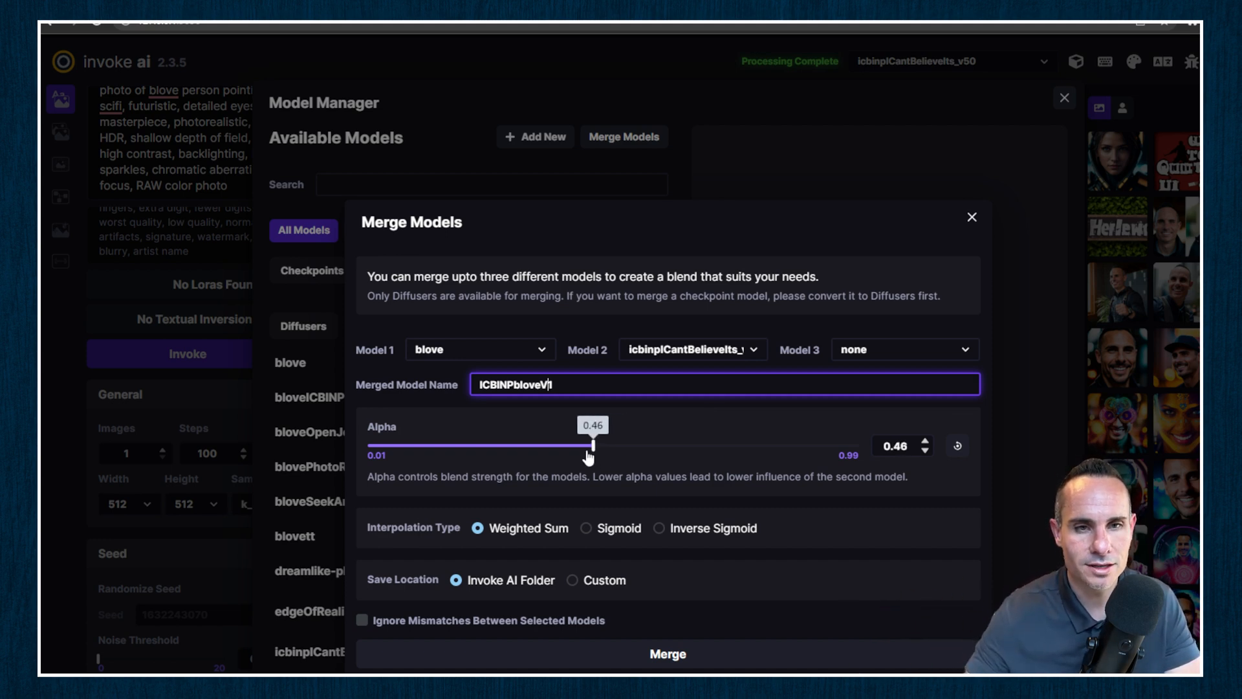
left_click_drag(588, 445, 517, 445)
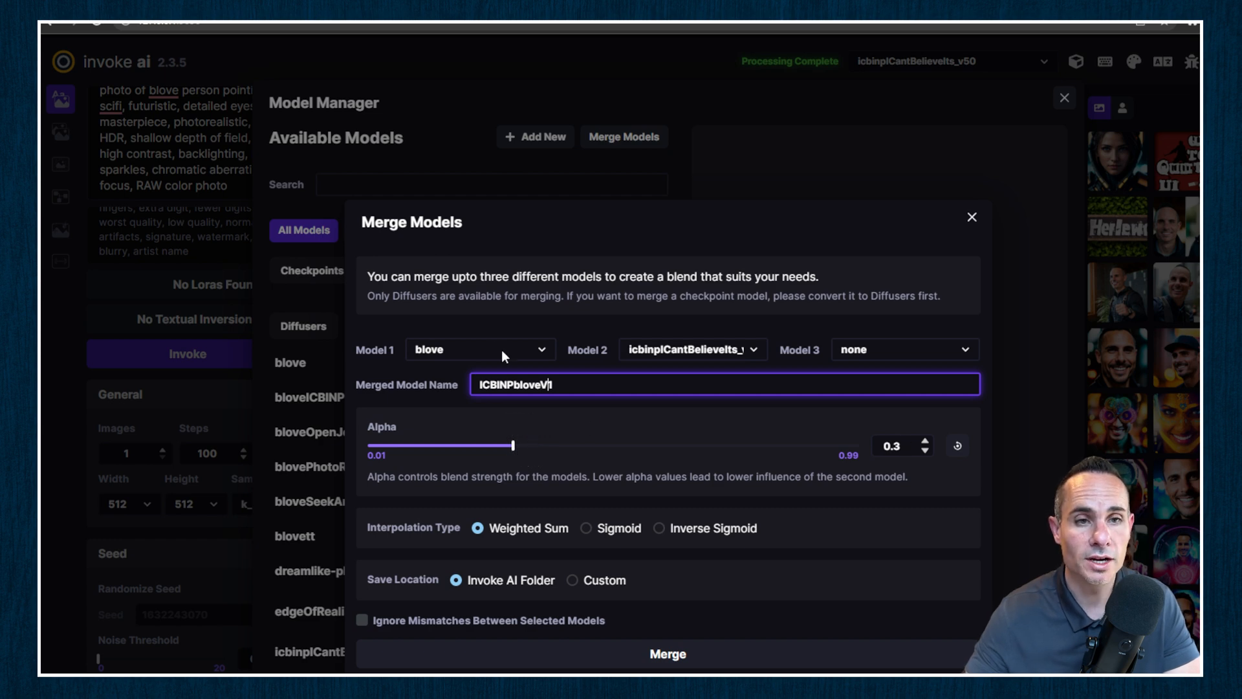
mouse_move(721, 363)
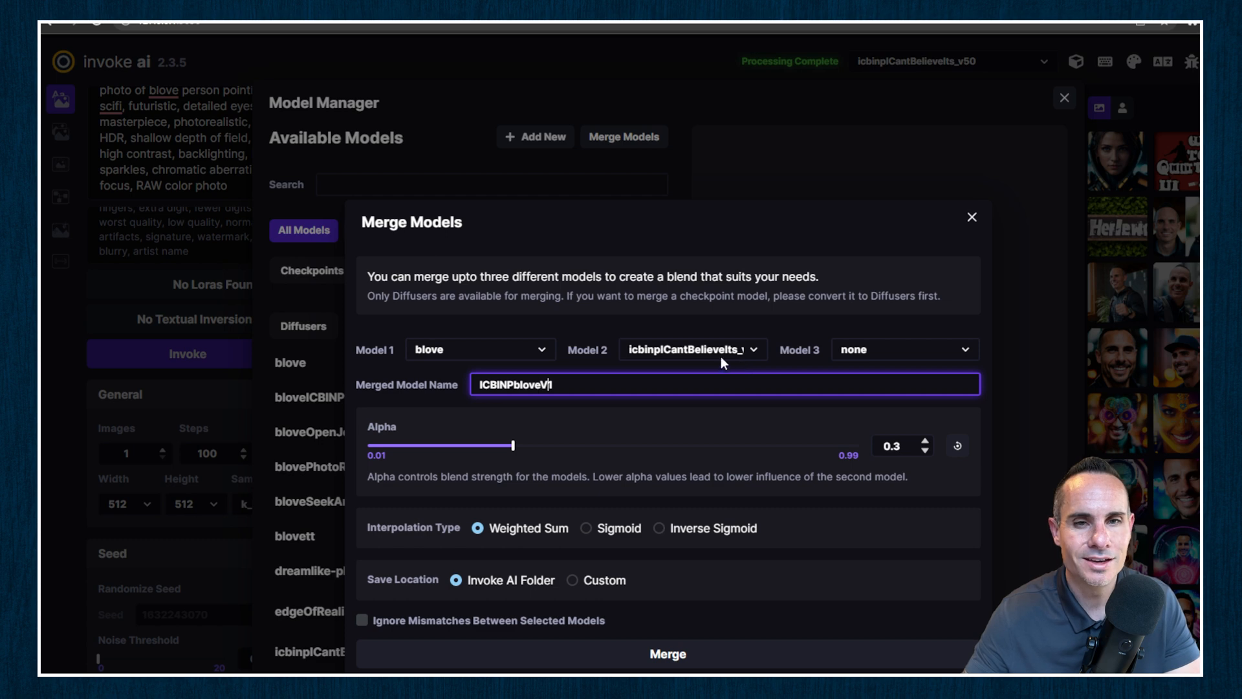
mouse_move(760, 358)
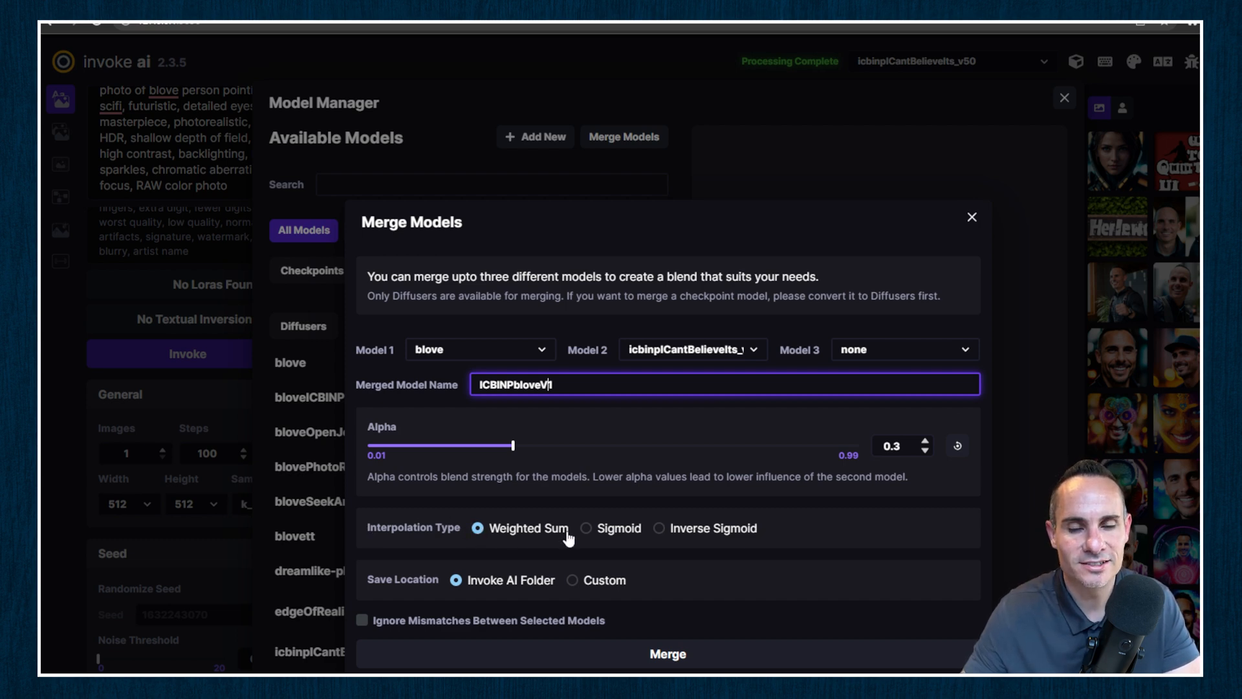
mouse_move(780, 529)
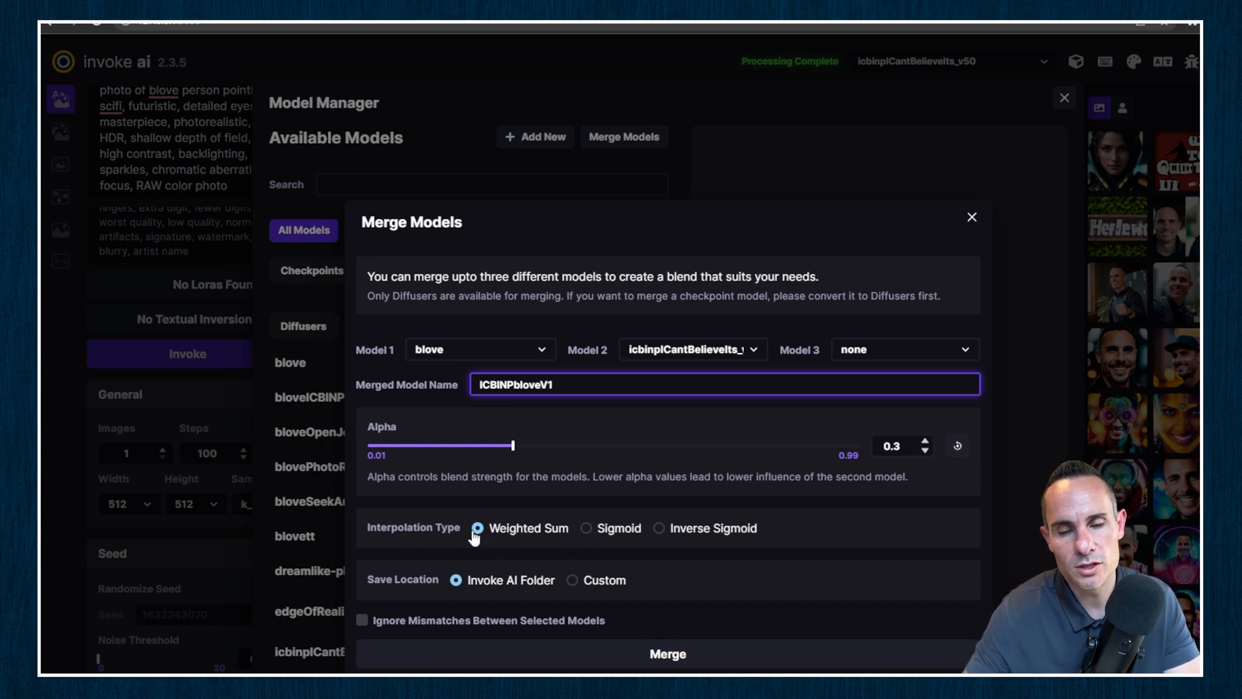
mouse_move(602, 515)
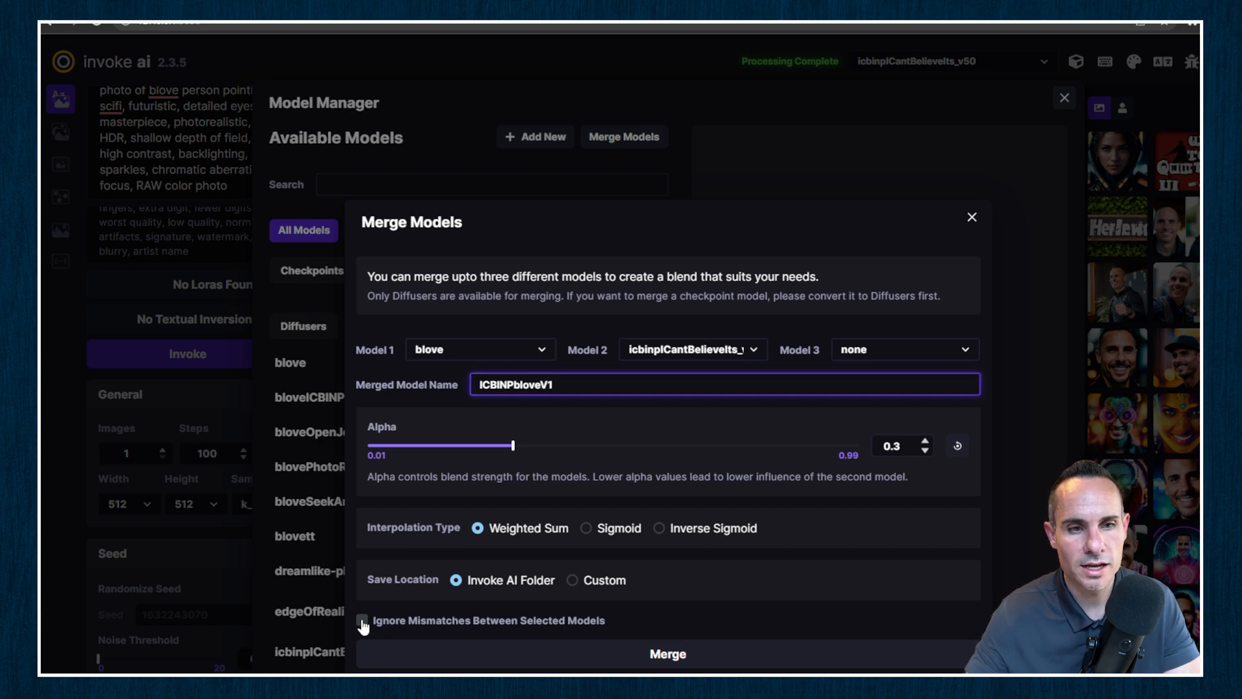
- Tick 'Ignore Mismatches Between Selected Models' in the merge form
left_click(362, 621)
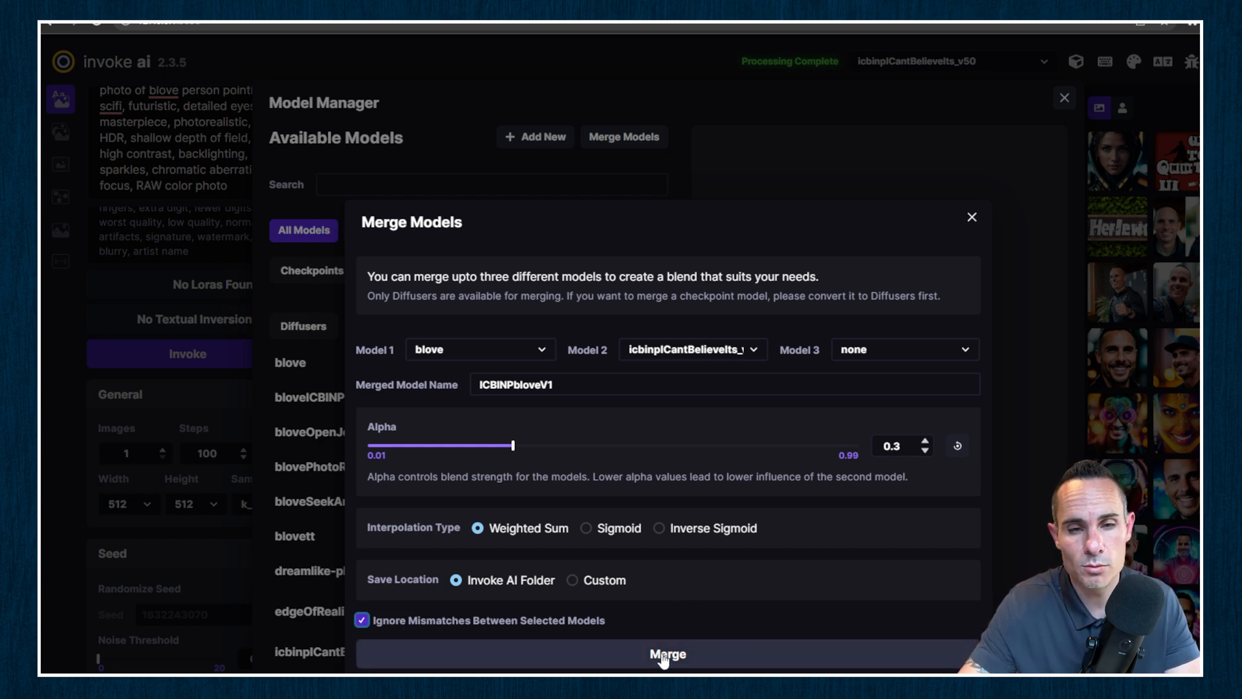
- Run the merge of blove and icbinpICantBelieveIts_v50 into ICBINPbloveV1
left_click(667, 654)
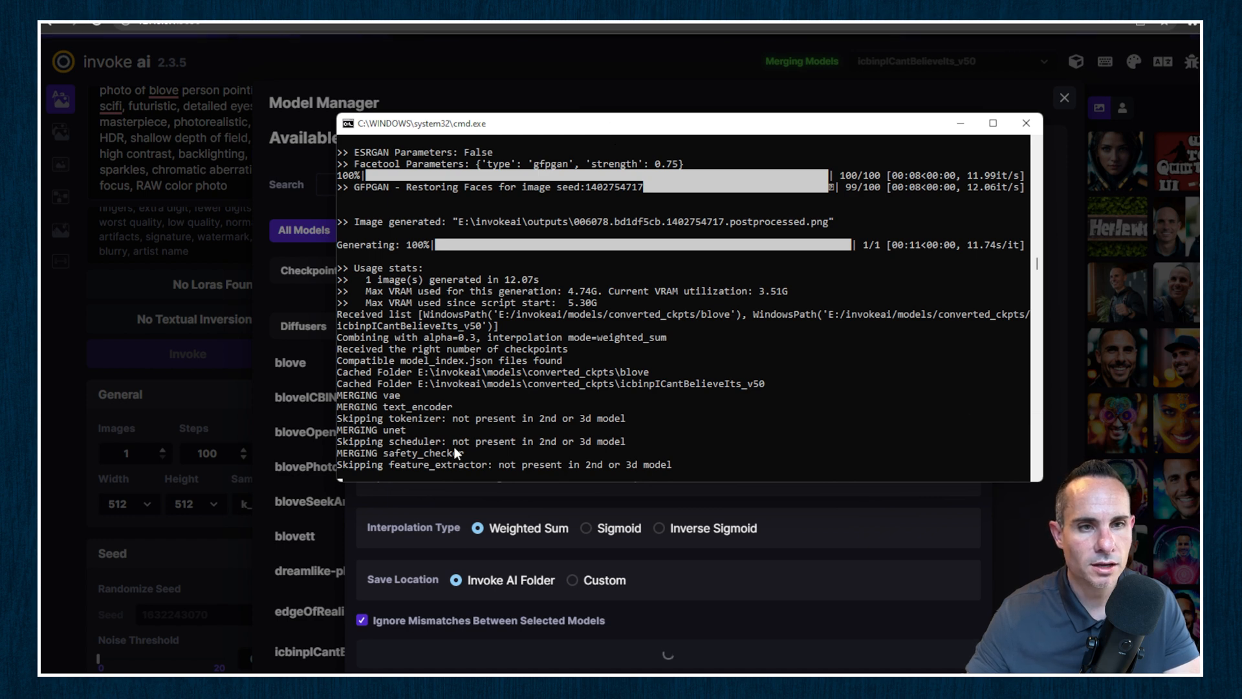
mouse_move(769, 441)
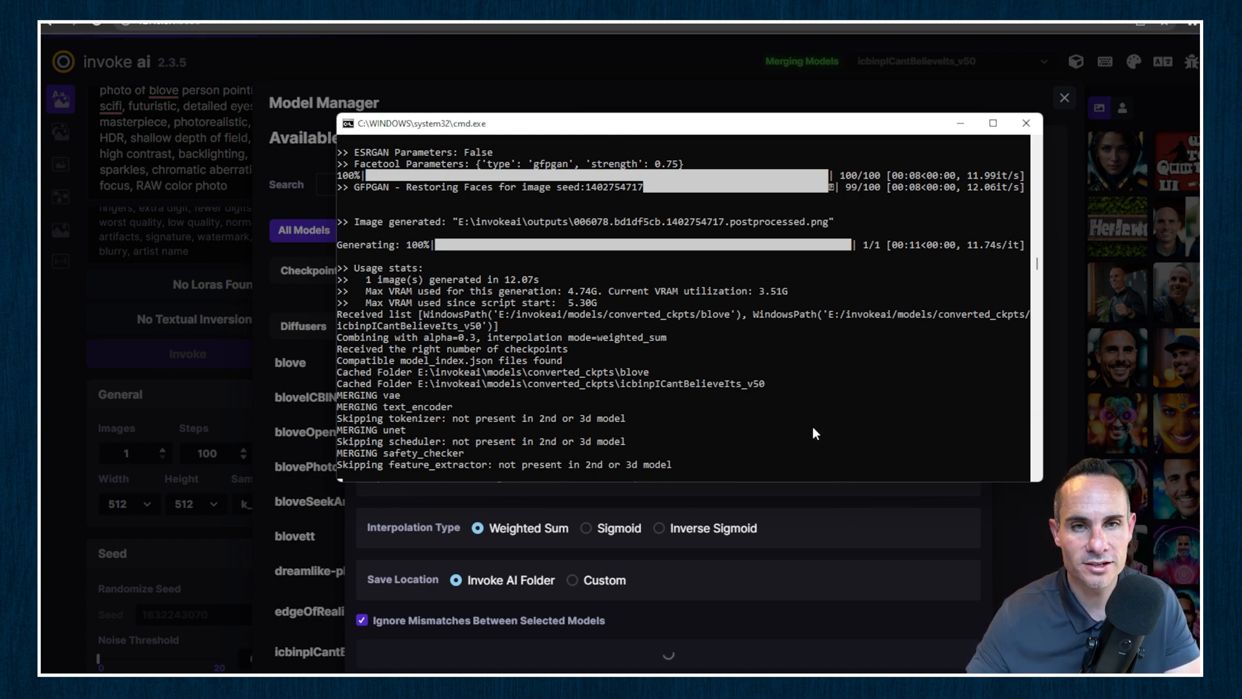
mouse_move(375, 470)
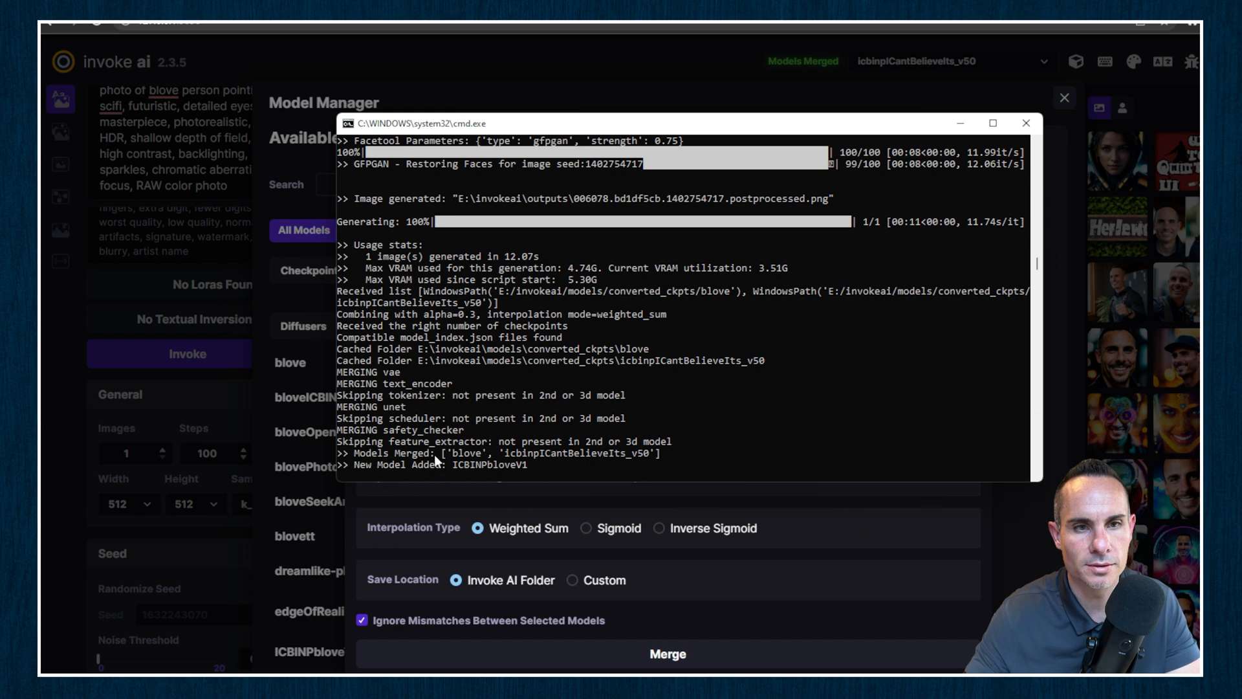
mouse_move(543, 478)
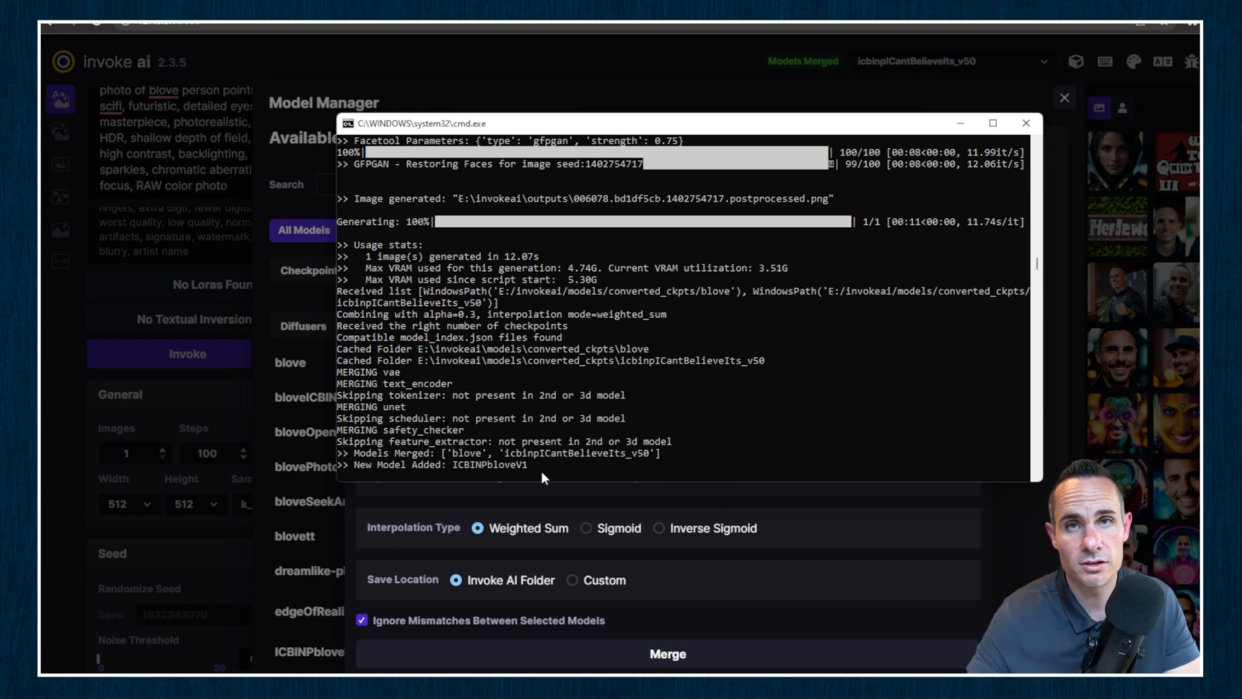
mouse_move(462, 481)
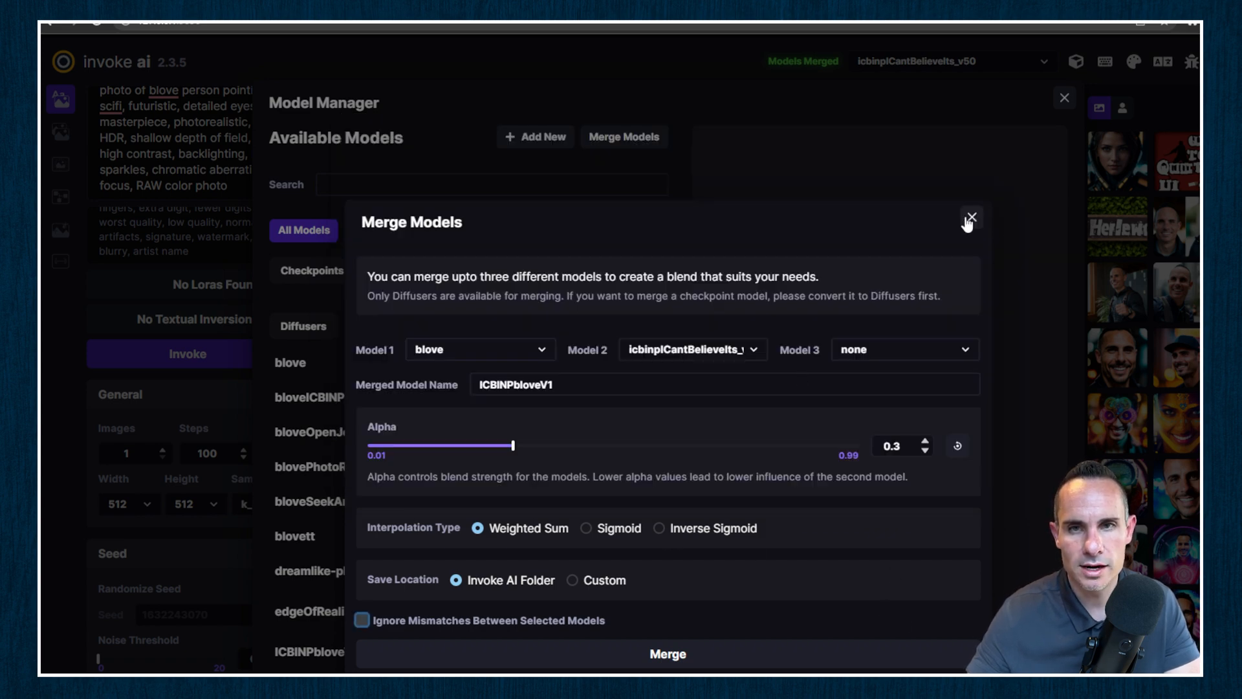
- Close the merge dialog, select ICBINPbloveV1, and generate a batch of images
left_click(970, 218)
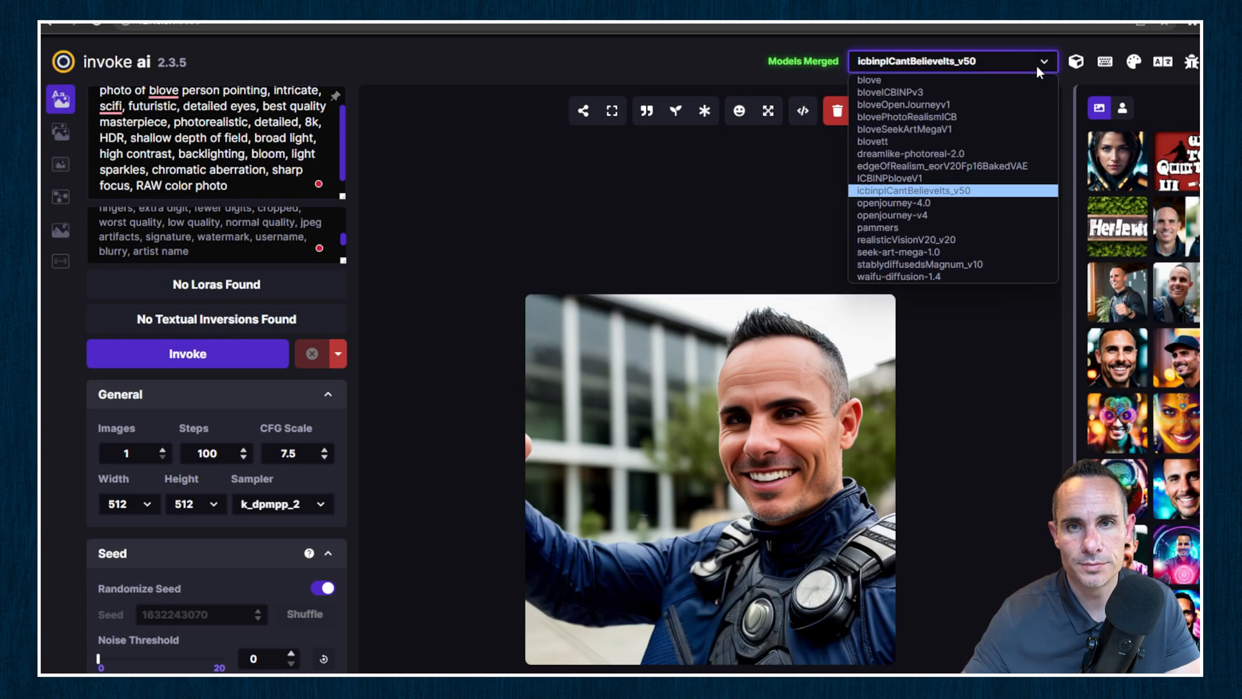
left_click(912, 191)
type("4")
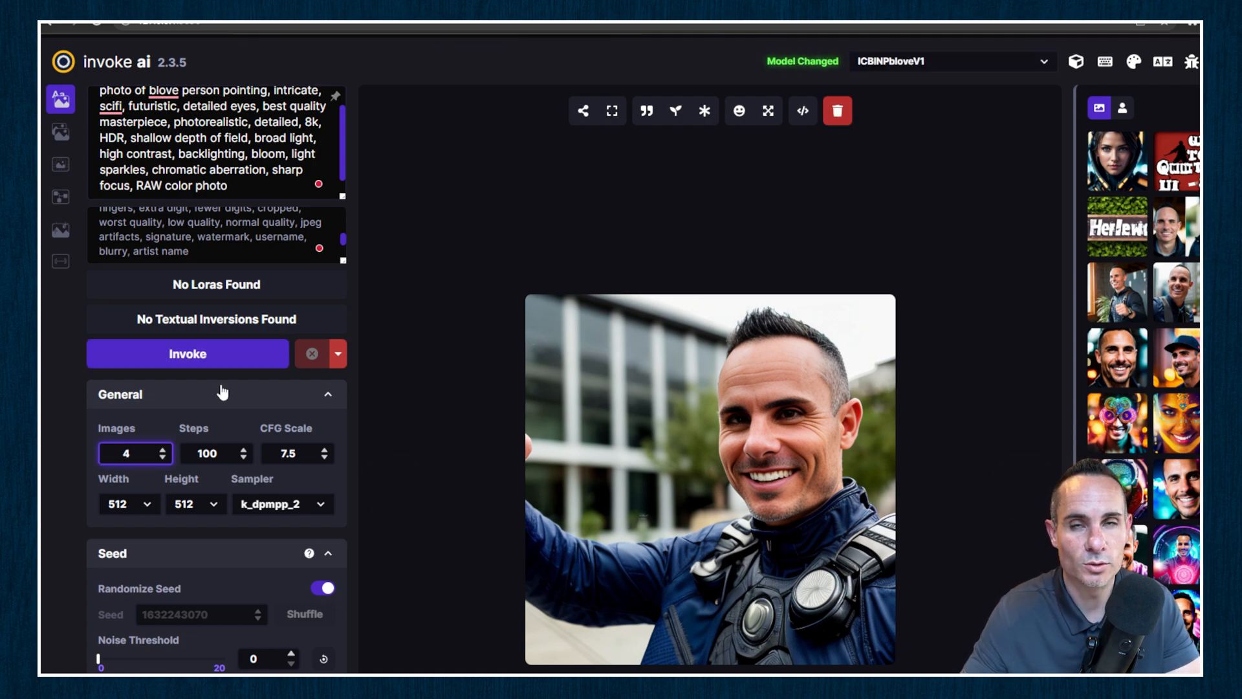
left_click(187, 353)
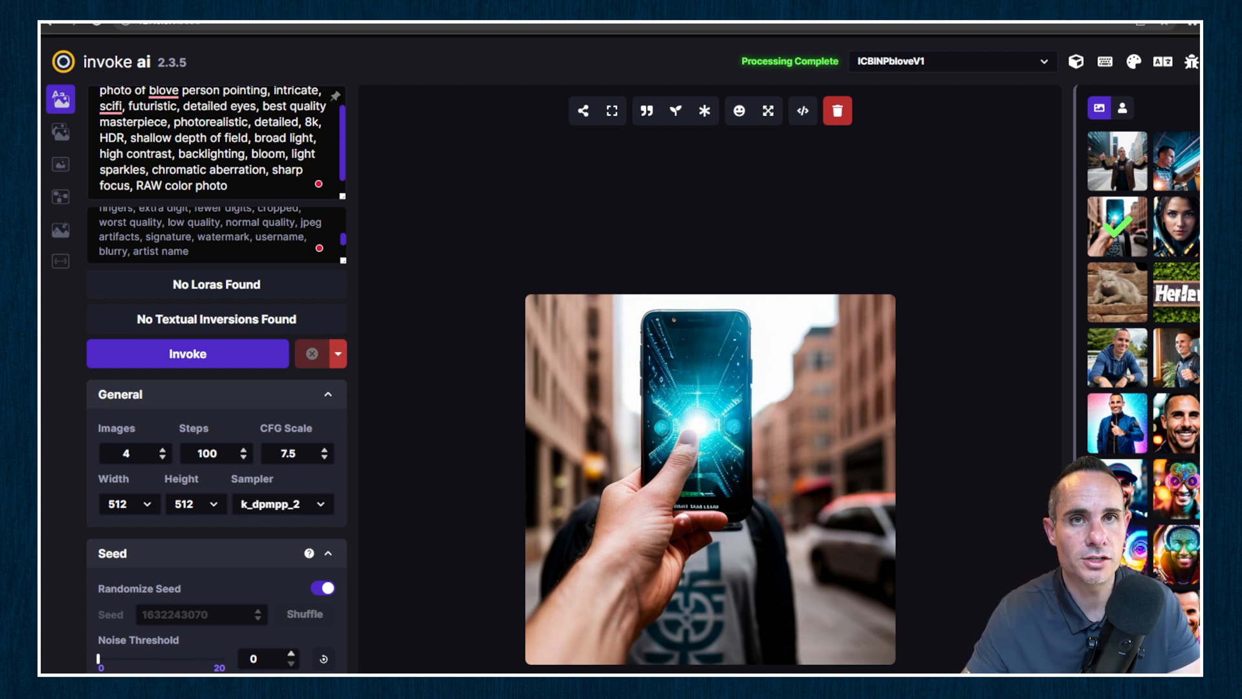
mouse_move(917, 251)
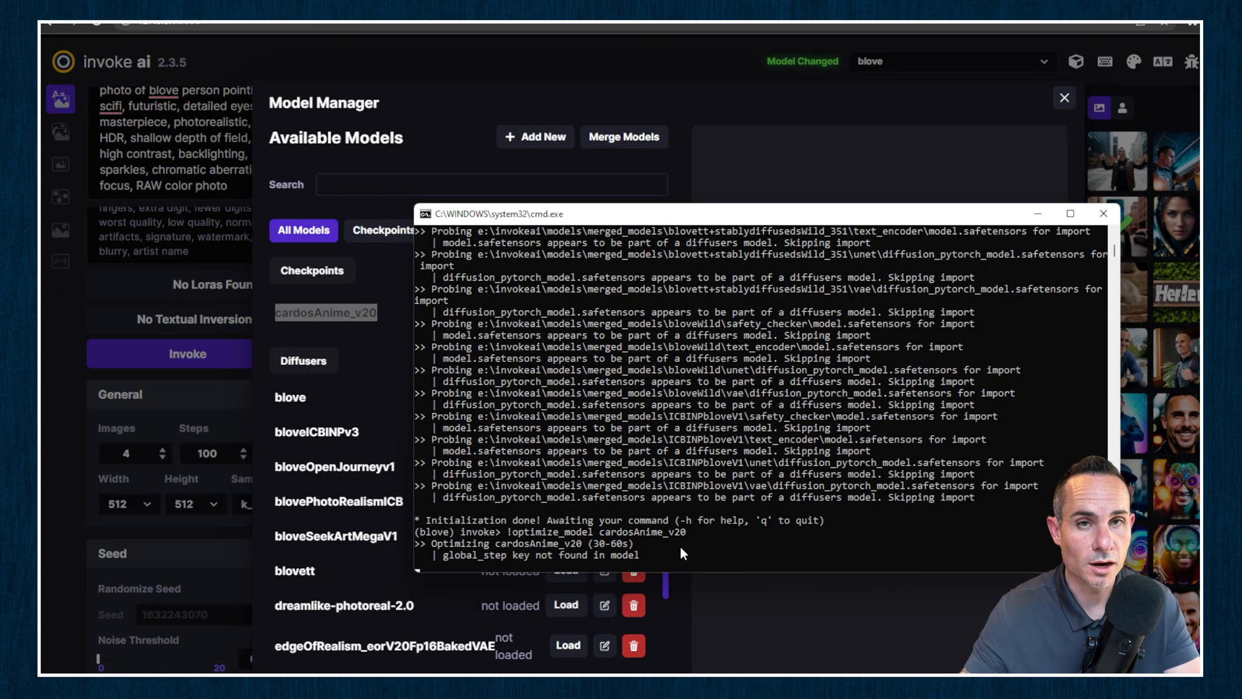
mouse_move(709, 555)
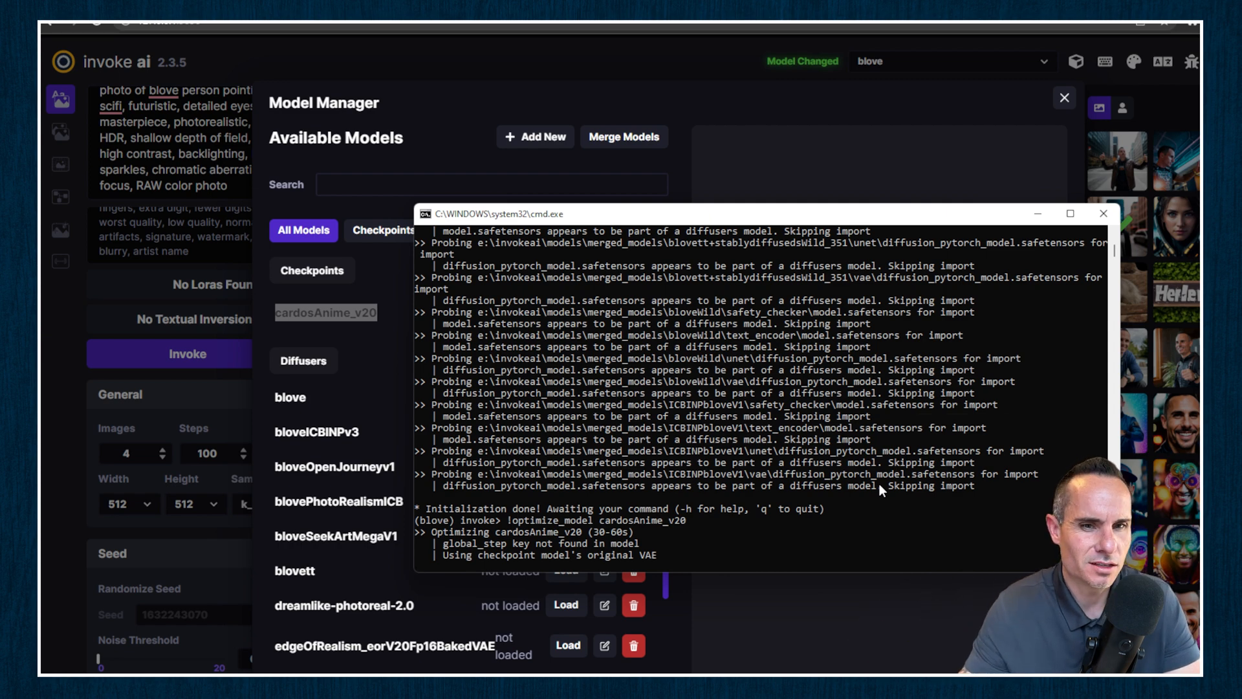
mouse_move(823, 612)
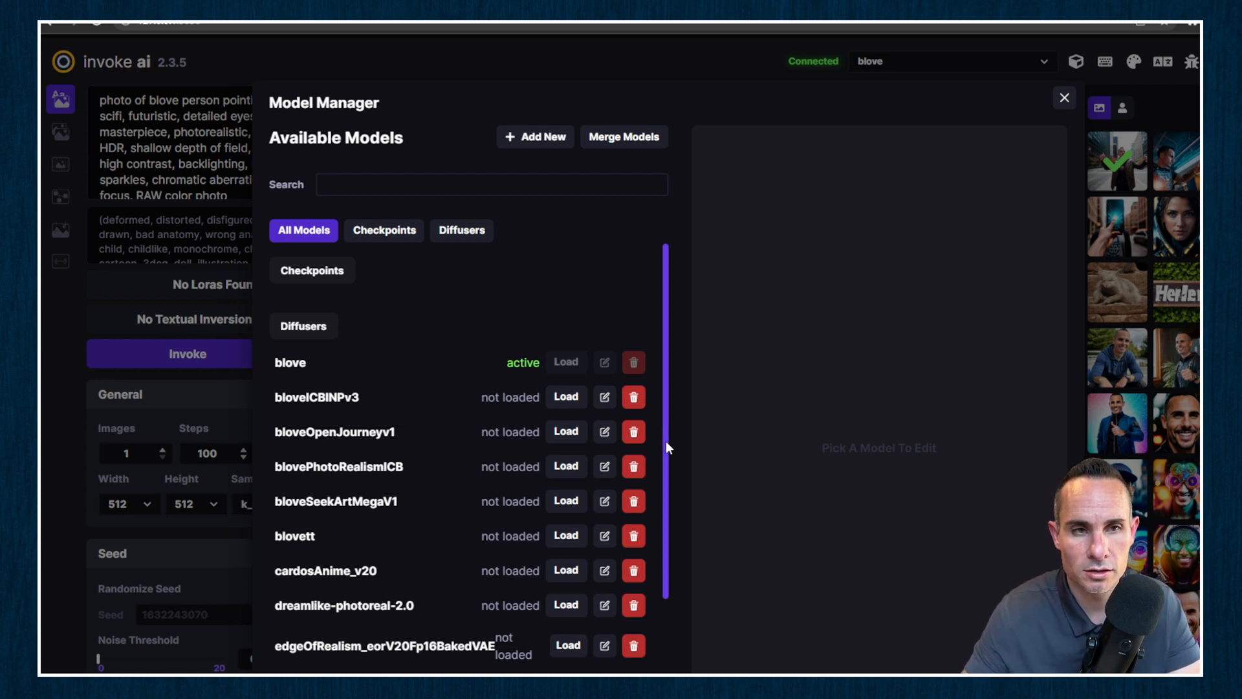
- Scroll to cardosAnime_v20 under Diffusers and reopen the Merge Models form
scroll("down", 3)
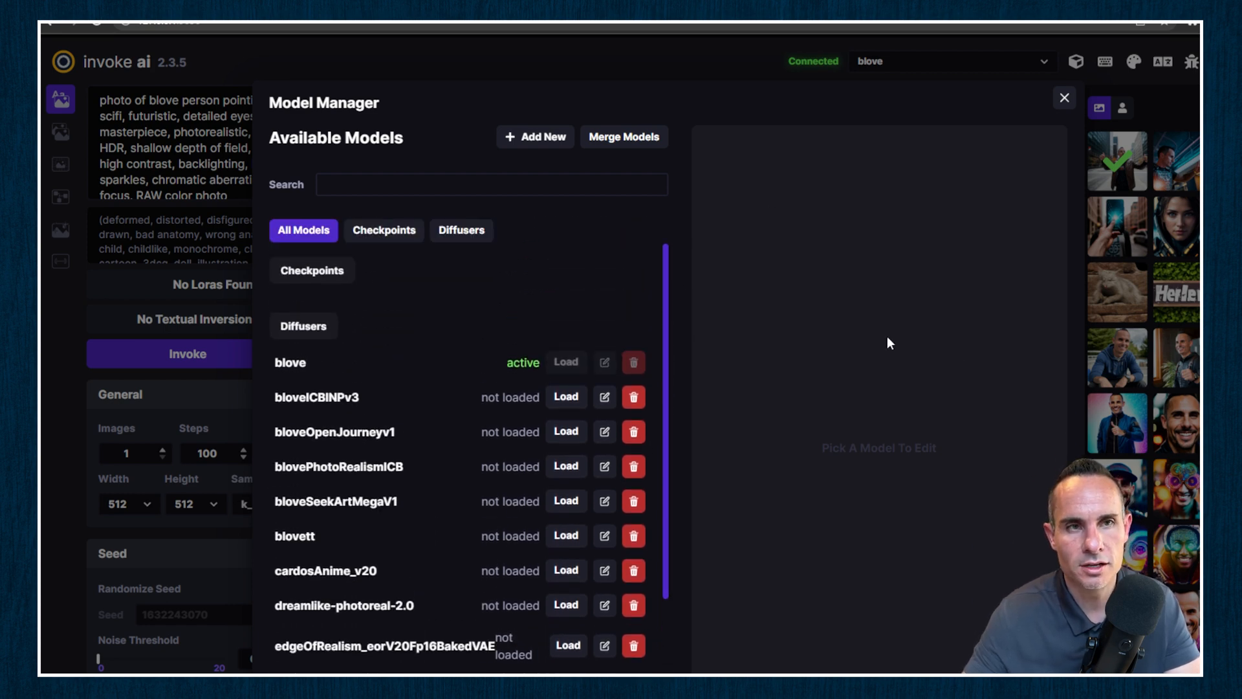
mouse_move(691, 293)
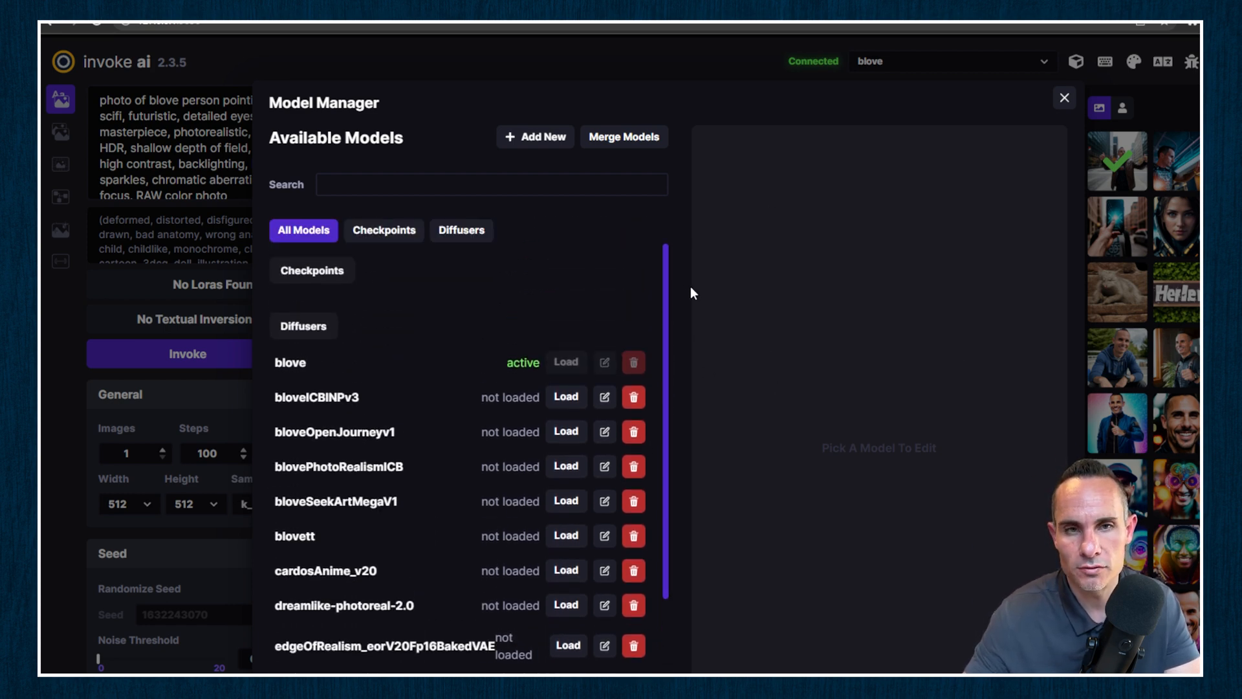
scroll("down", 3)
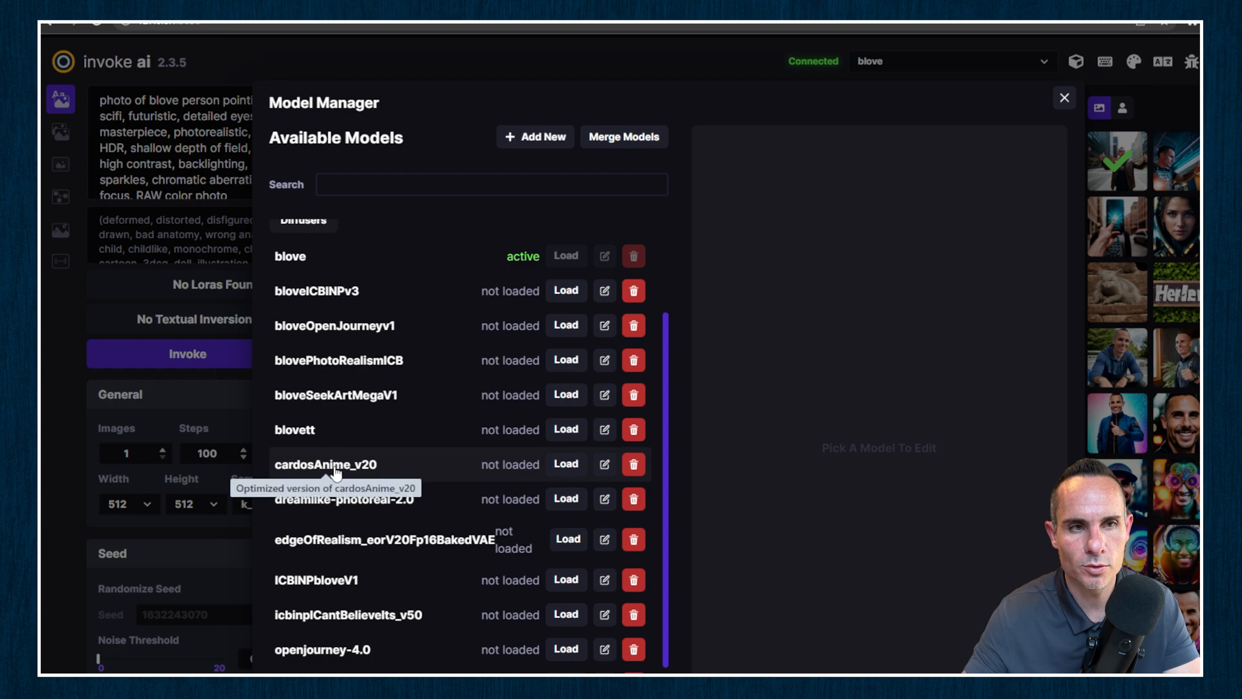
left_click(624, 136)
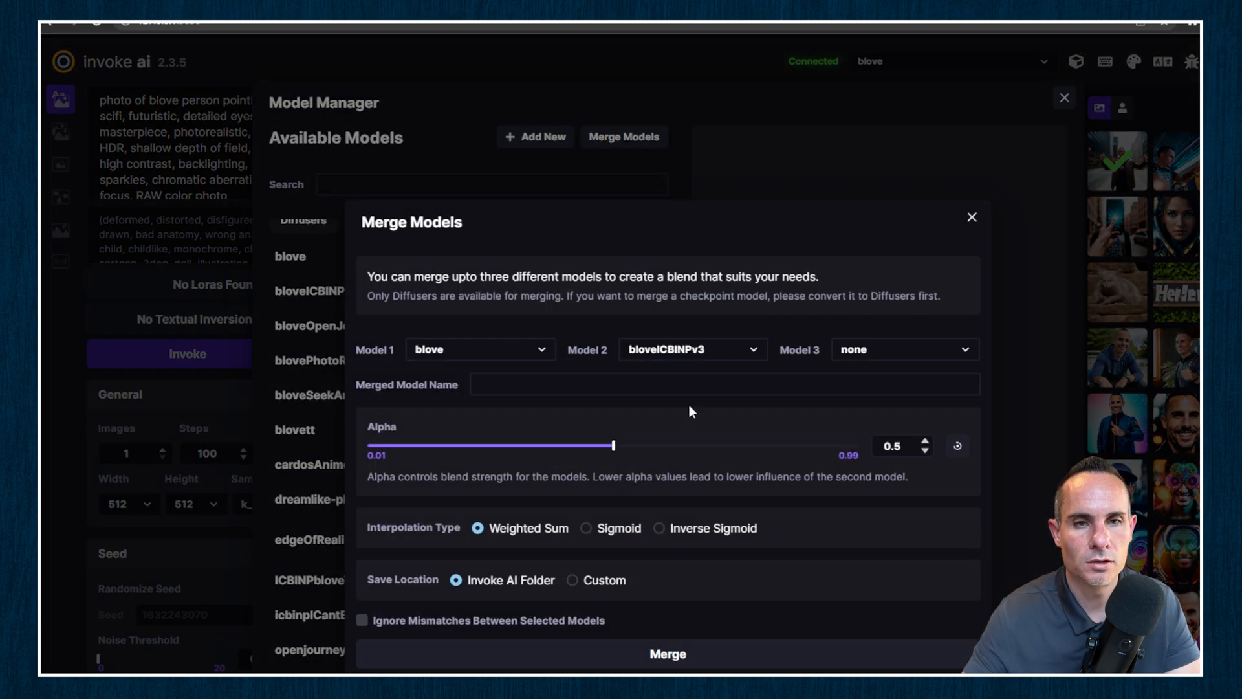
- Merge blove with cardosAnime_v20 at alpha 0.6, ignoring mismatches
left_click(690, 349)
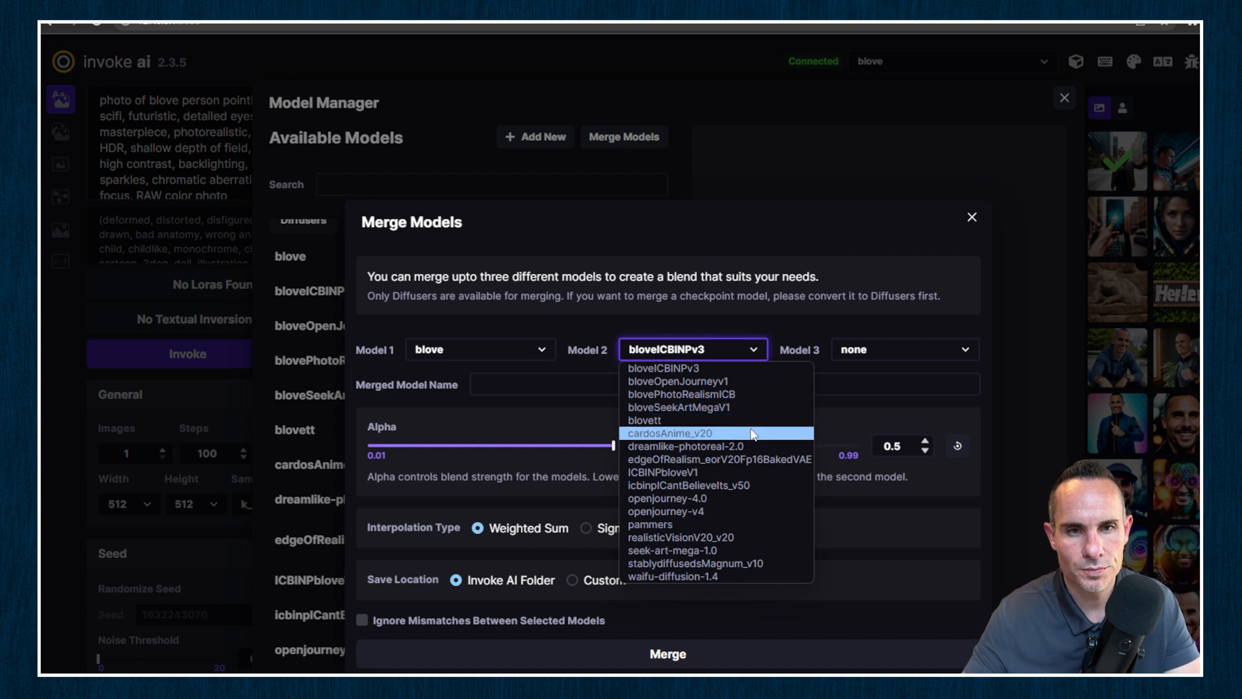
left_click(670, 433)
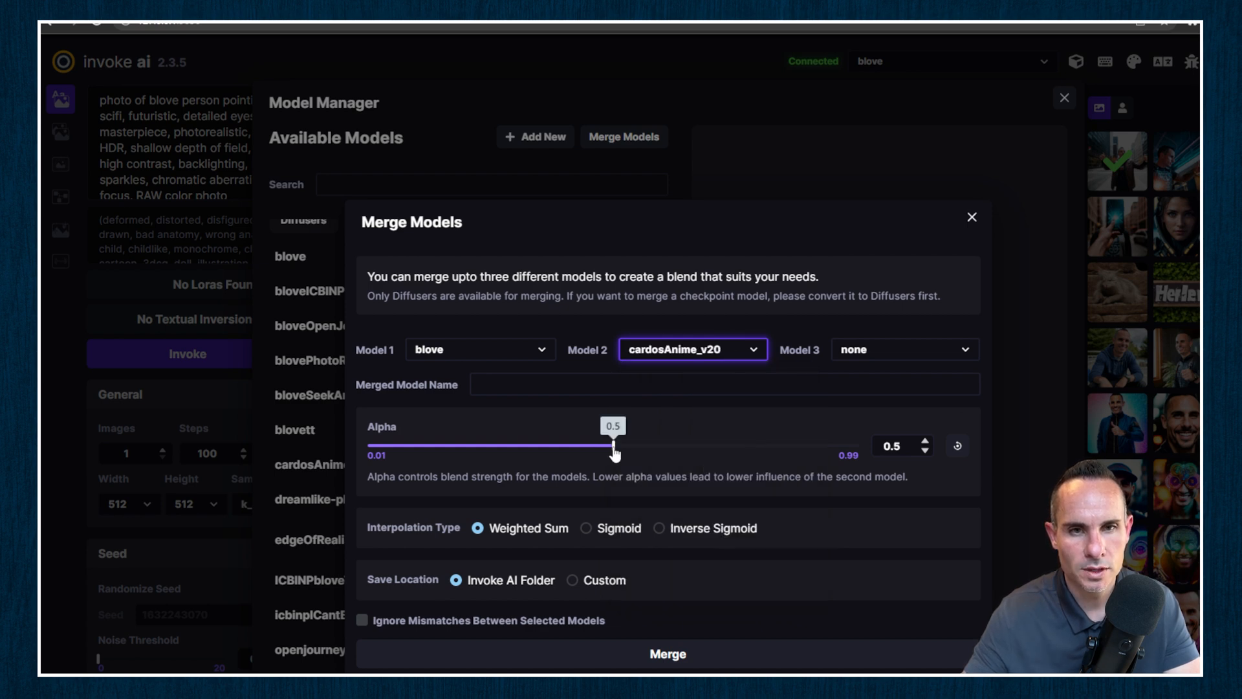
left_click_drag(614, 445, 645, 445)
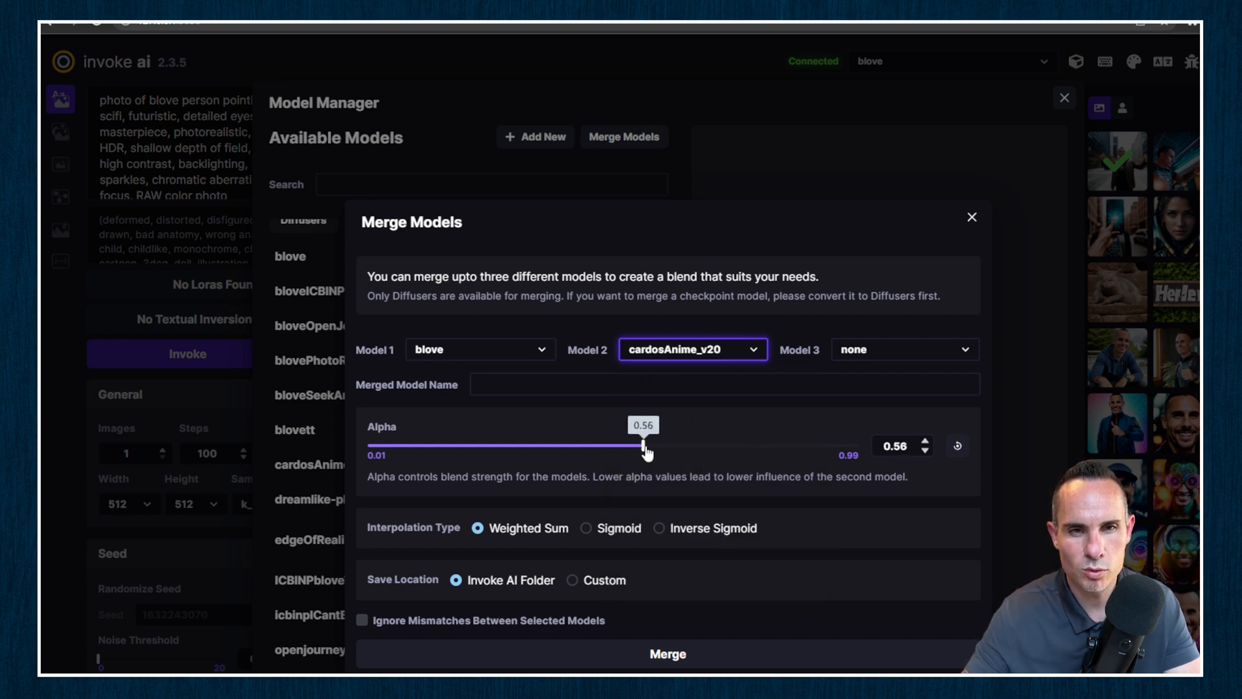
left_click_drag(643, 444, 664, 444)
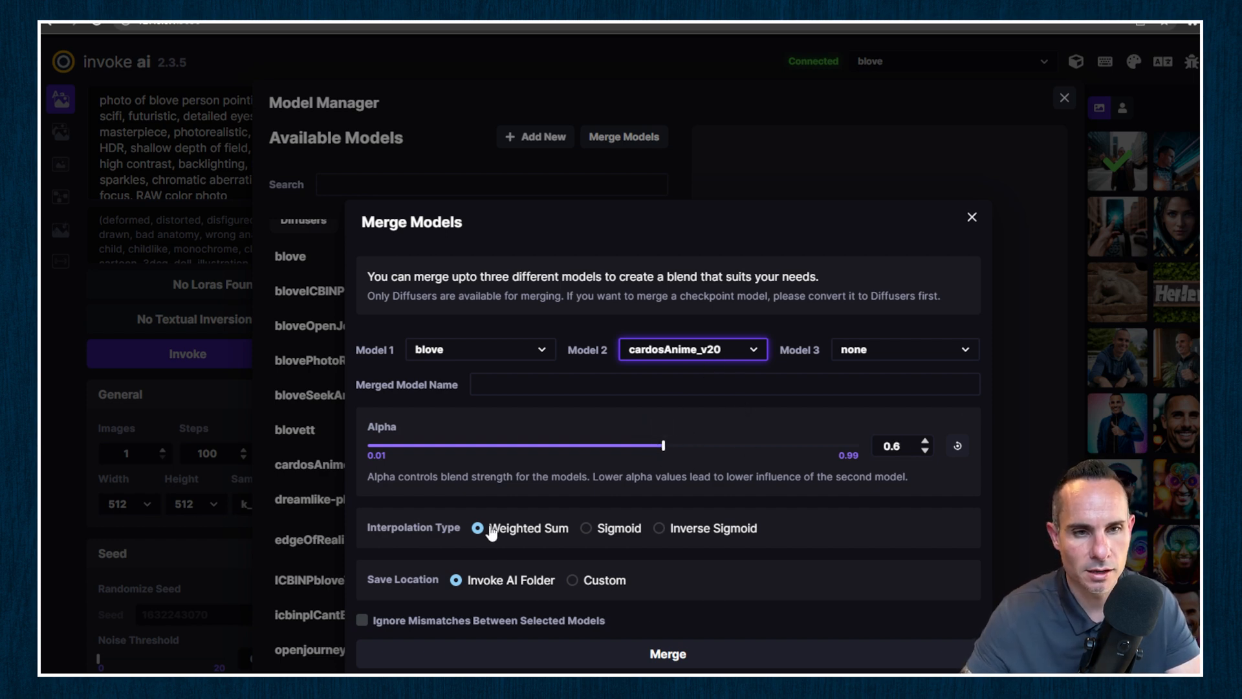
left_click(363, 620)
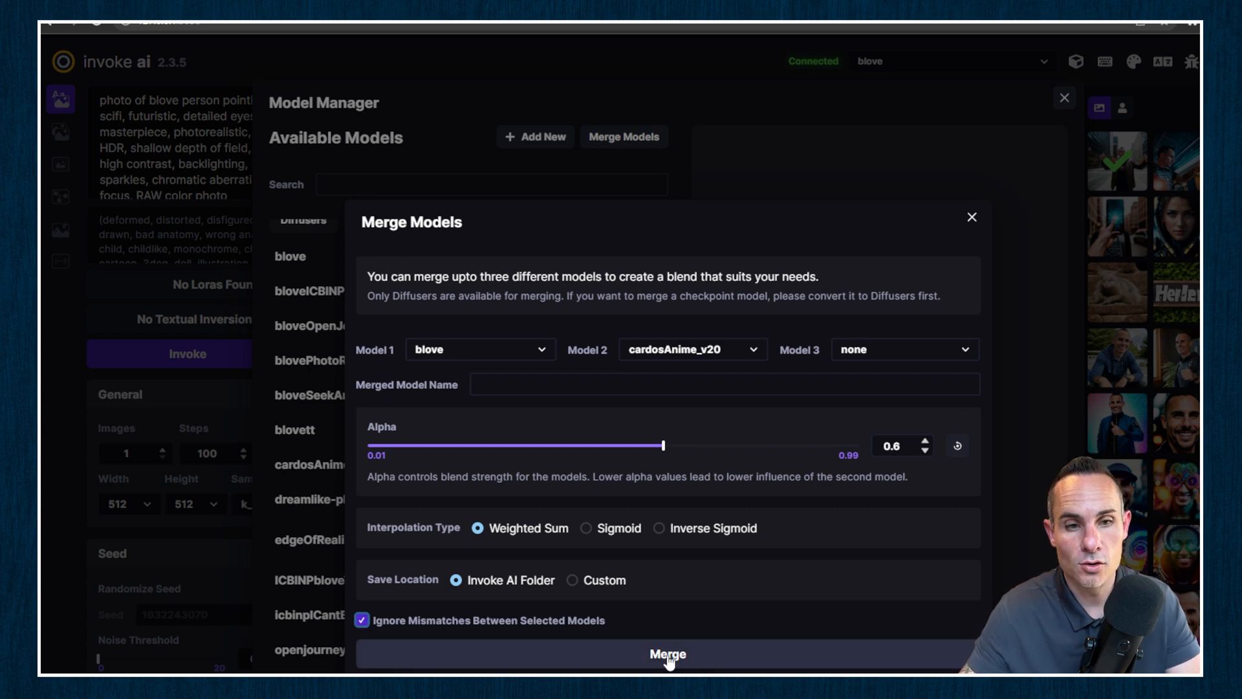
left_click(667, 654)
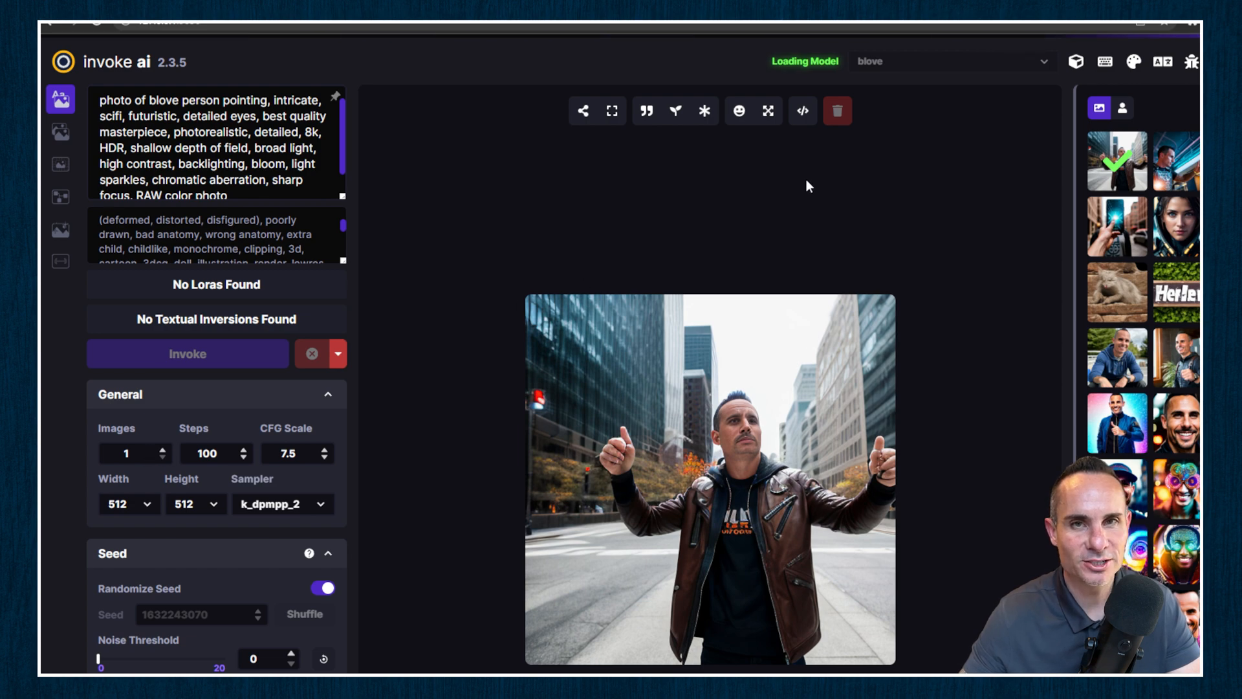
mouse_move(647, 222)
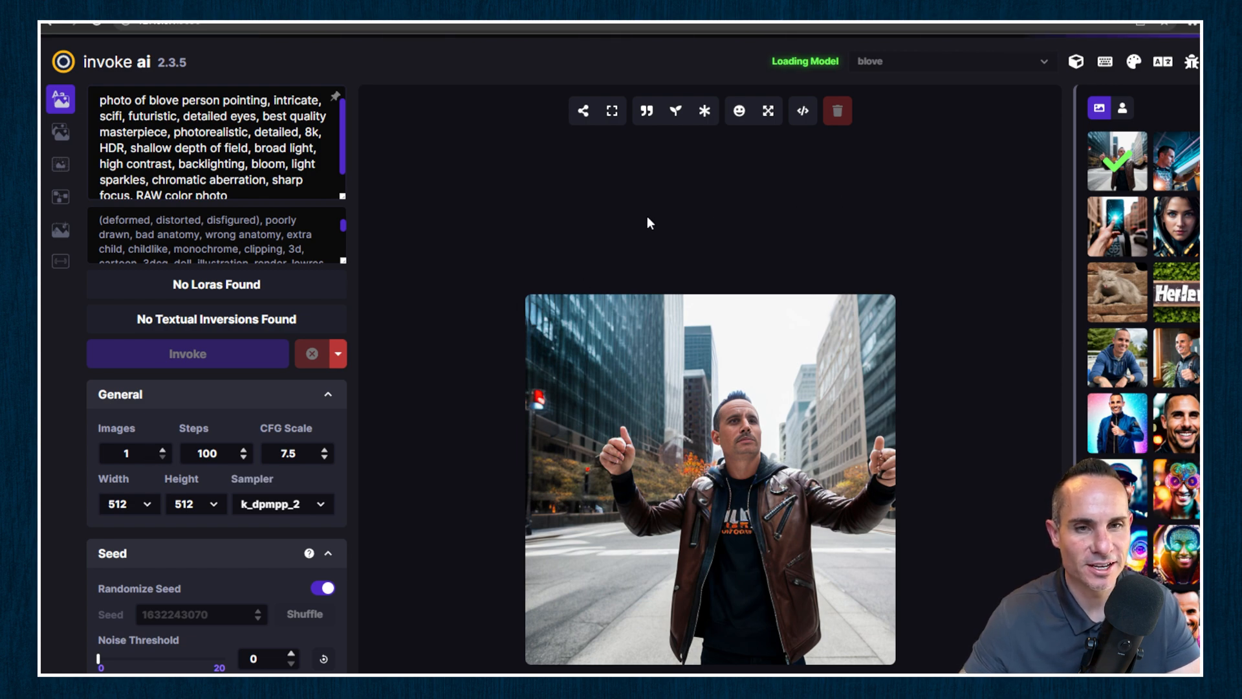